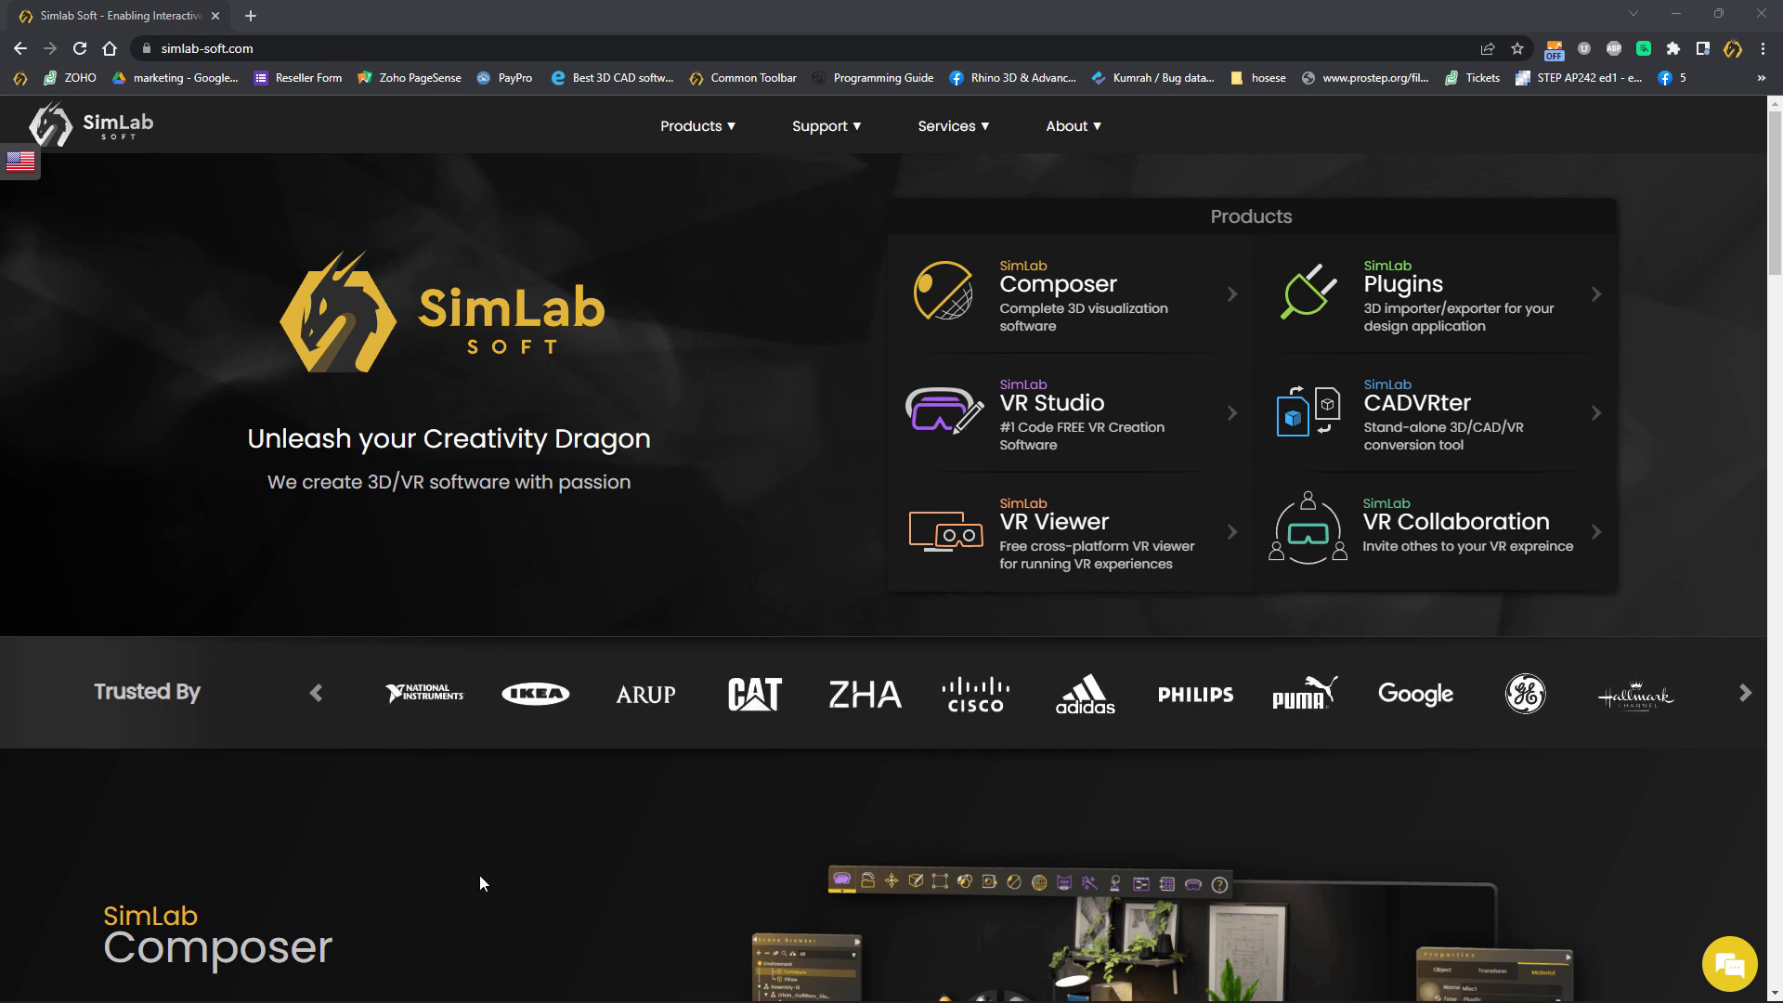
{"action": "mouse_move", "coordinate": [1432, 531]}
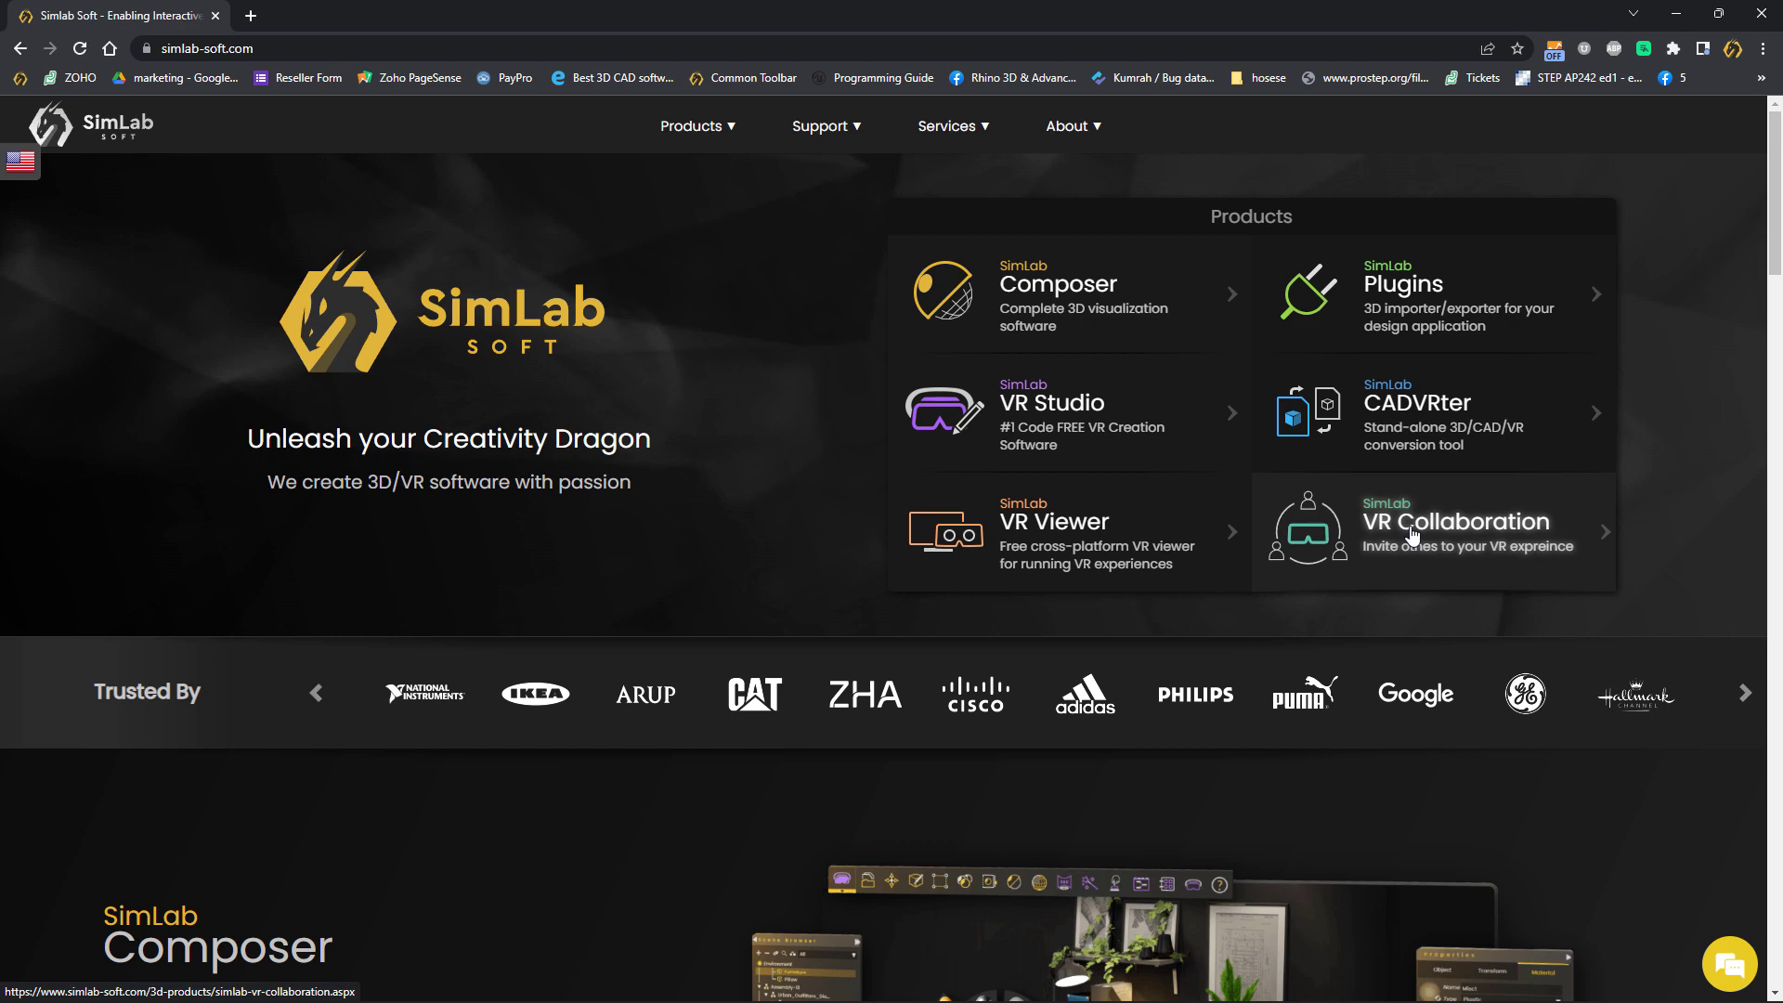
- Play the VR Collaboration demo video and scroll through features, use cases and pricing, then back to top
{"action": "left_click", "coordinate": [1457, 521]}
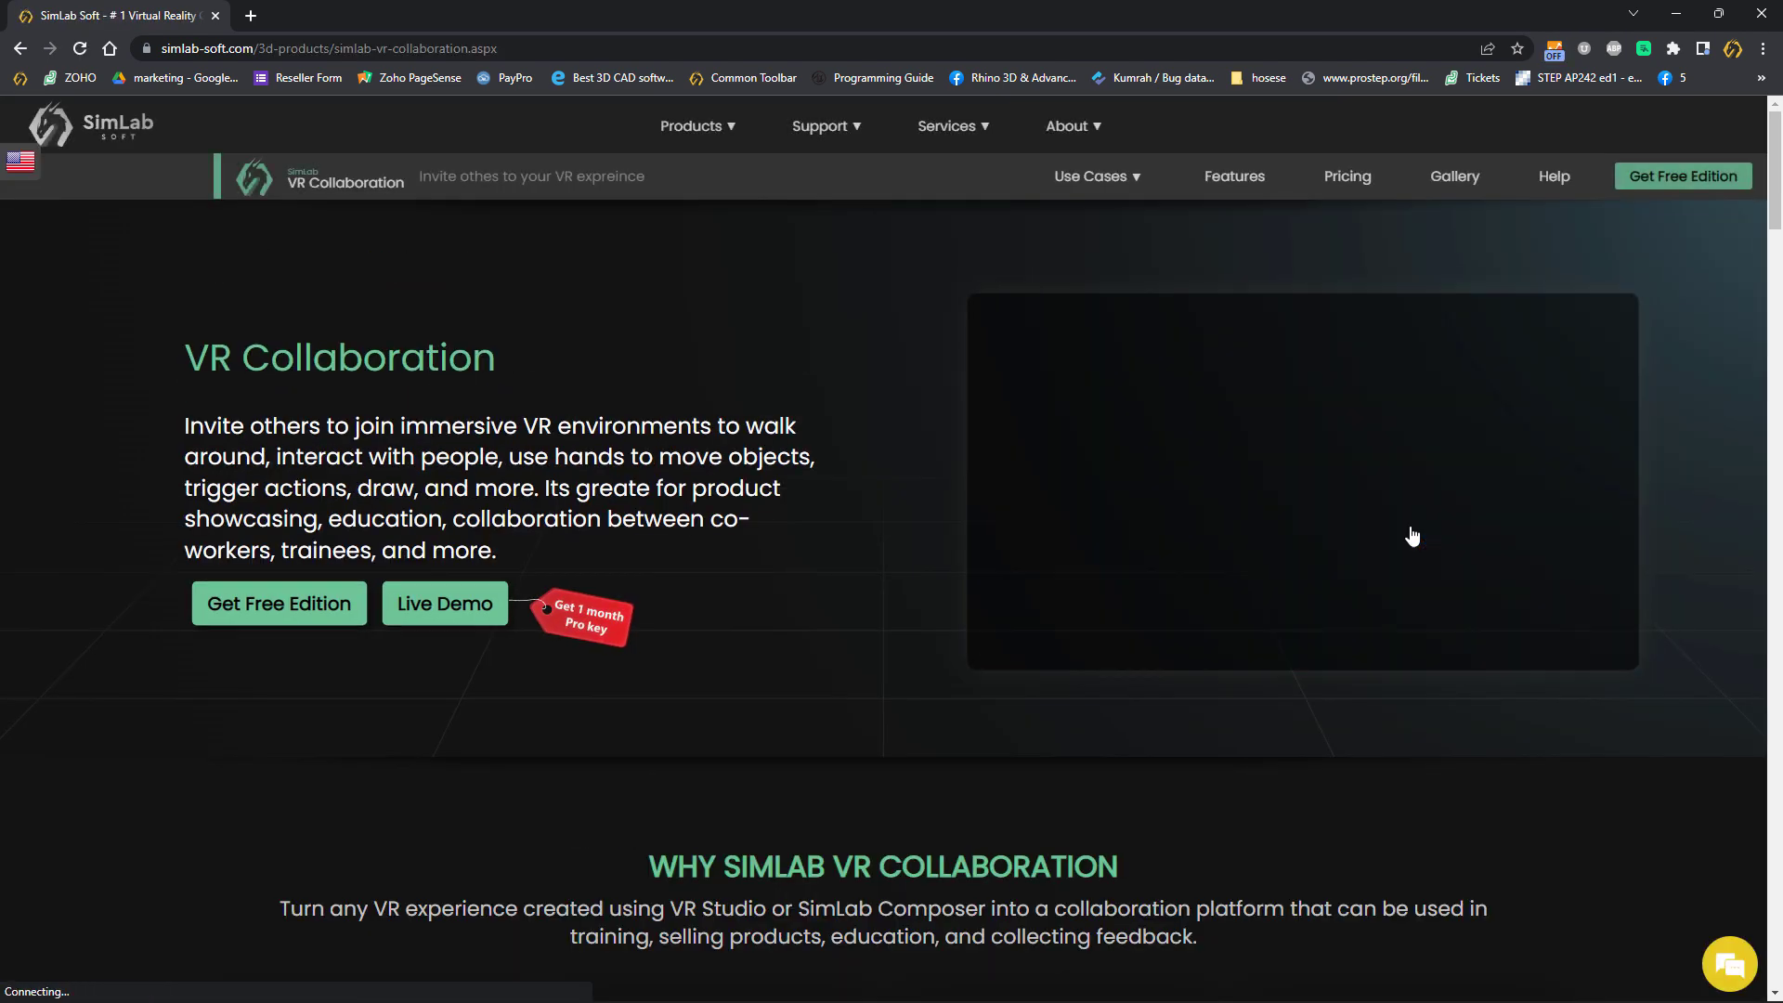
{"action": "left_click", "coordinate": [1302, 480]}
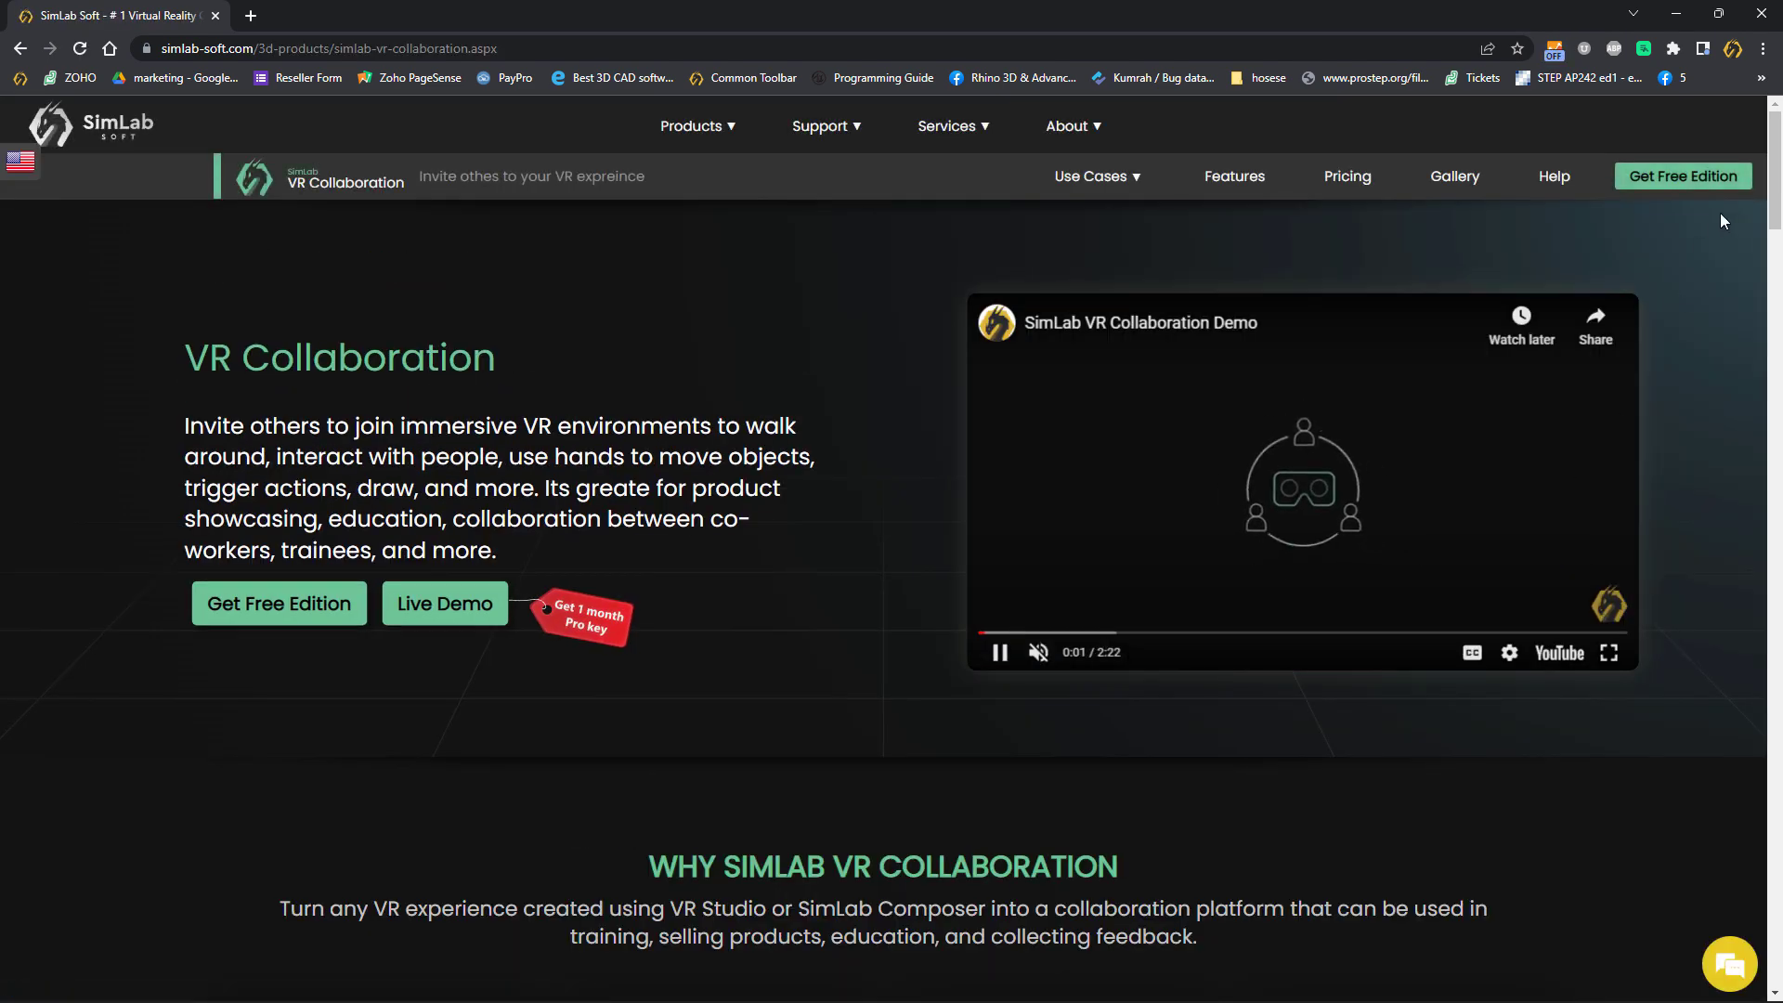
{"action": "scroll", "scroll_direction": "down", "scroll_amount": 3}
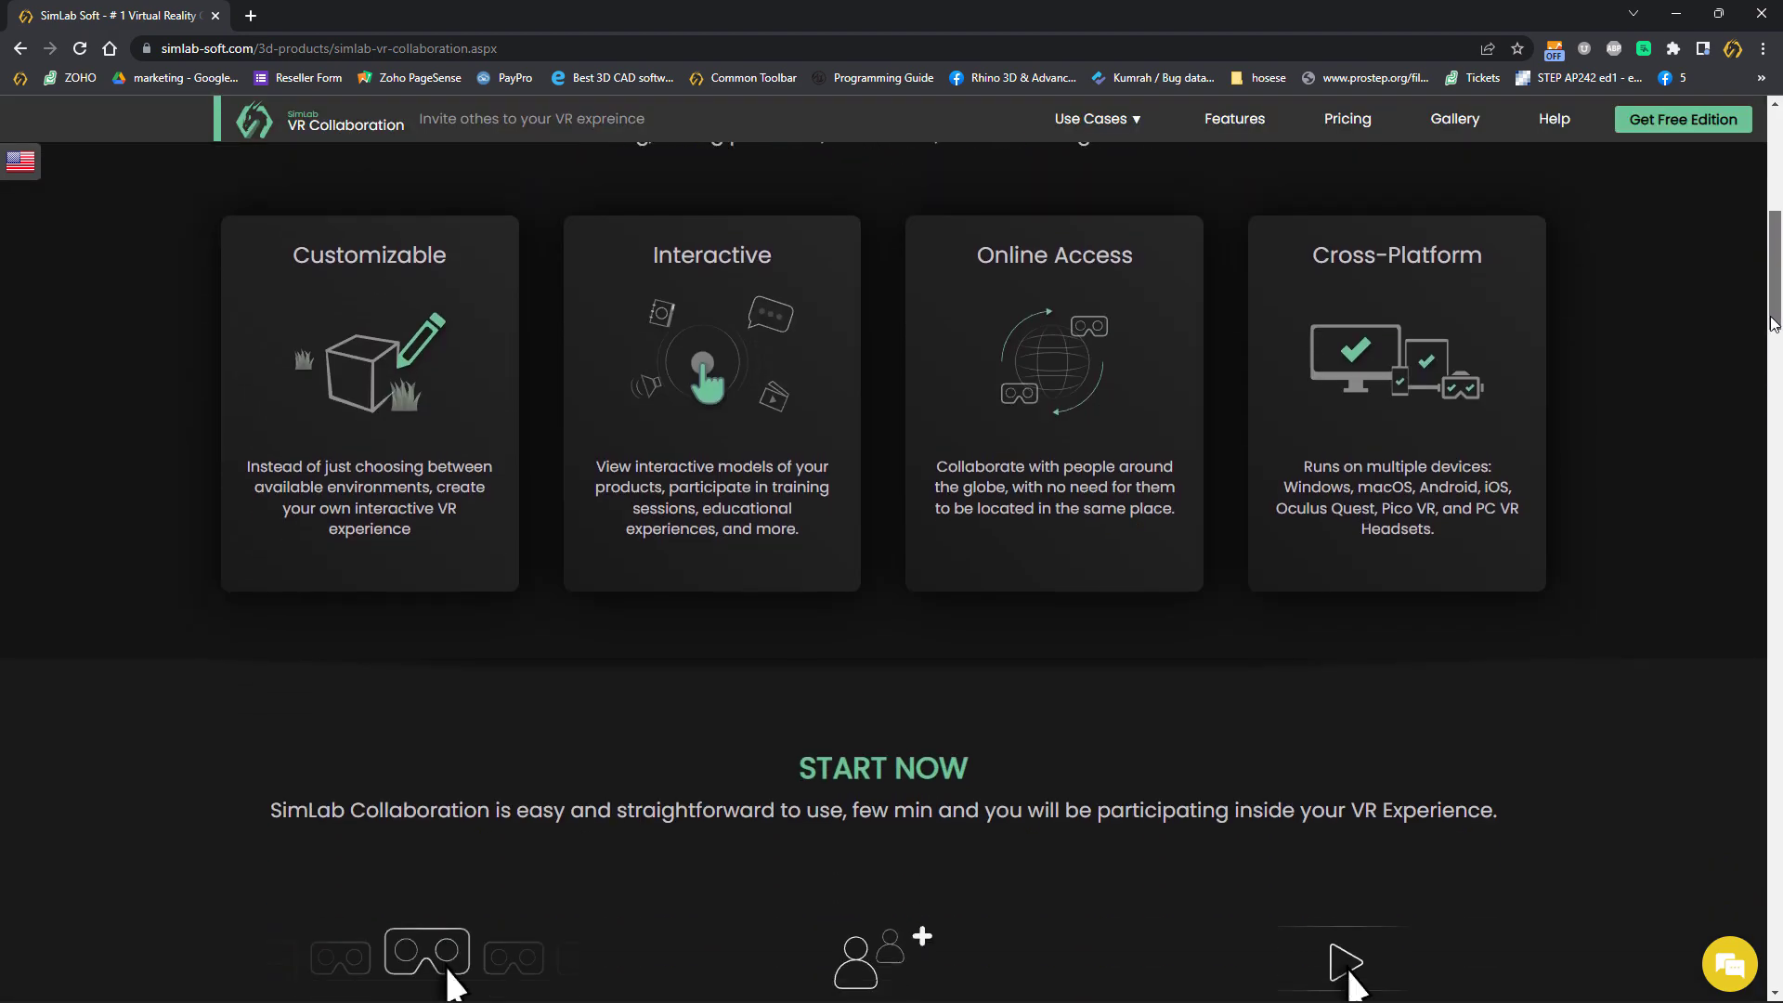
{"action": "scroll", "scroll_direction": "down", "scroll_amount": 3}
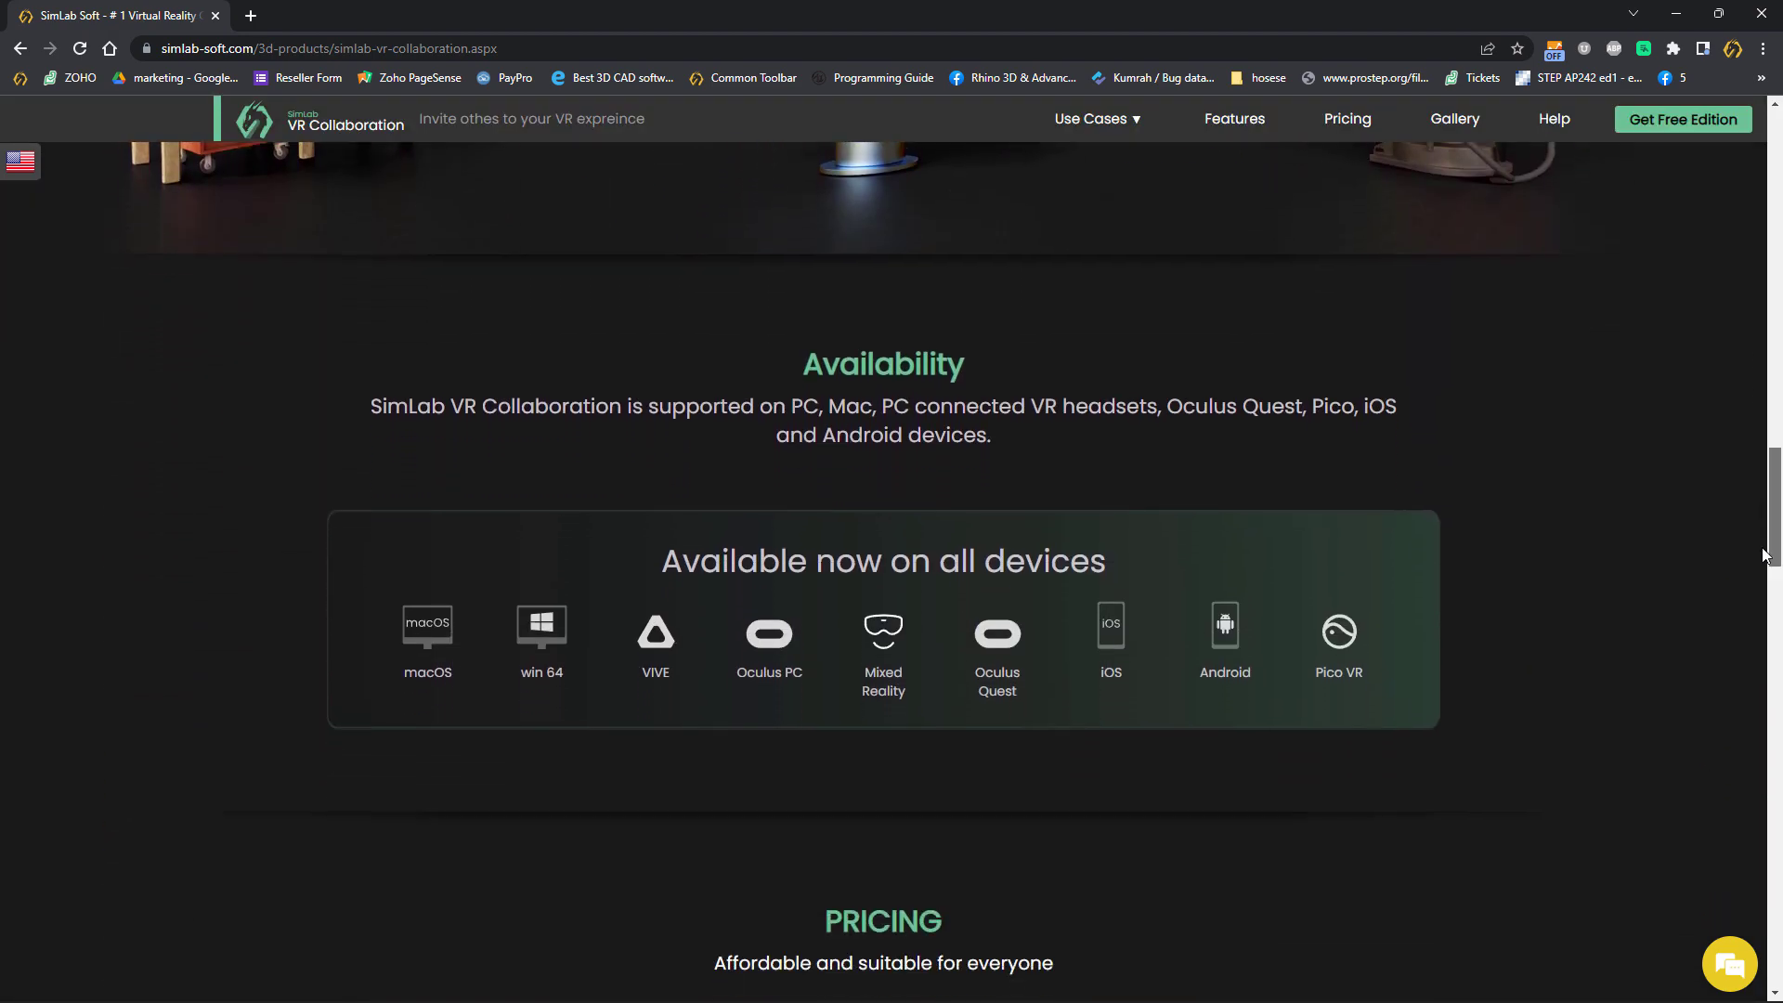
{"action": "scroll", "scroll_direction": "down", "scroll_amount": 3}
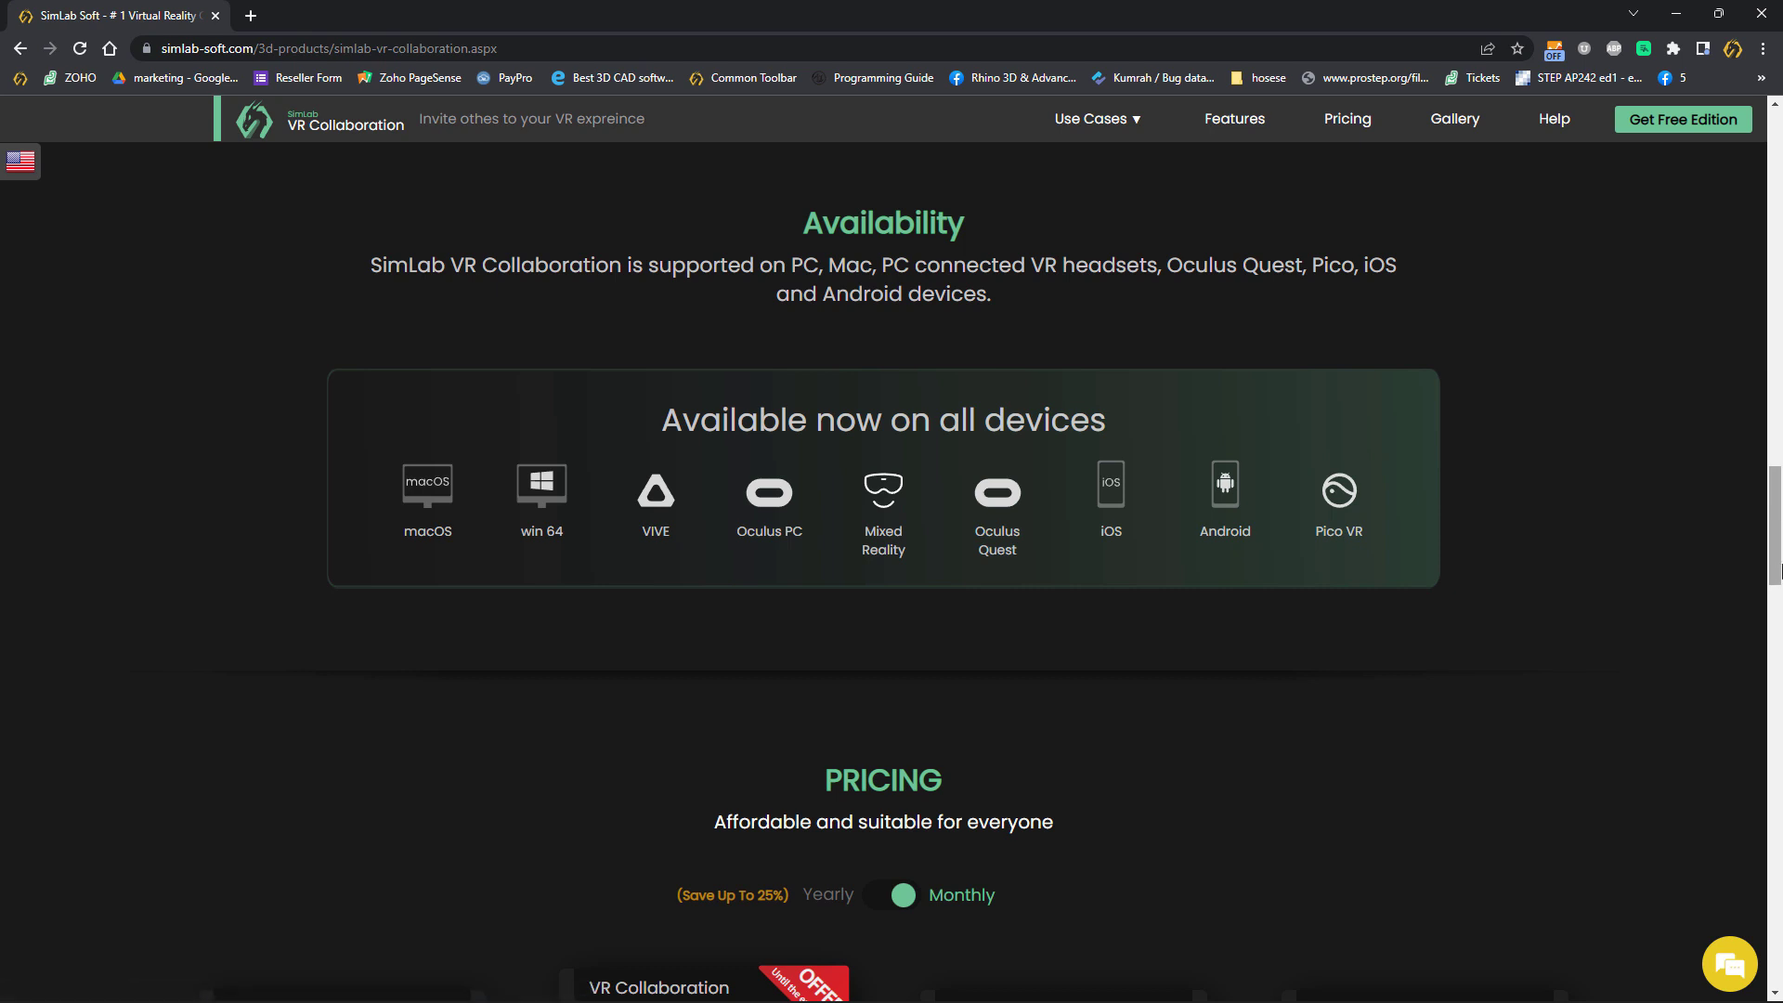
{"action": "mouse_move", "coordinate": [1752, 570]}
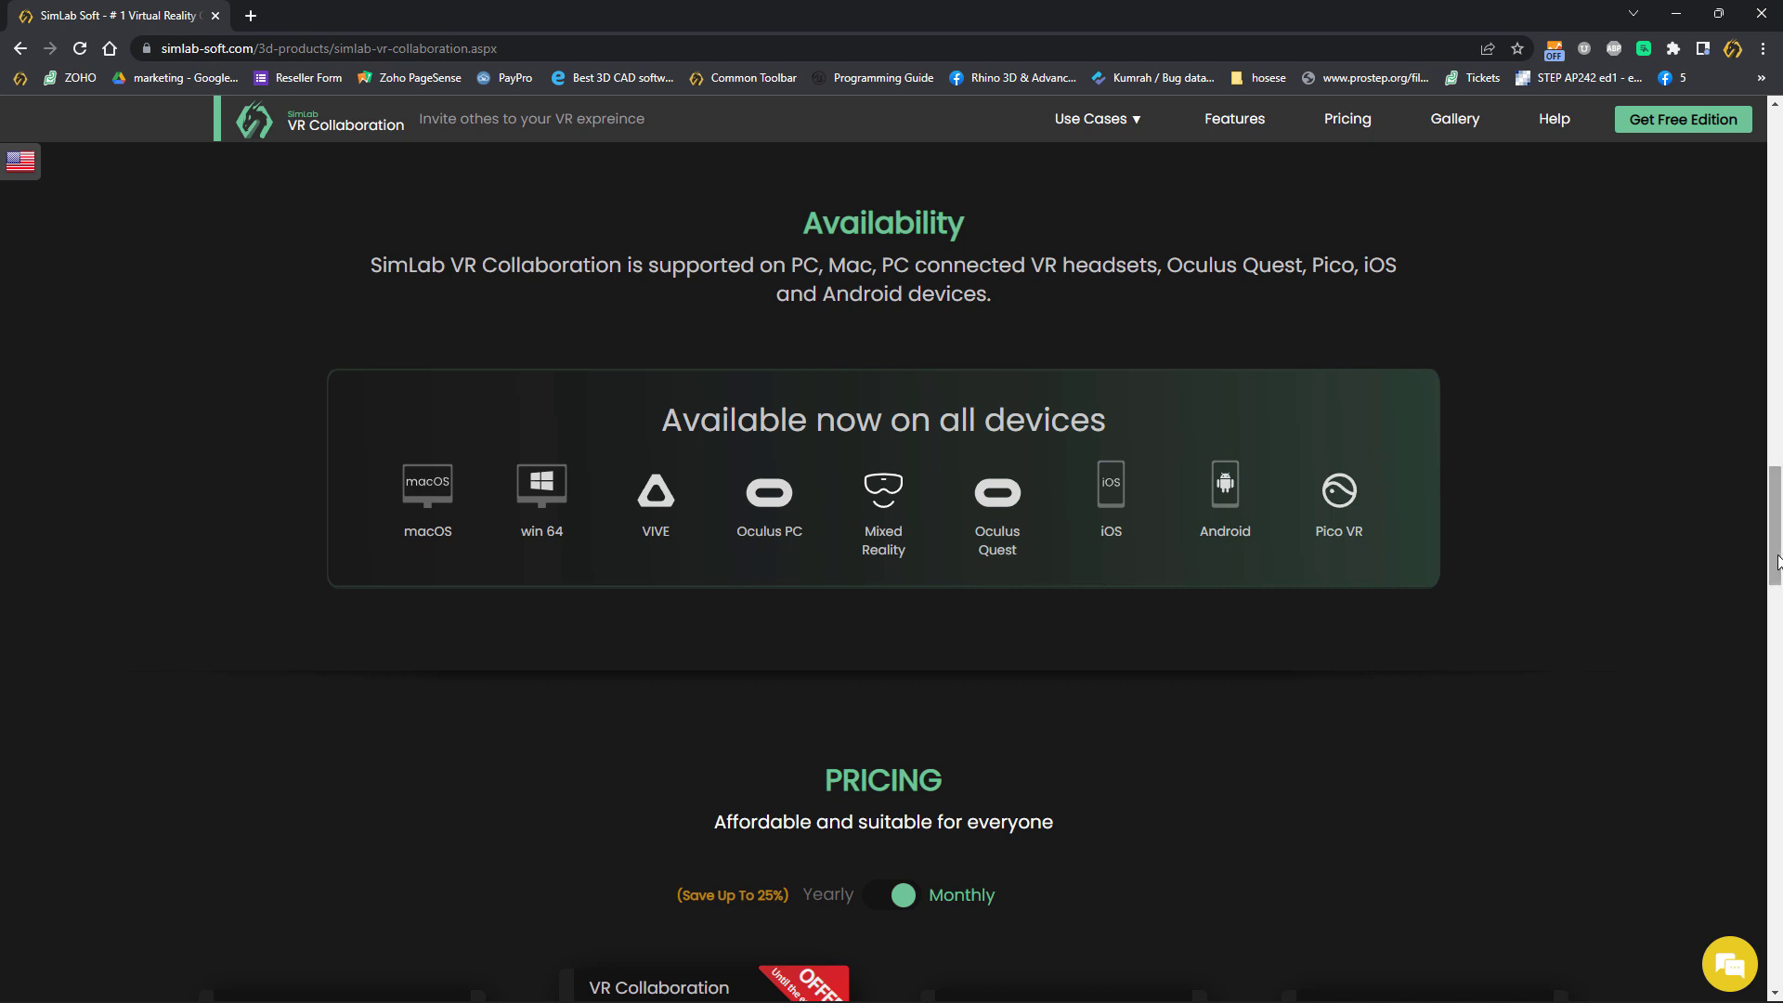
{"action": "scroll", "scroll_direction": "up", "scroll_amount": 3}
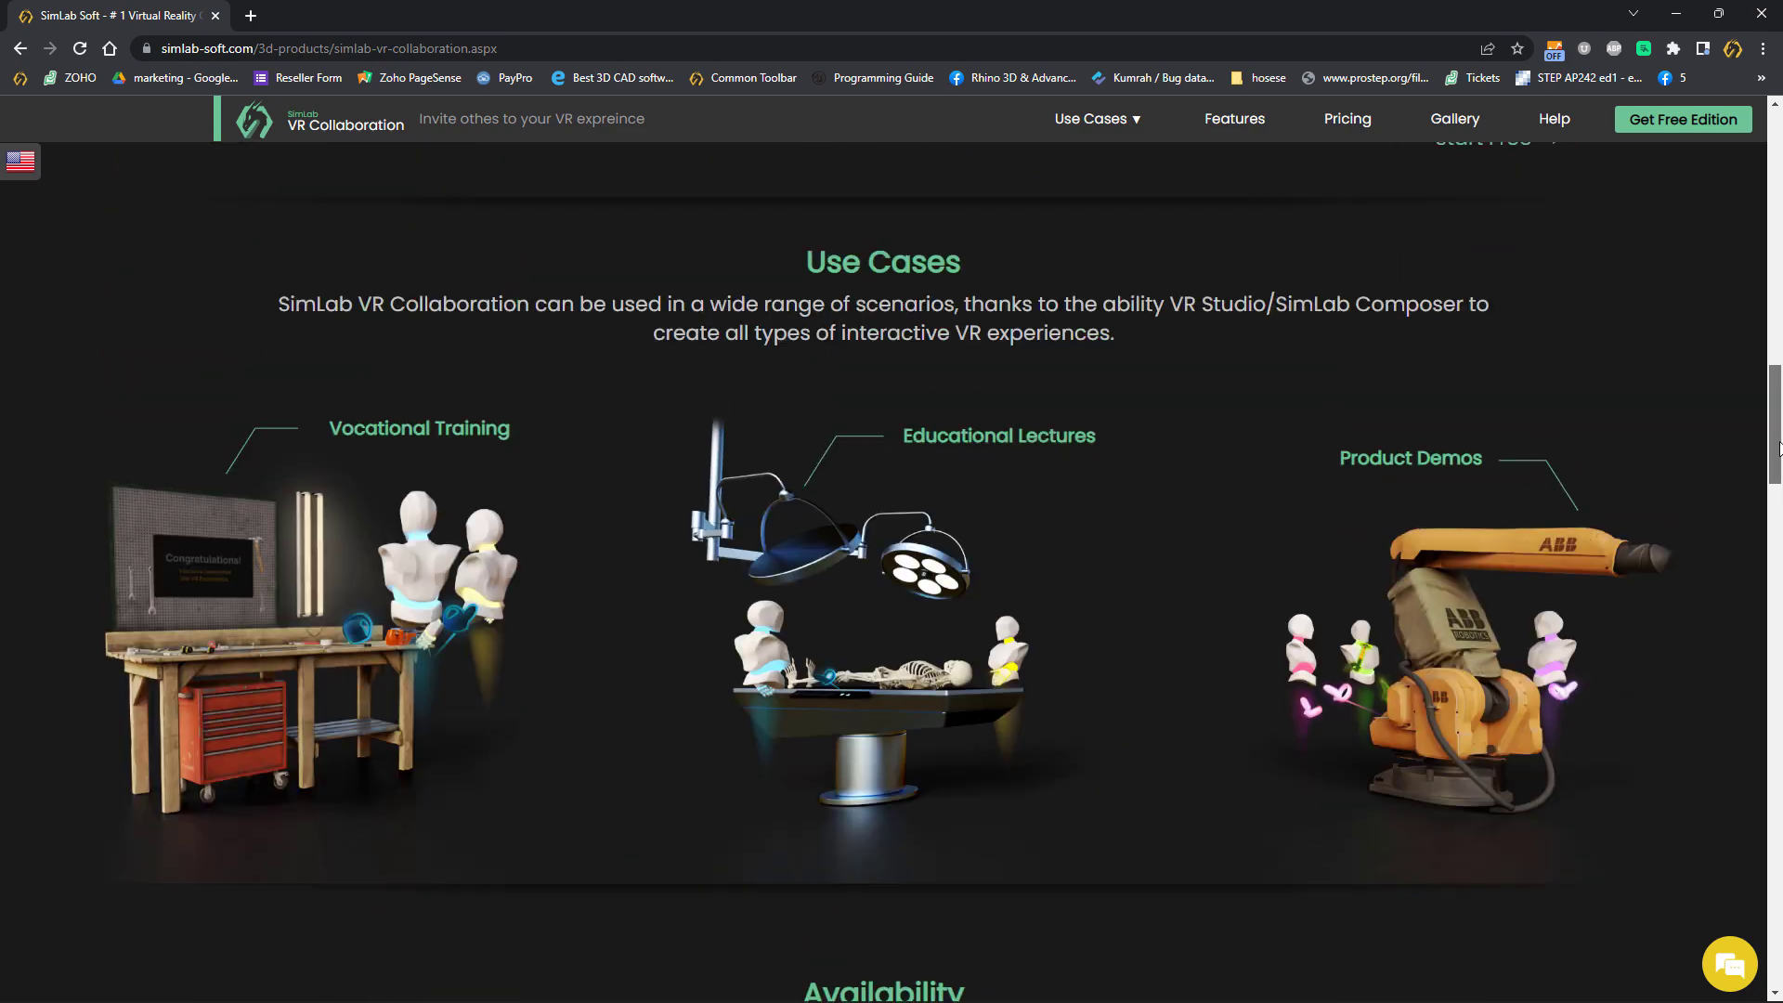
{"action": "scroll", "scroll_direction": "up", "scroll_amount": 3}
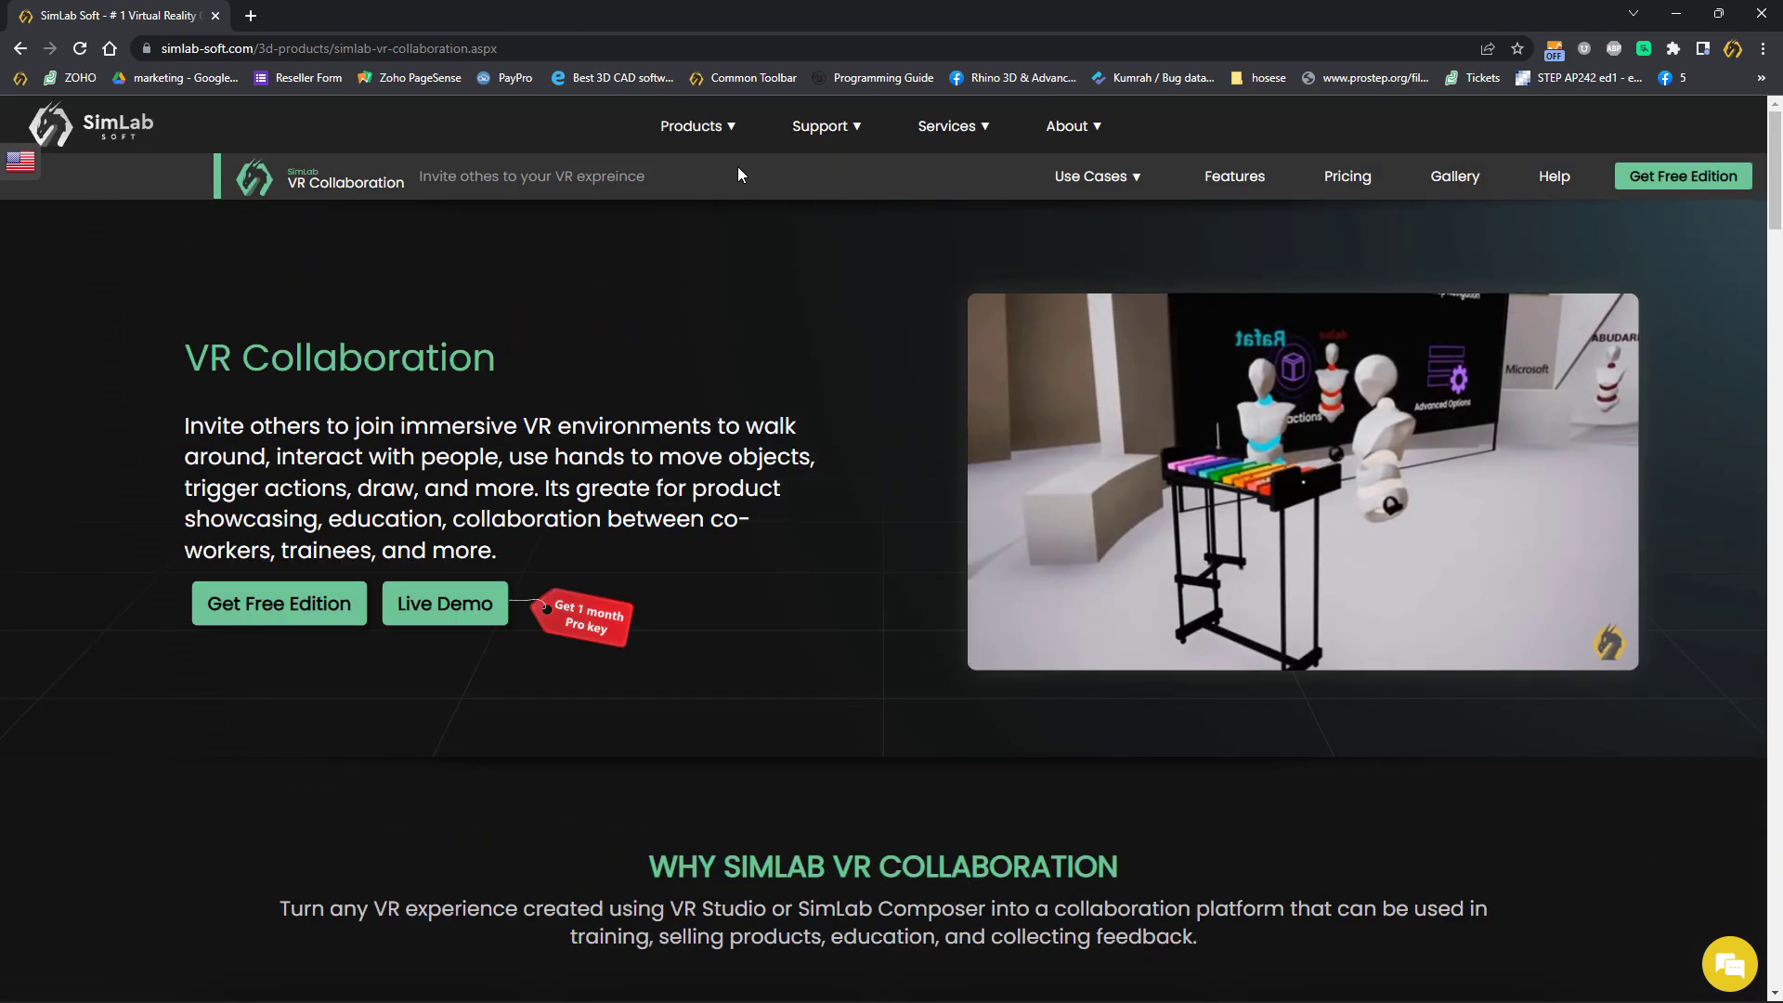
- Reach the VR Viewer product page from the Products menu
{"action": "left_click", "coordinate": [691, 127]}
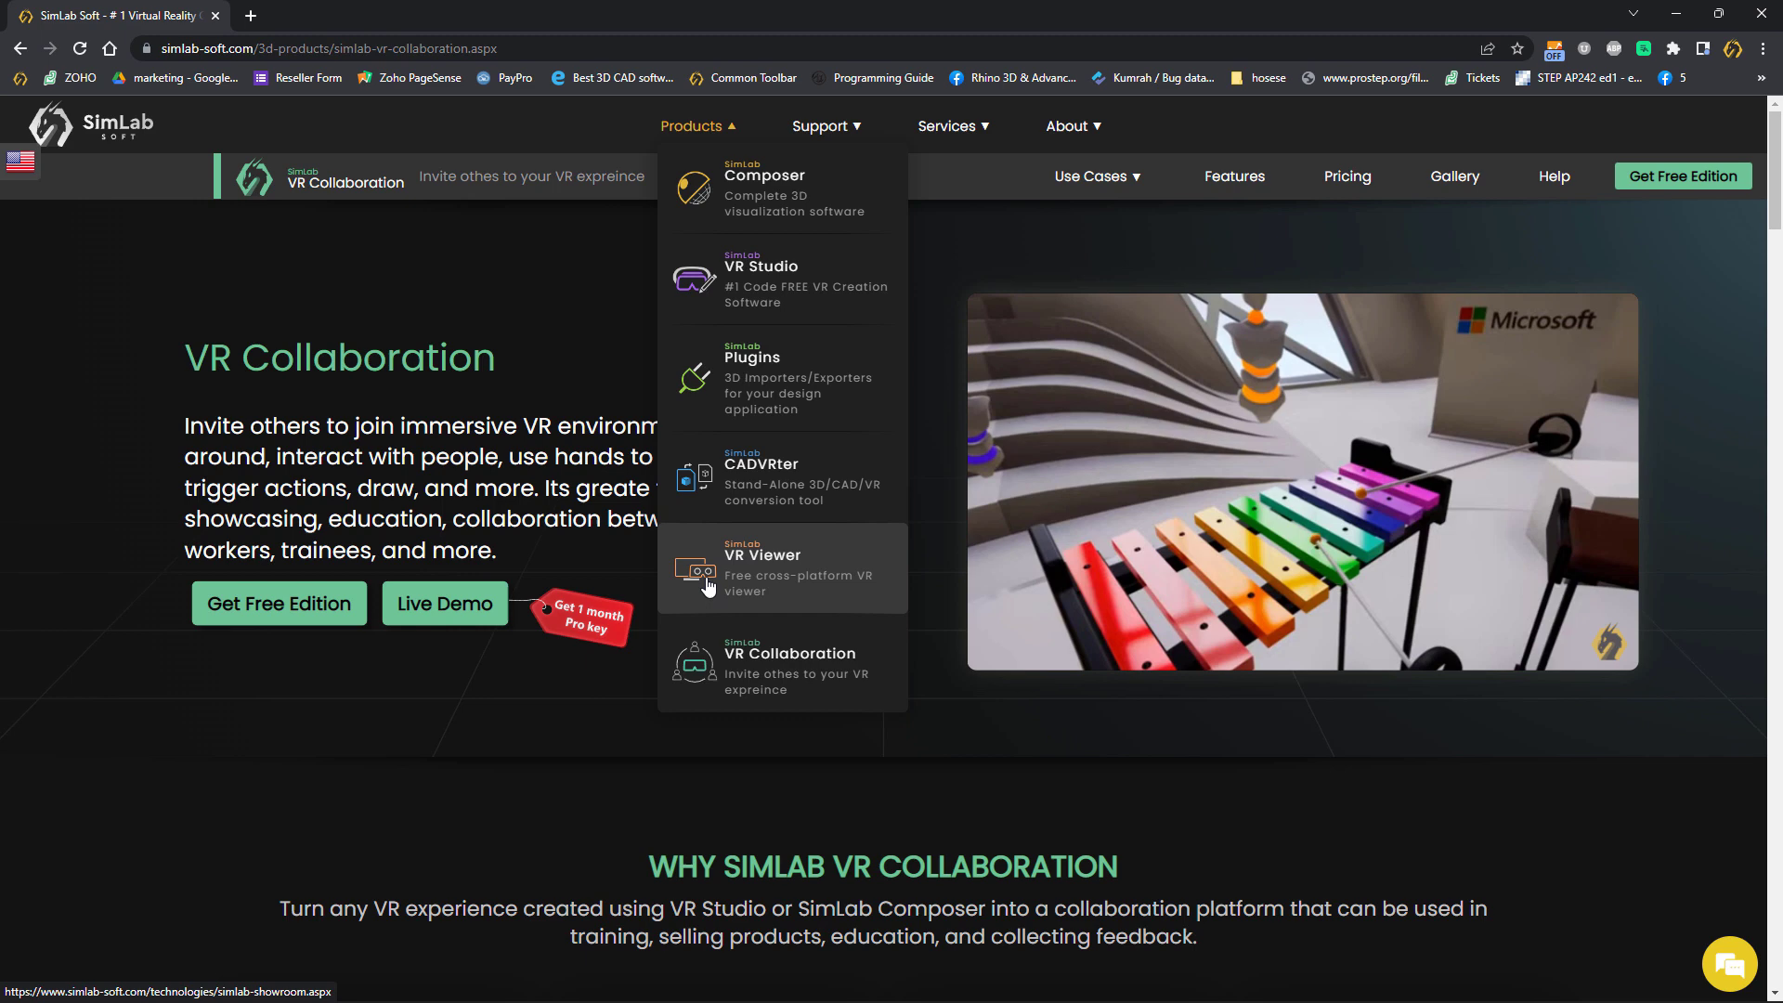
{"action": "left_click", "coordinate": [761, 574]}
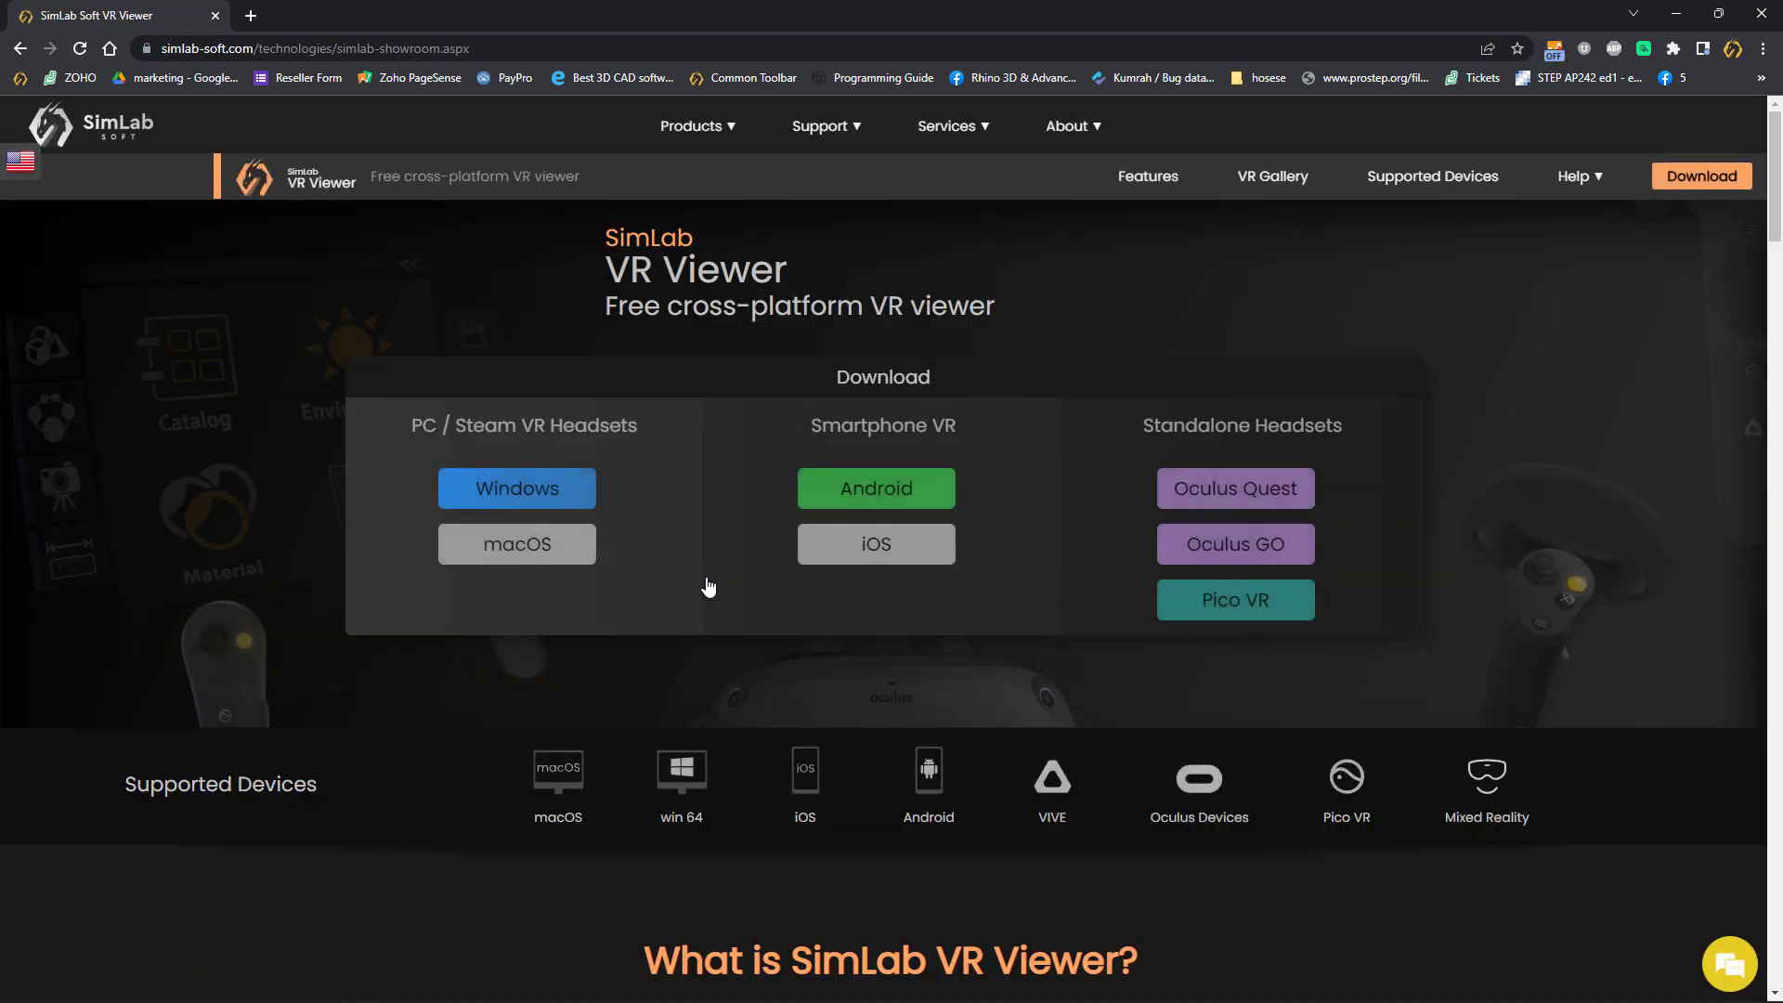
{"action": "mouse_move", "coordinate": [667, 604]}
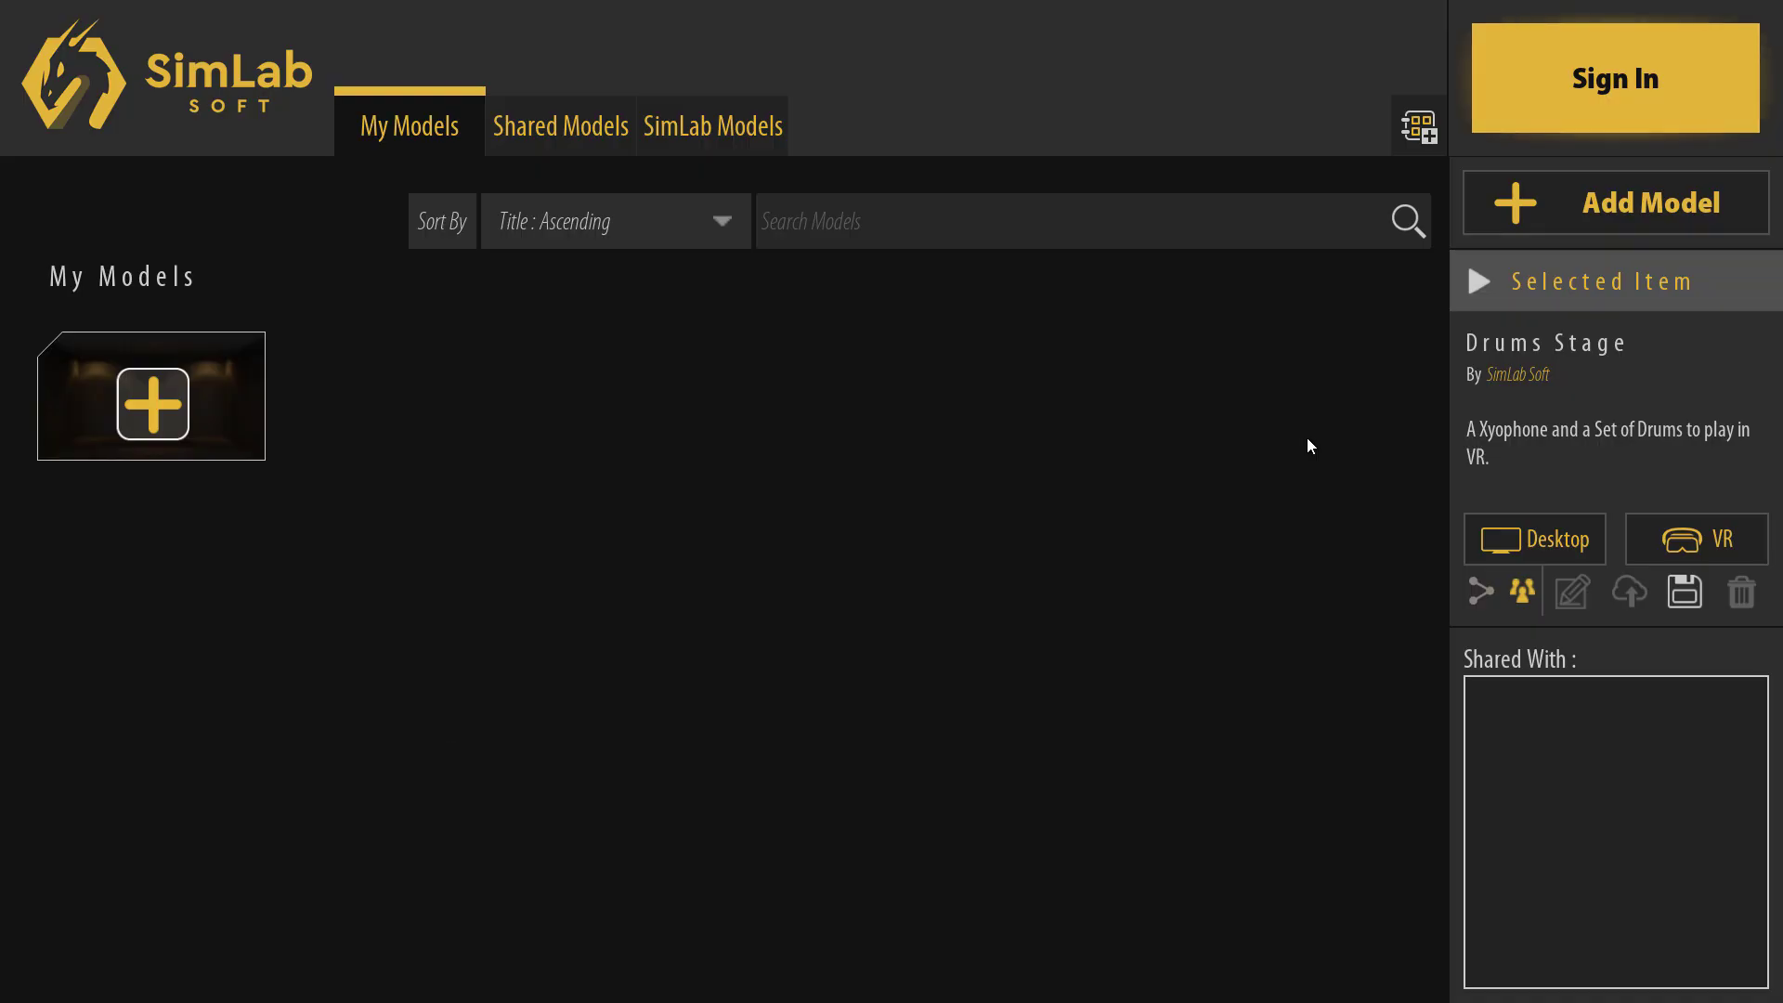
{"action": "mouse_move", "coordinate": [1548, 105]}
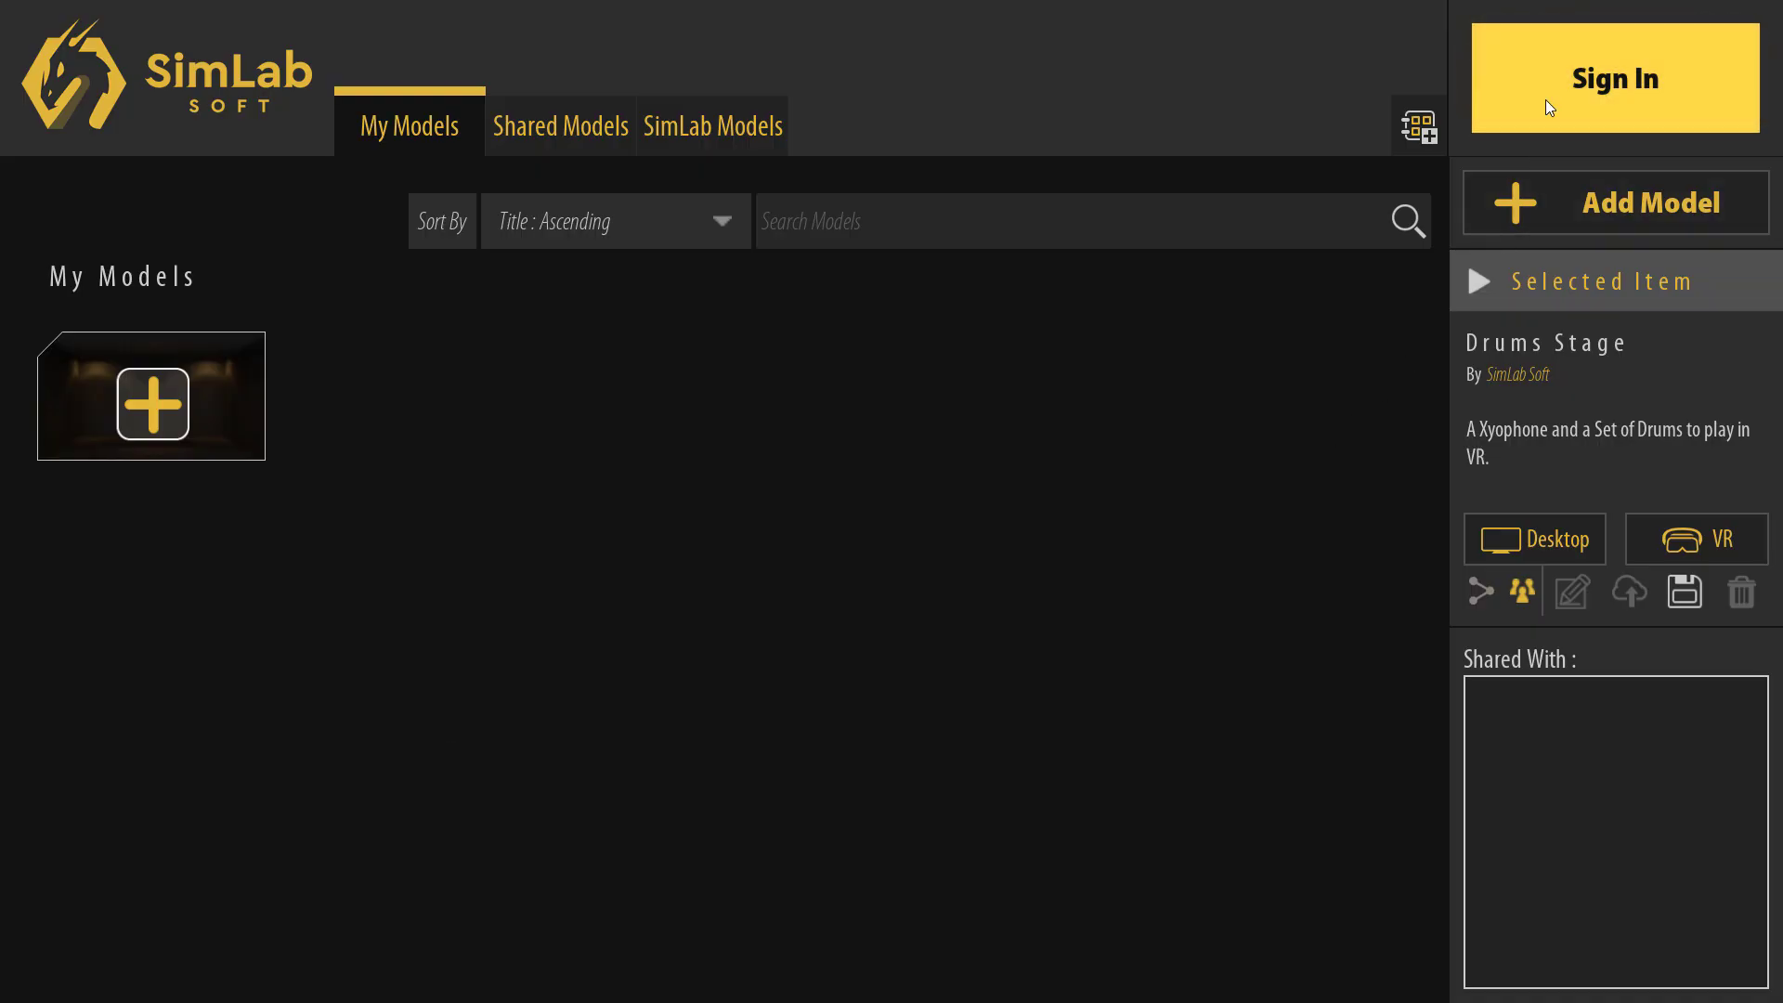
- Sign in with the 'ashra' account after briefly visiting the Sign Up form
{"action": "left_click", "coordinate": [1613, 78]}
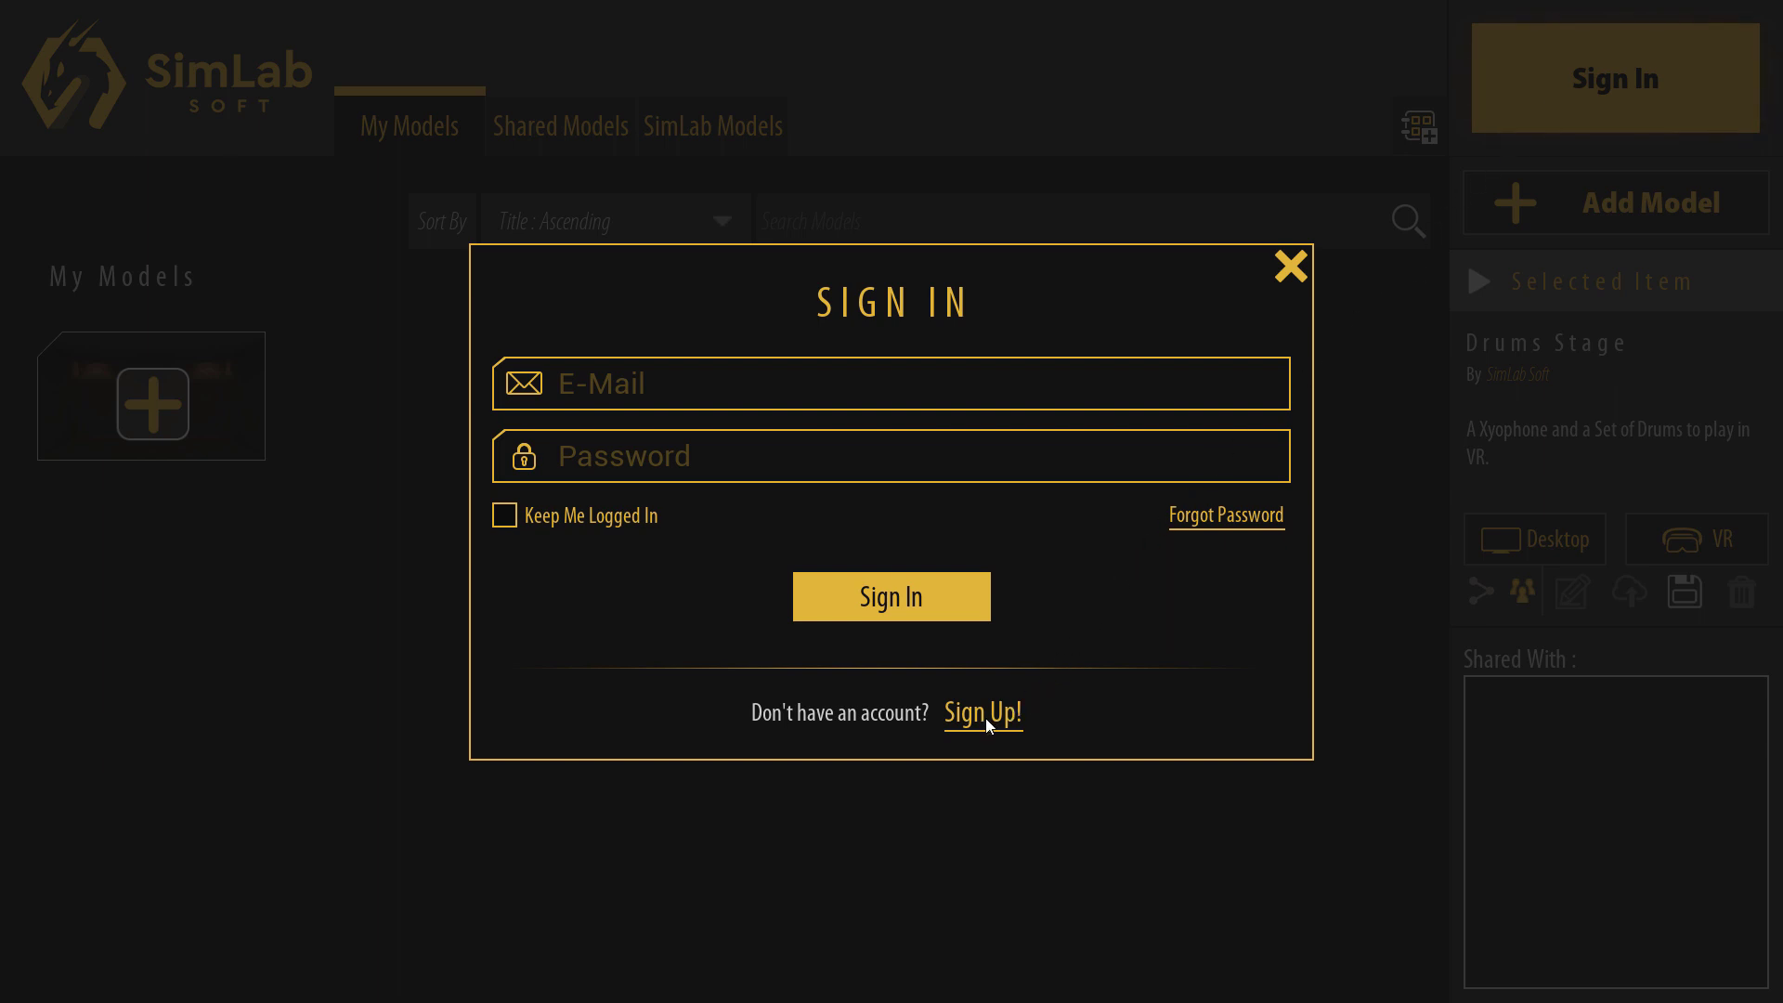
{"action": "left_click", "coordinate": [981, 714]}
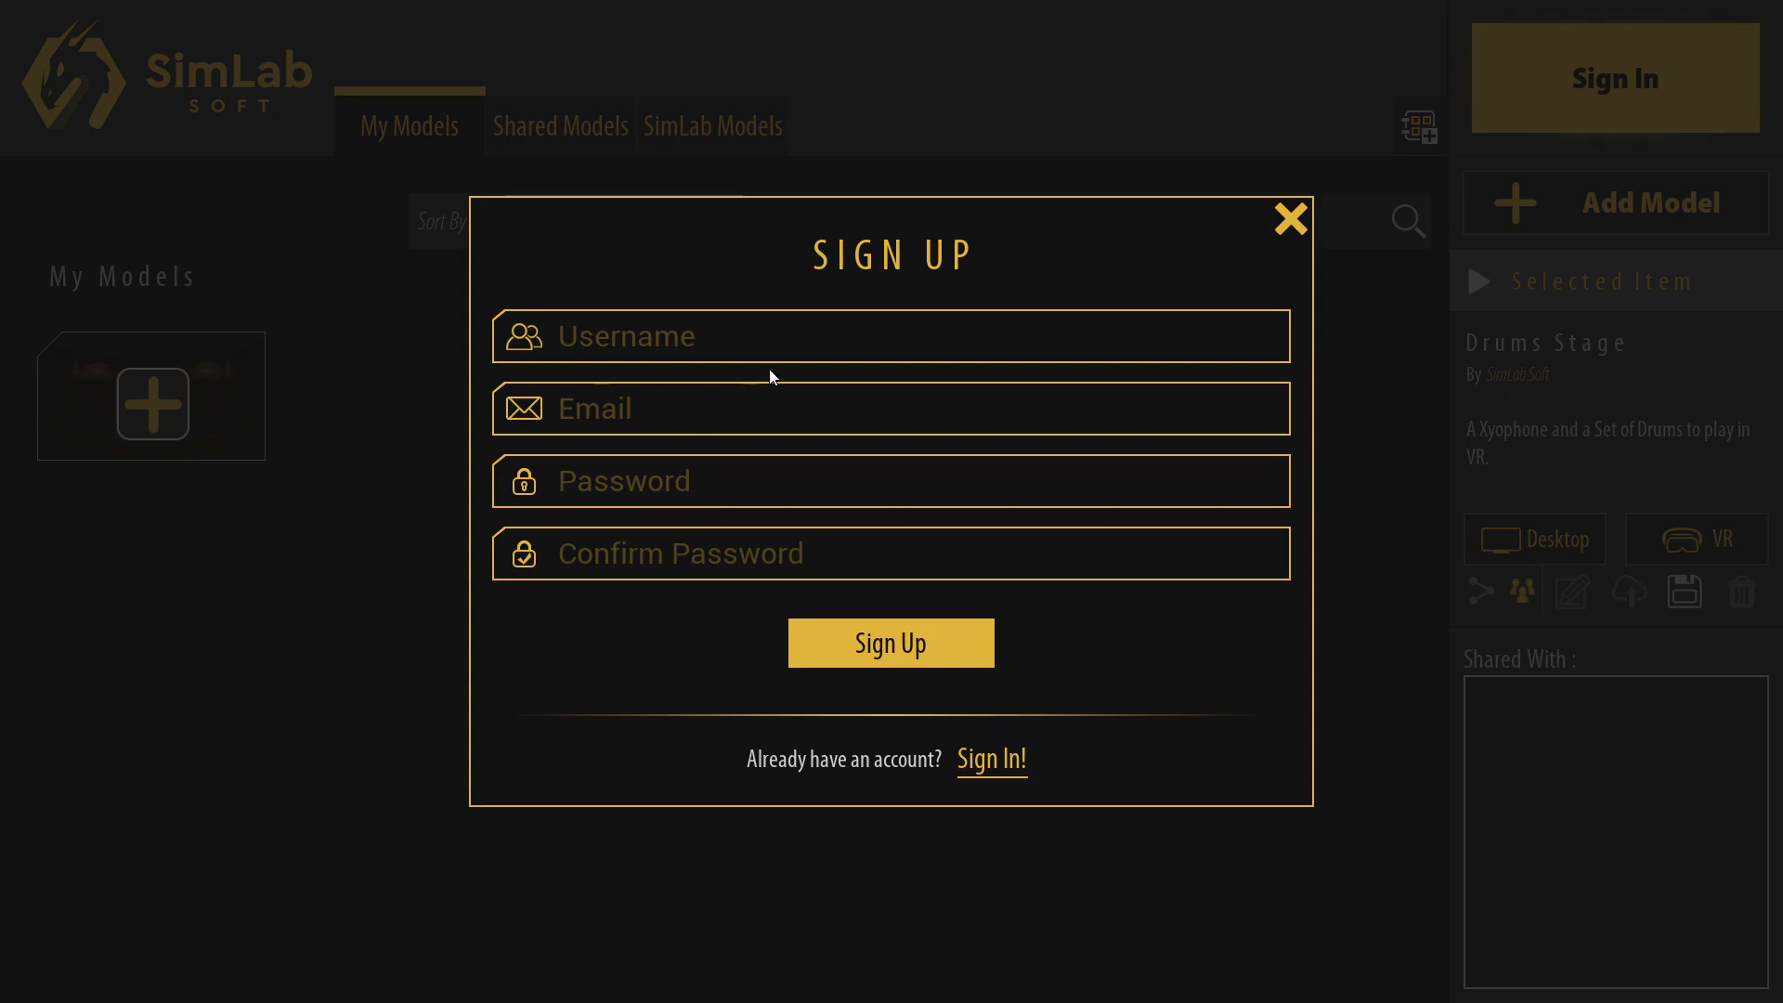
{"action": "mouse_move", "coordinate": [1290, 219]}
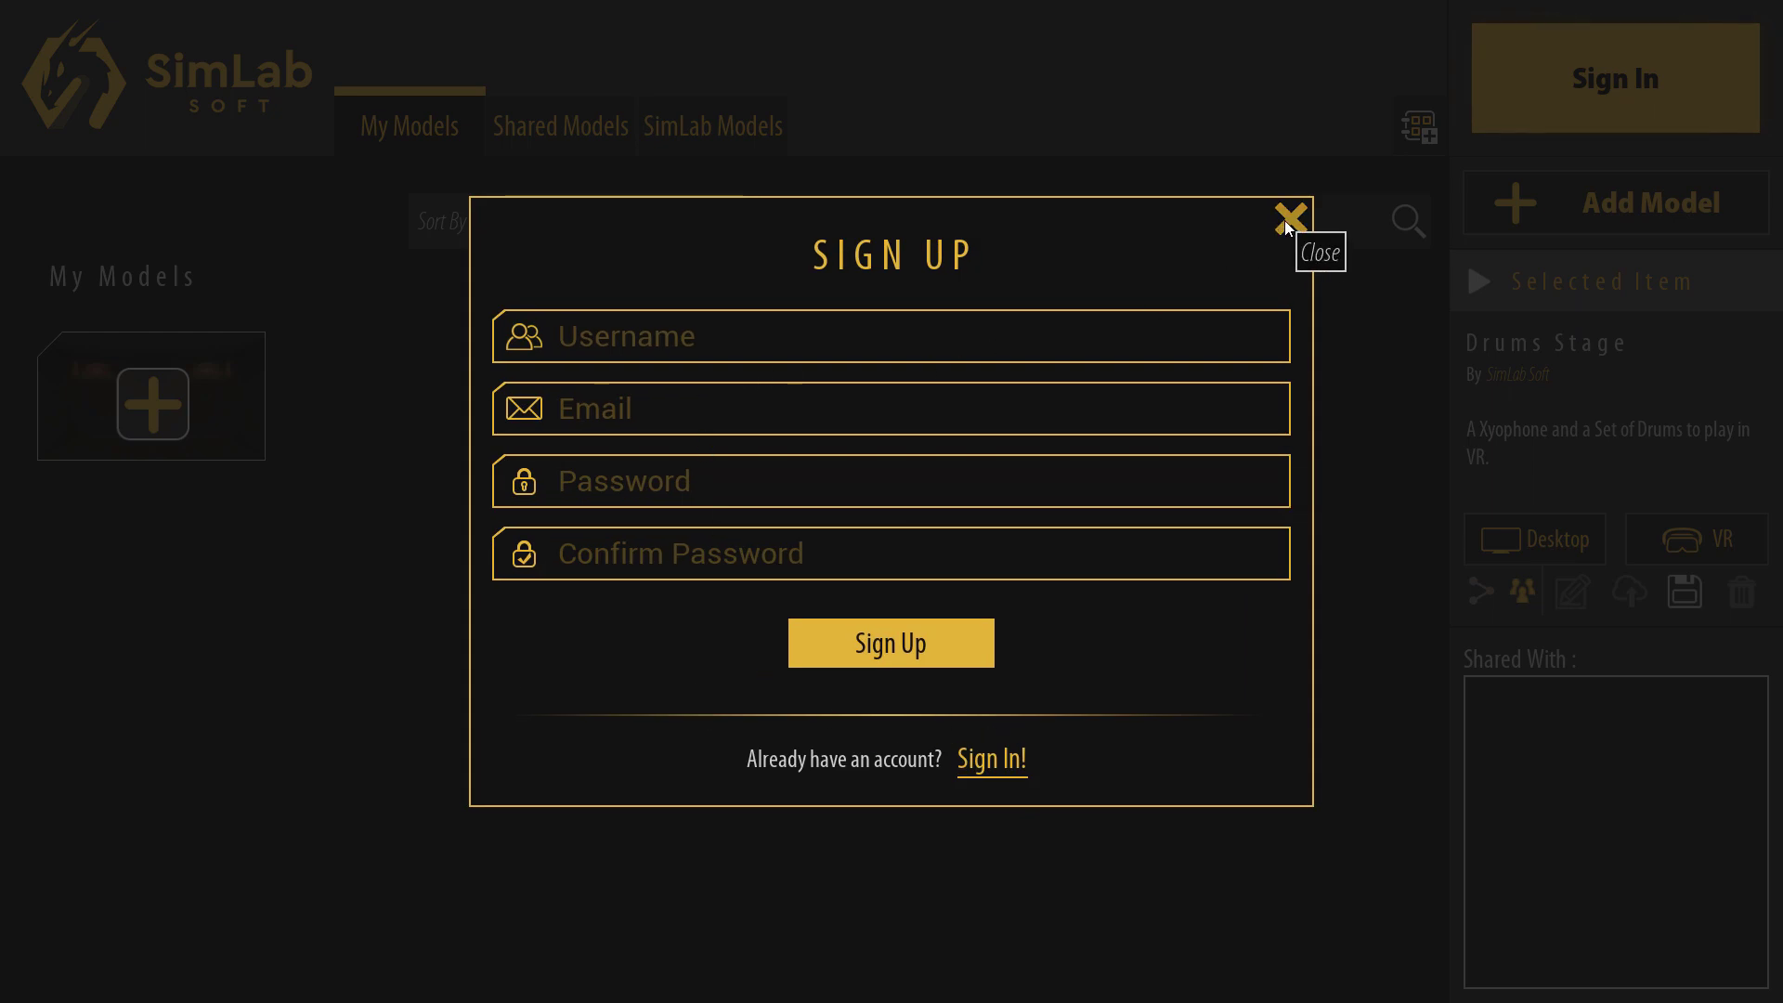
{"action": "left_click", "coordinate": [990, 760]}
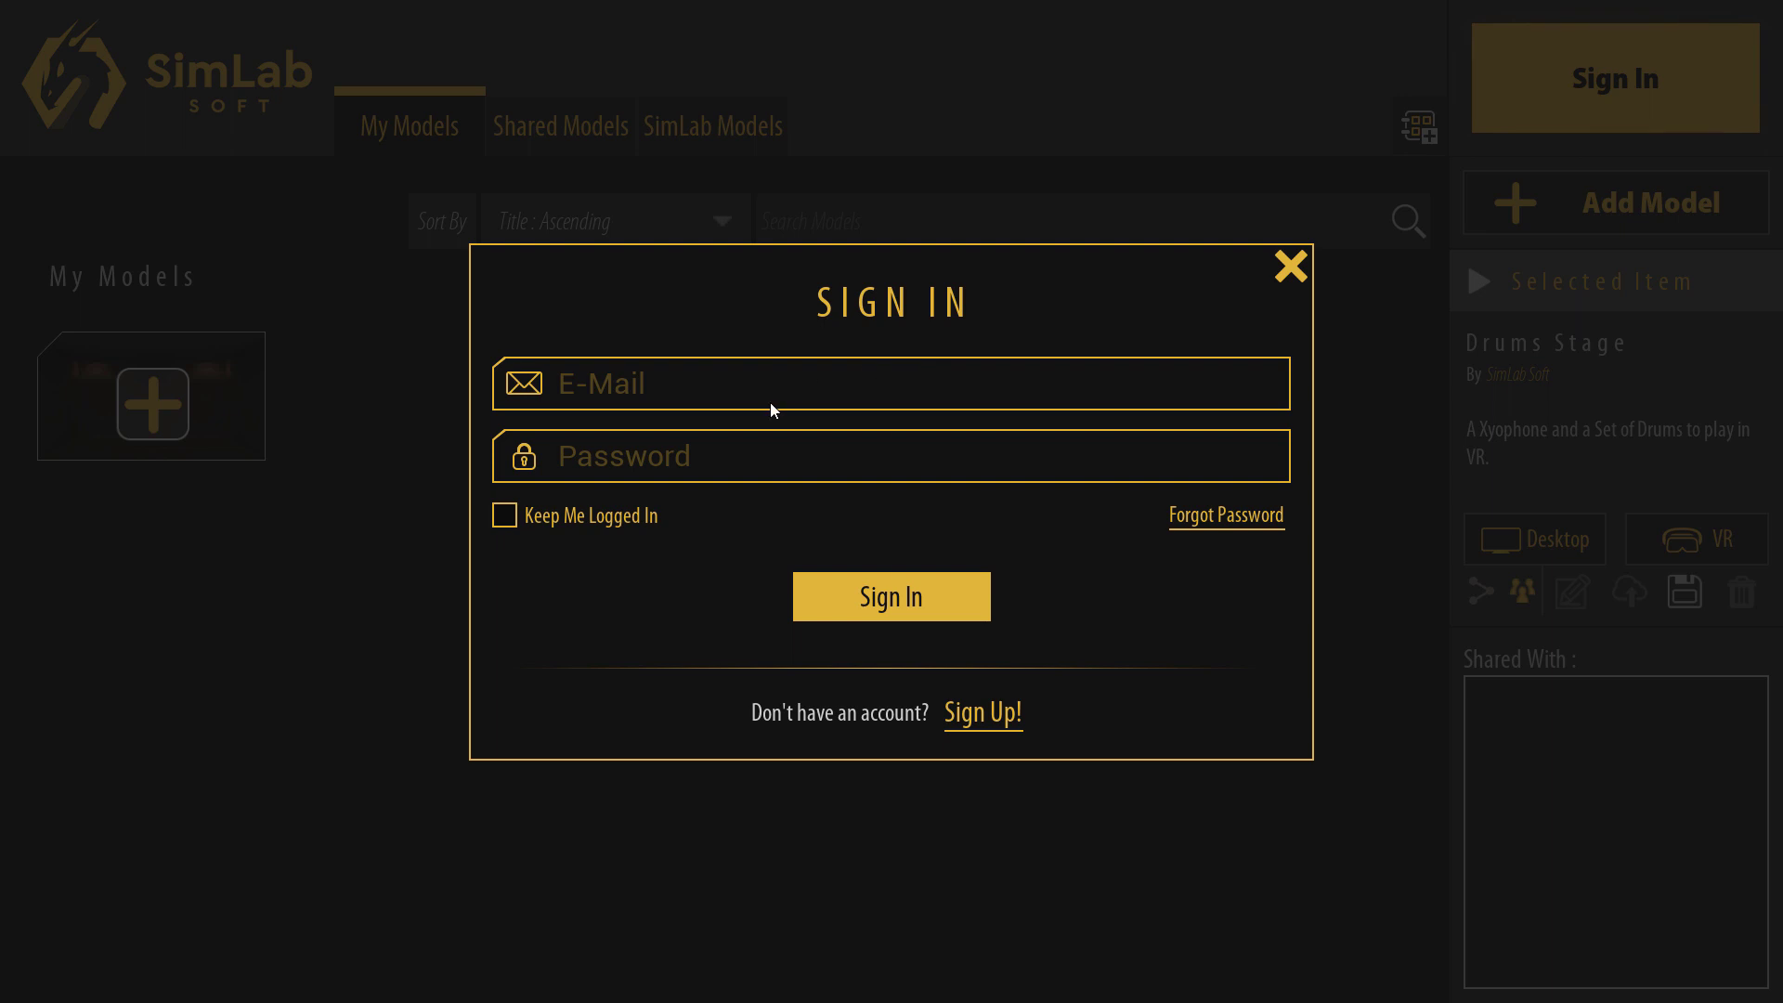
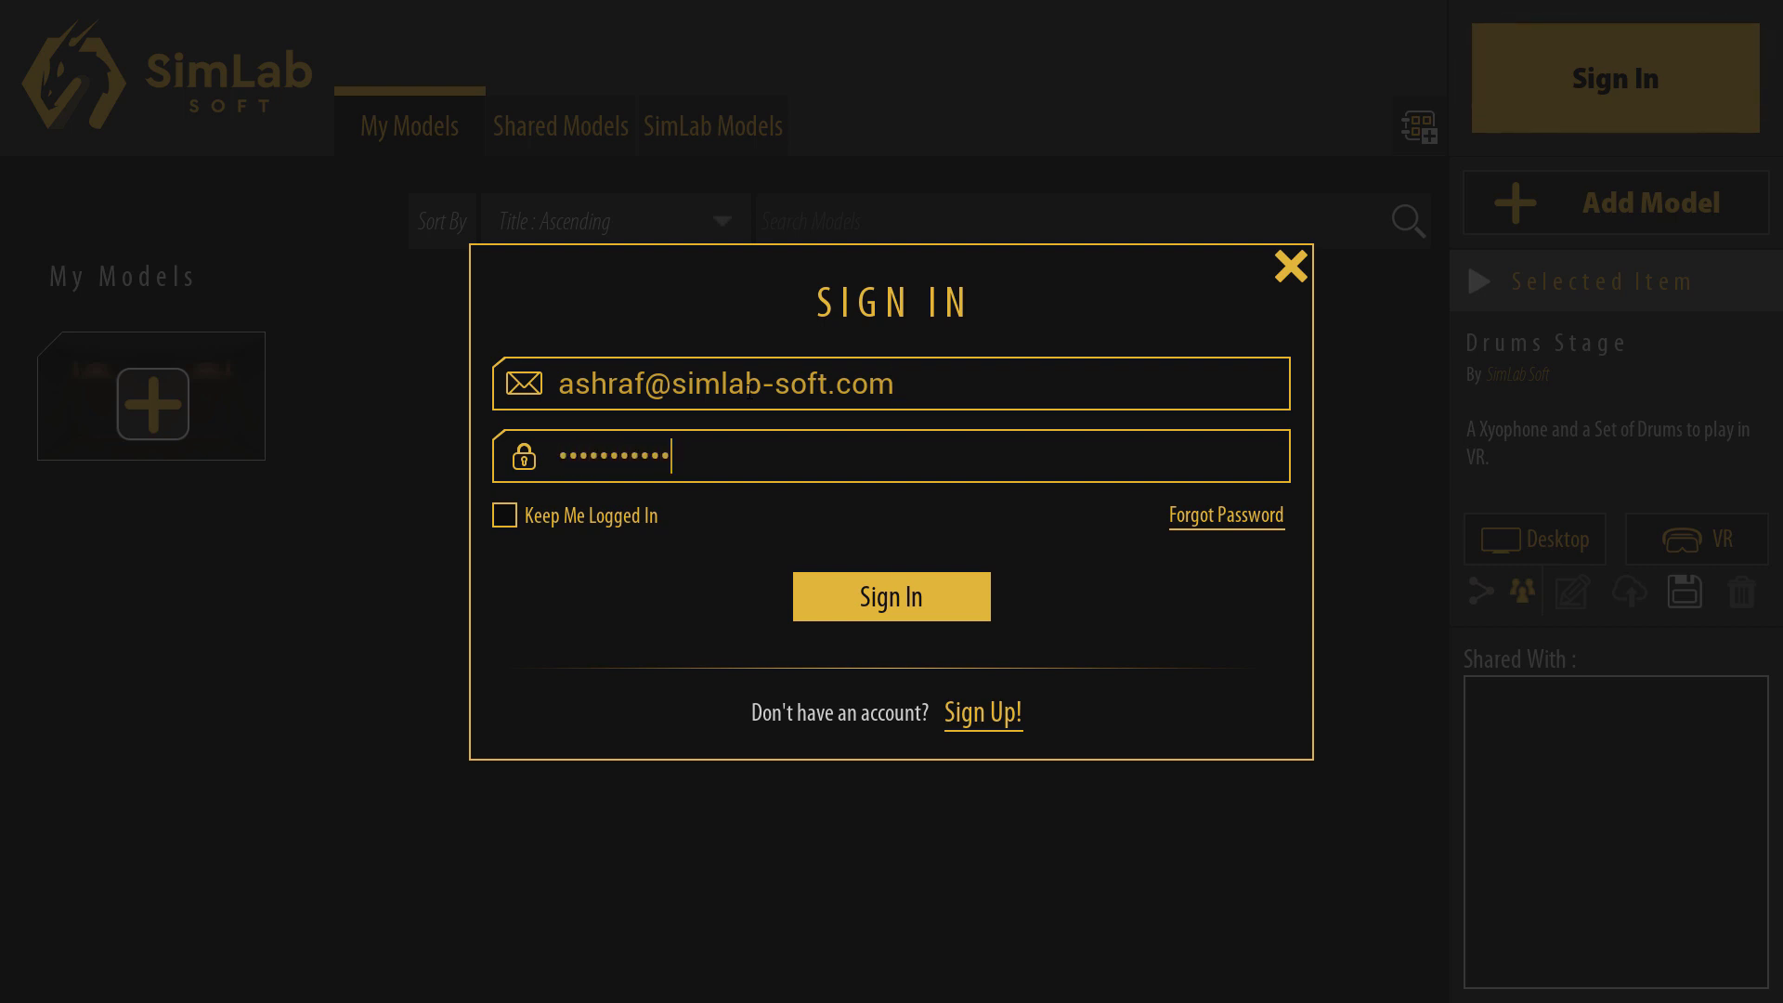
{"action": "left_click", "coordinate": [891, 596]}
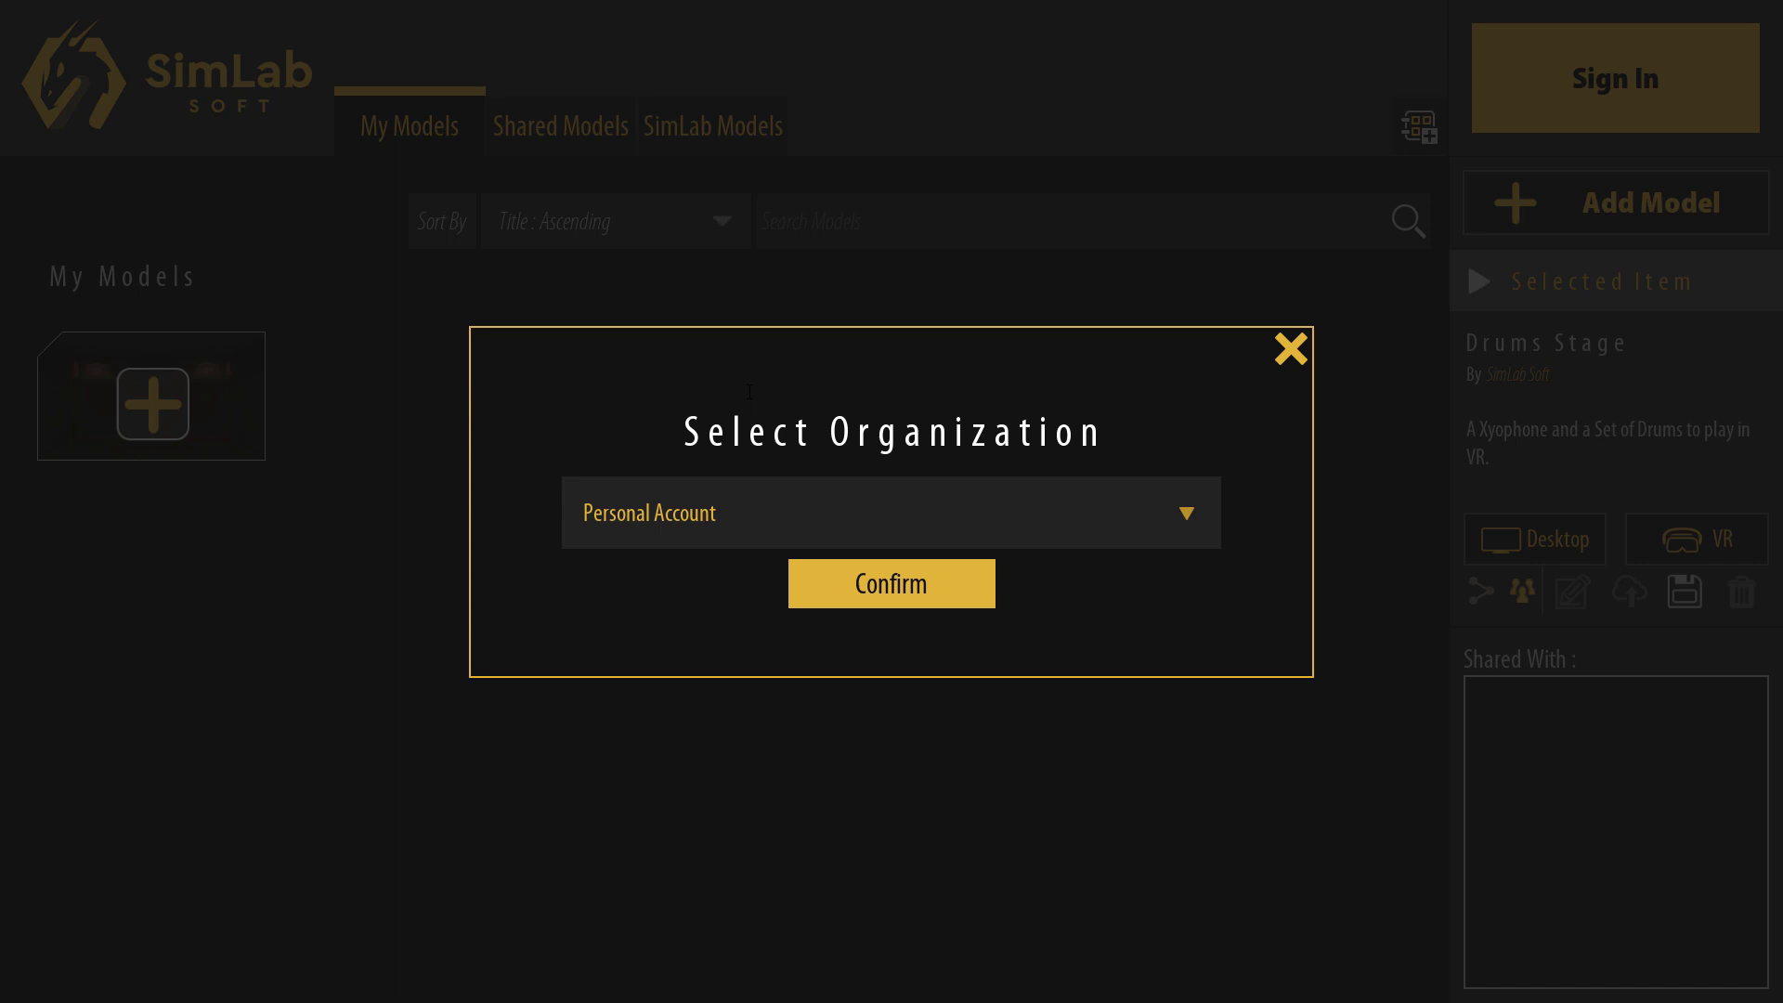
- Confirm Personal Account and select SimLab VR Collaboration from the SimLab Models tab
{"action": "left_click", "coordinate": [890, 583]}
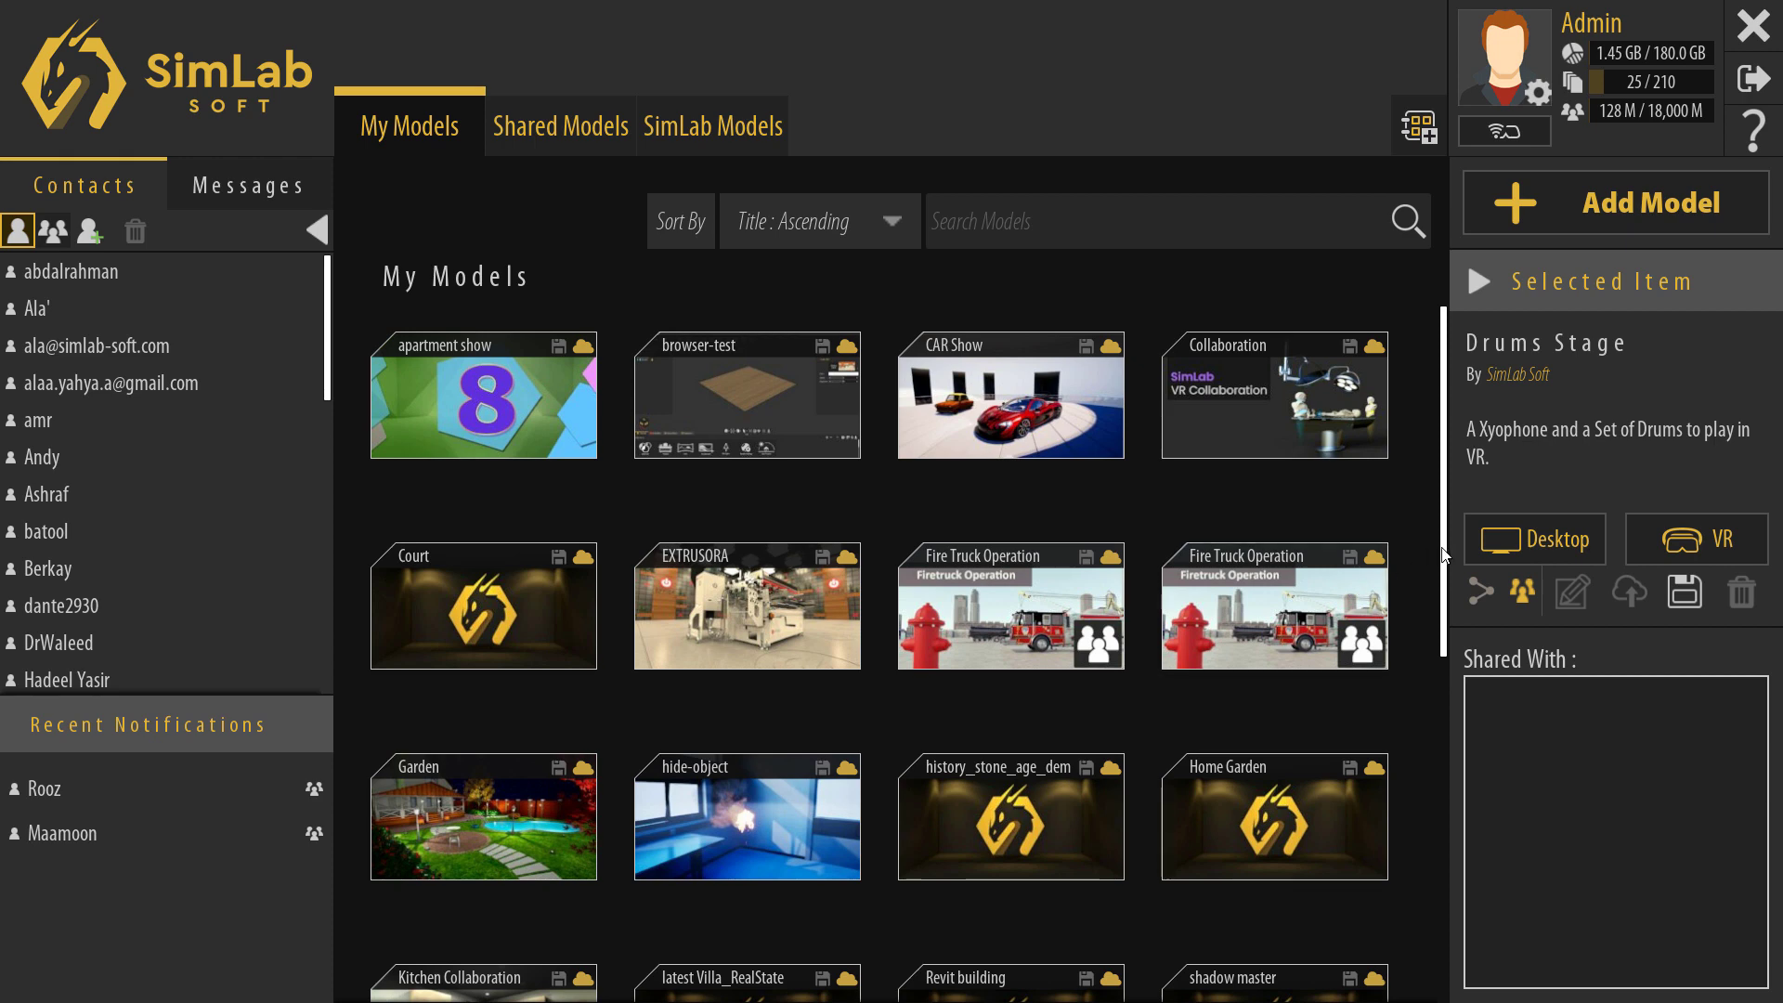
{"action": "mouse_move", "coordinate": [775, 315]}
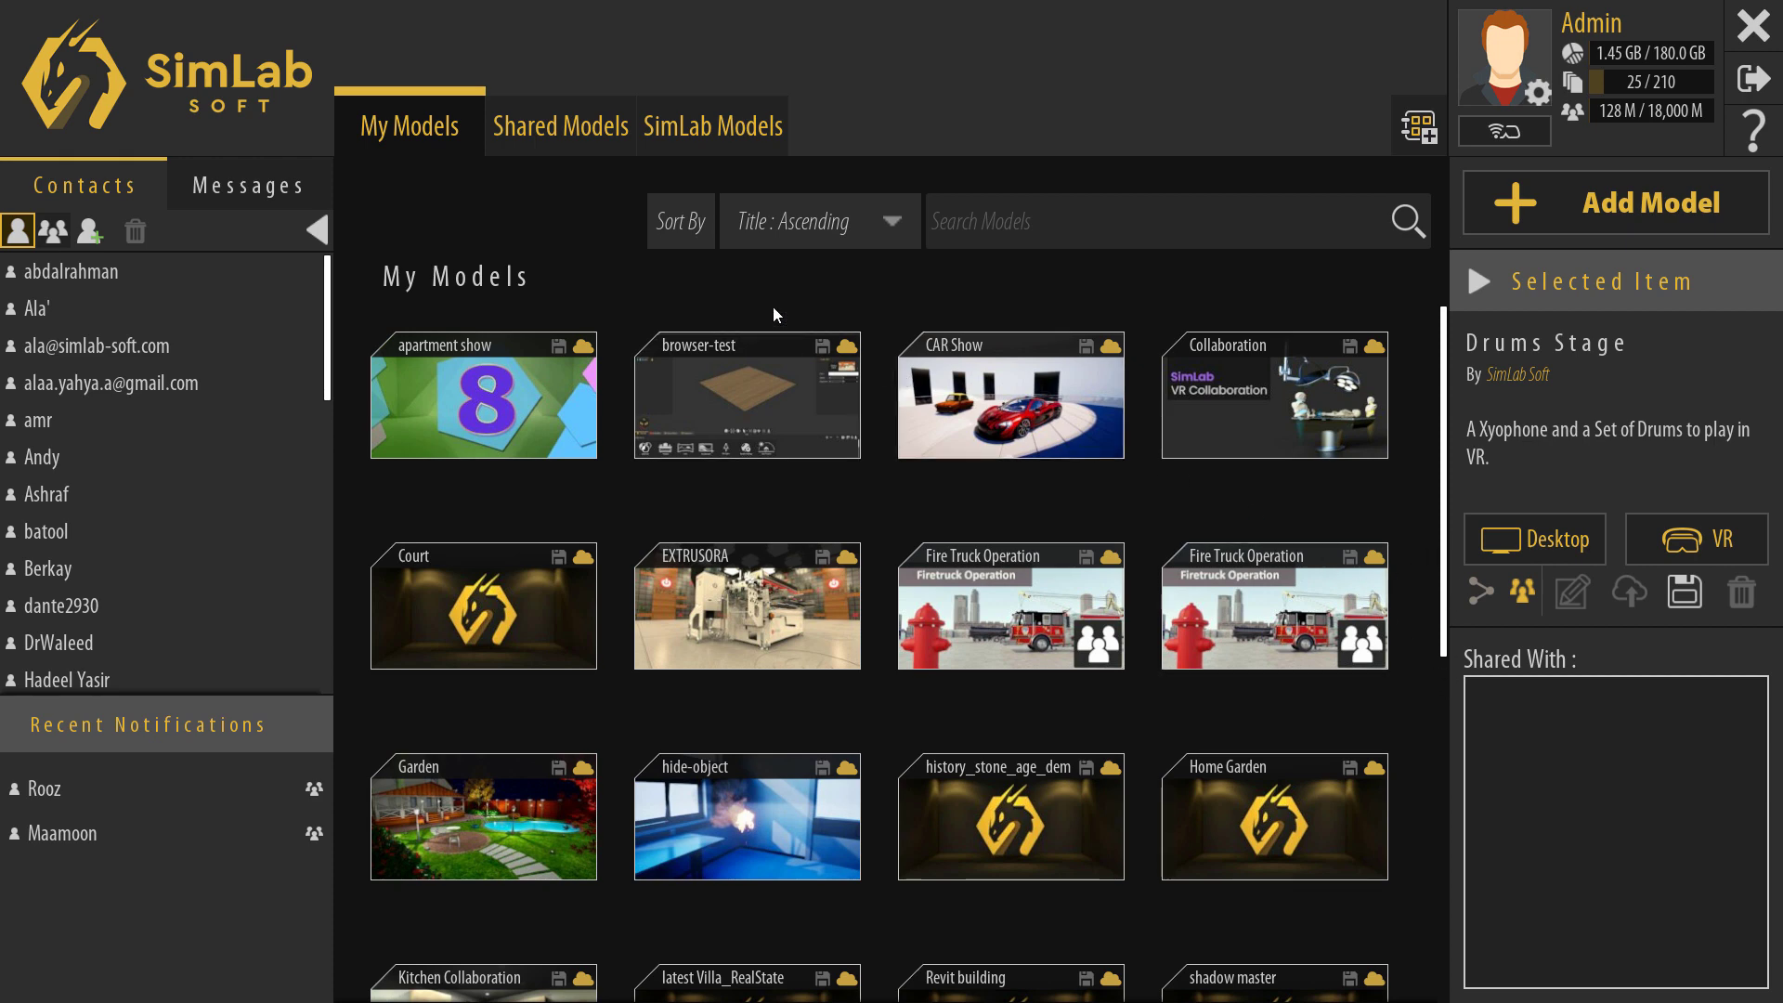
{"action": "left_click", "coordinate": [711, 125]}
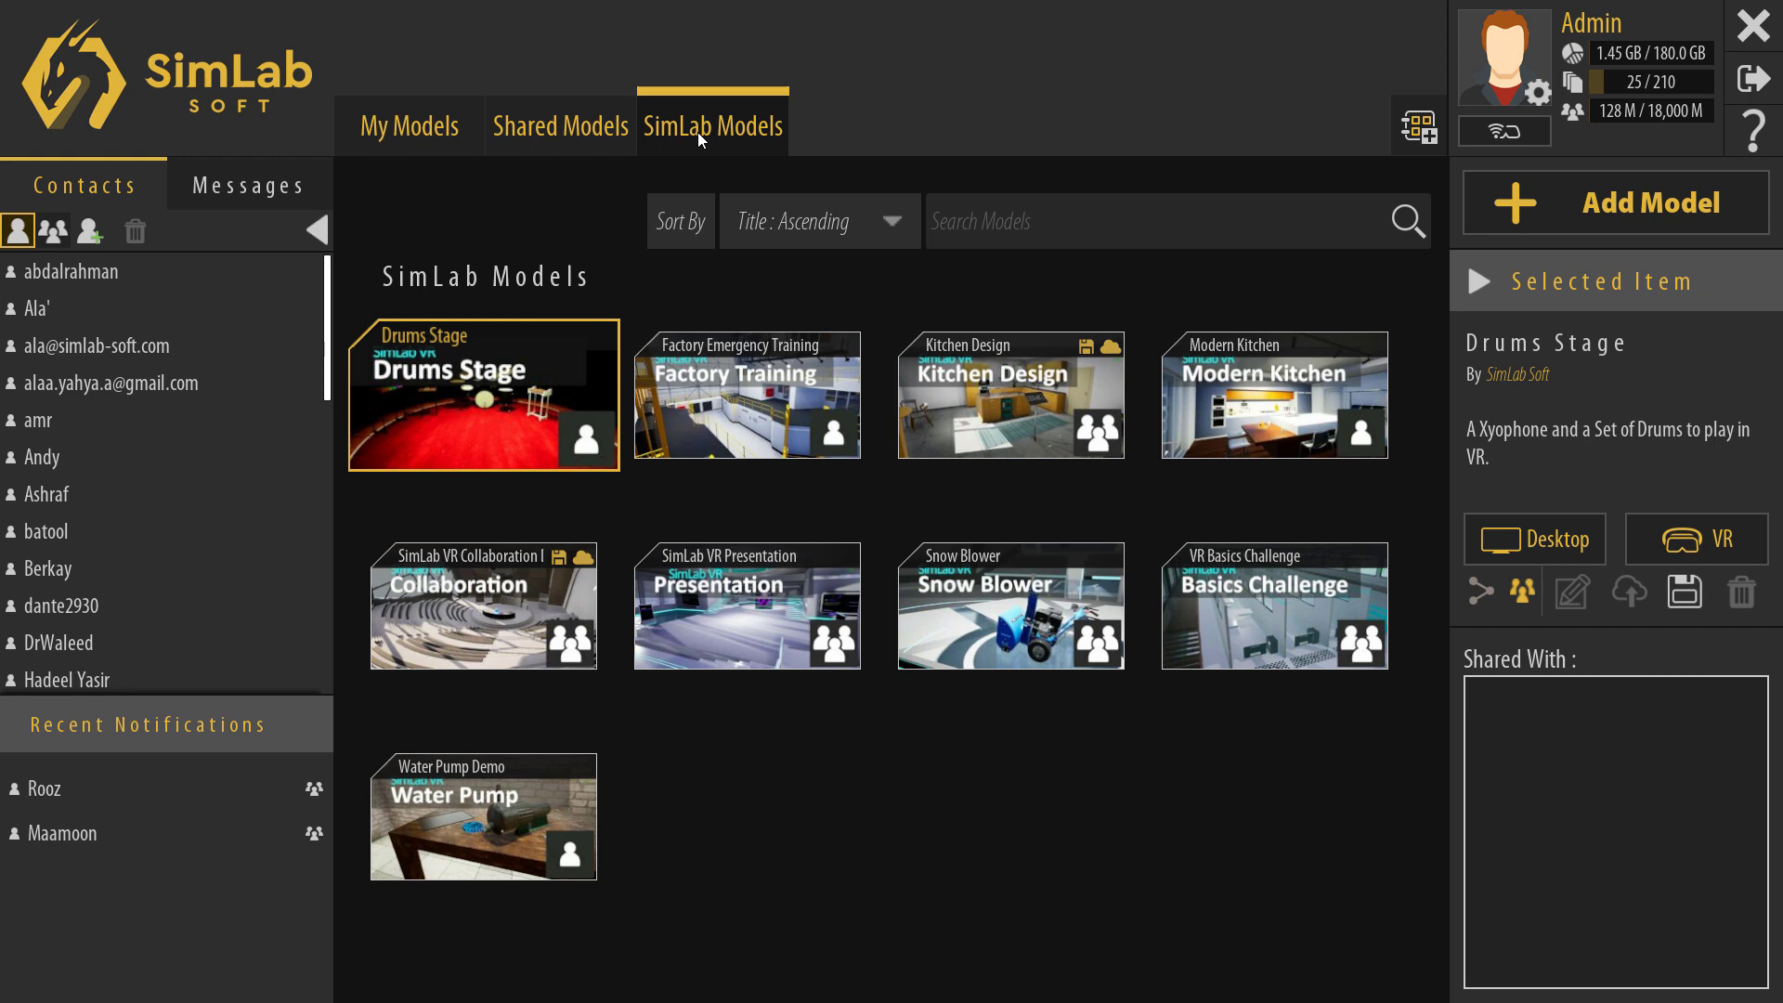
{"action": "mouse_move", "coordinate": [543, 575]}
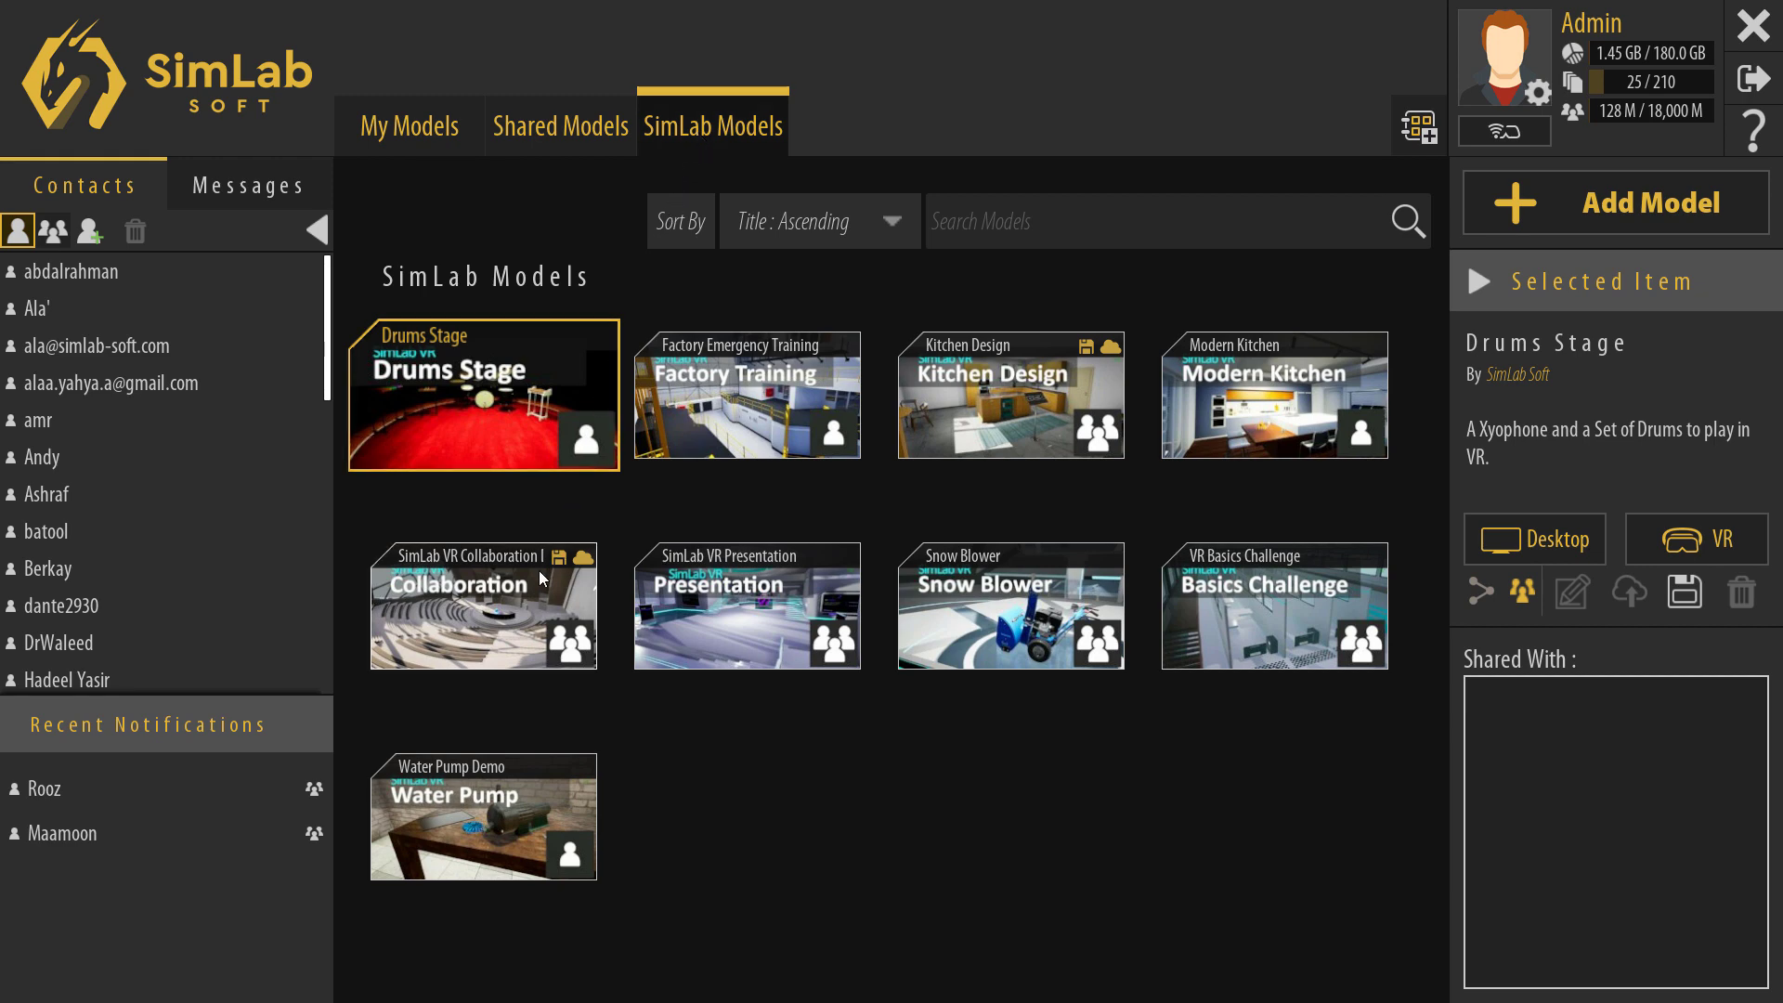
{"action": "left_click", "coordinate": [483, 606]}
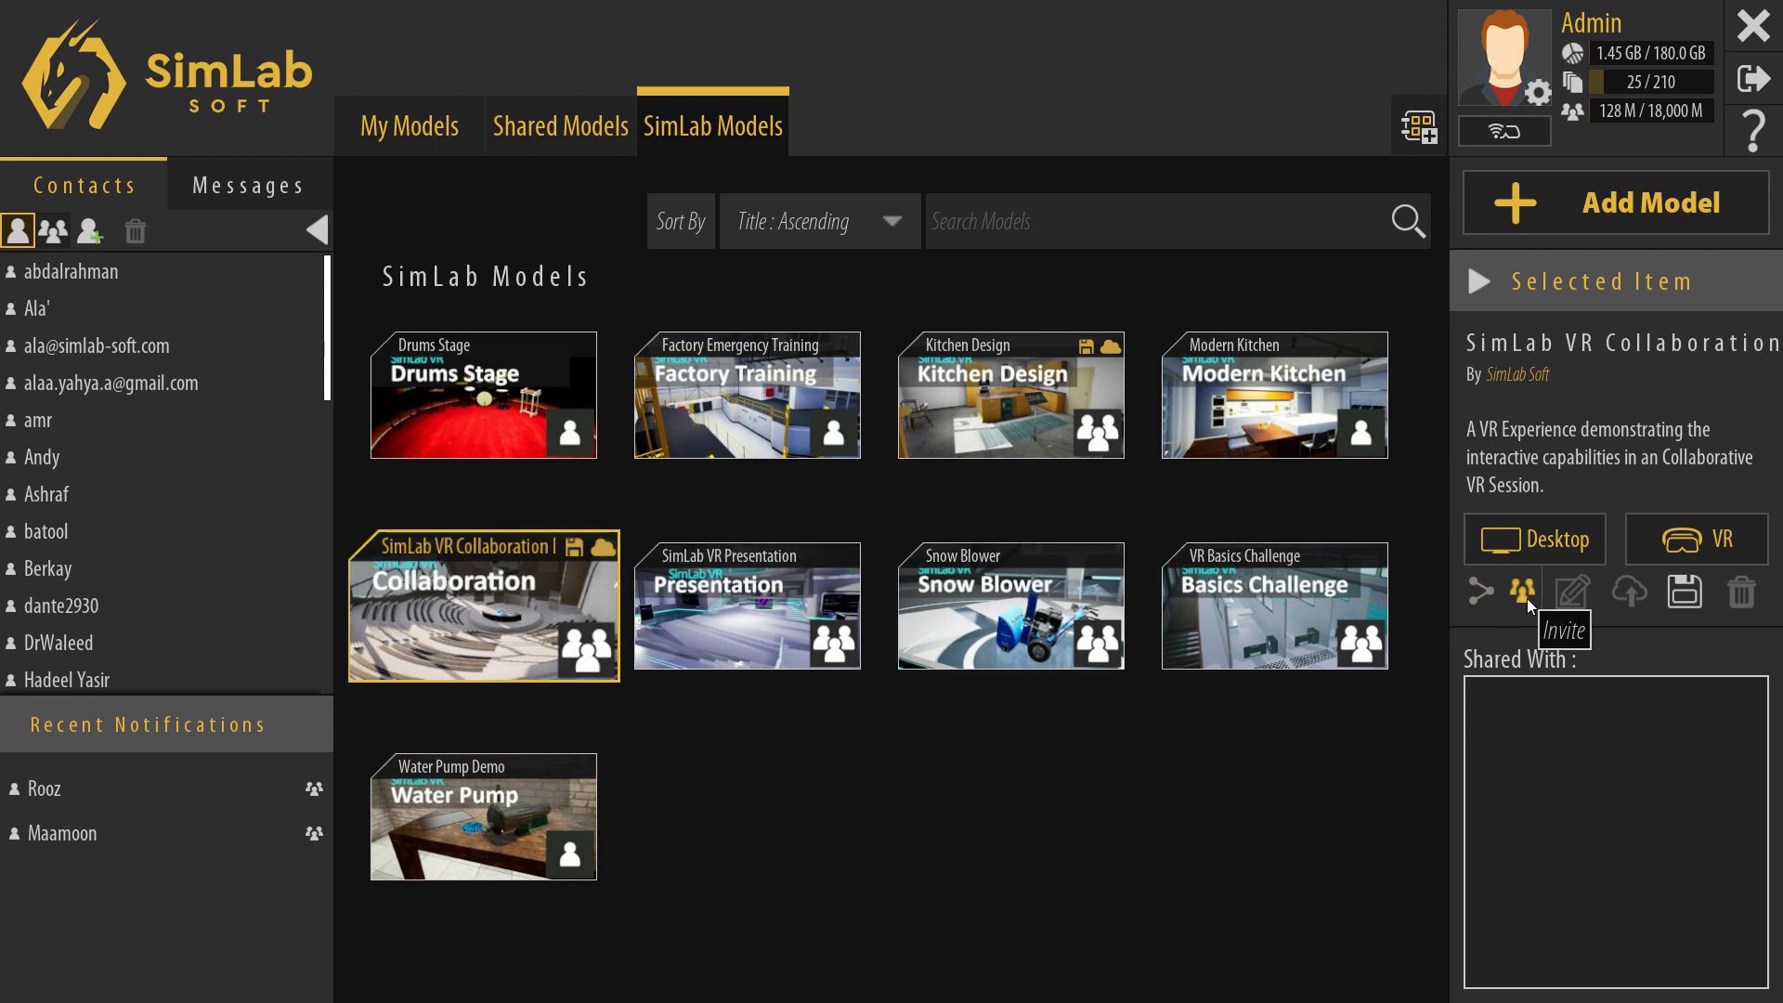
- Invite others to a multi-user Collaboration session and view its shareable invitation link
{"action": "left_click", "coordinate": [1522, 593]}
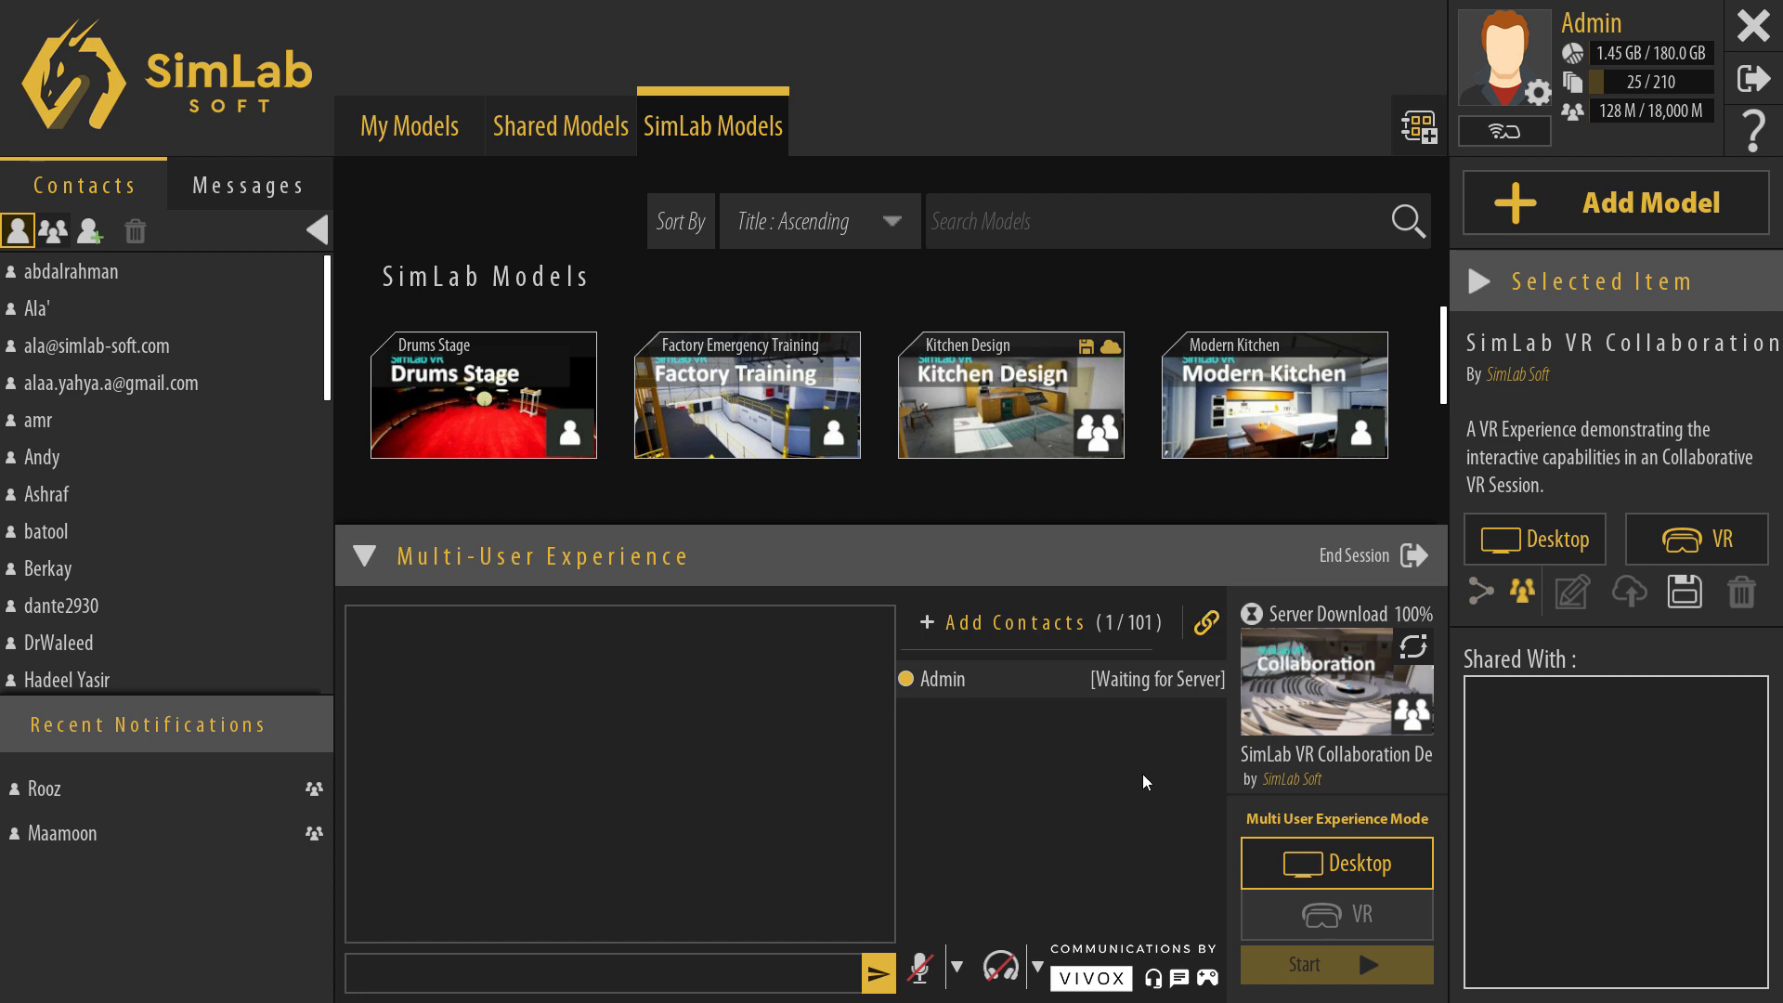
{"action": "mouse_move", "coordinate": [1207, 624]}
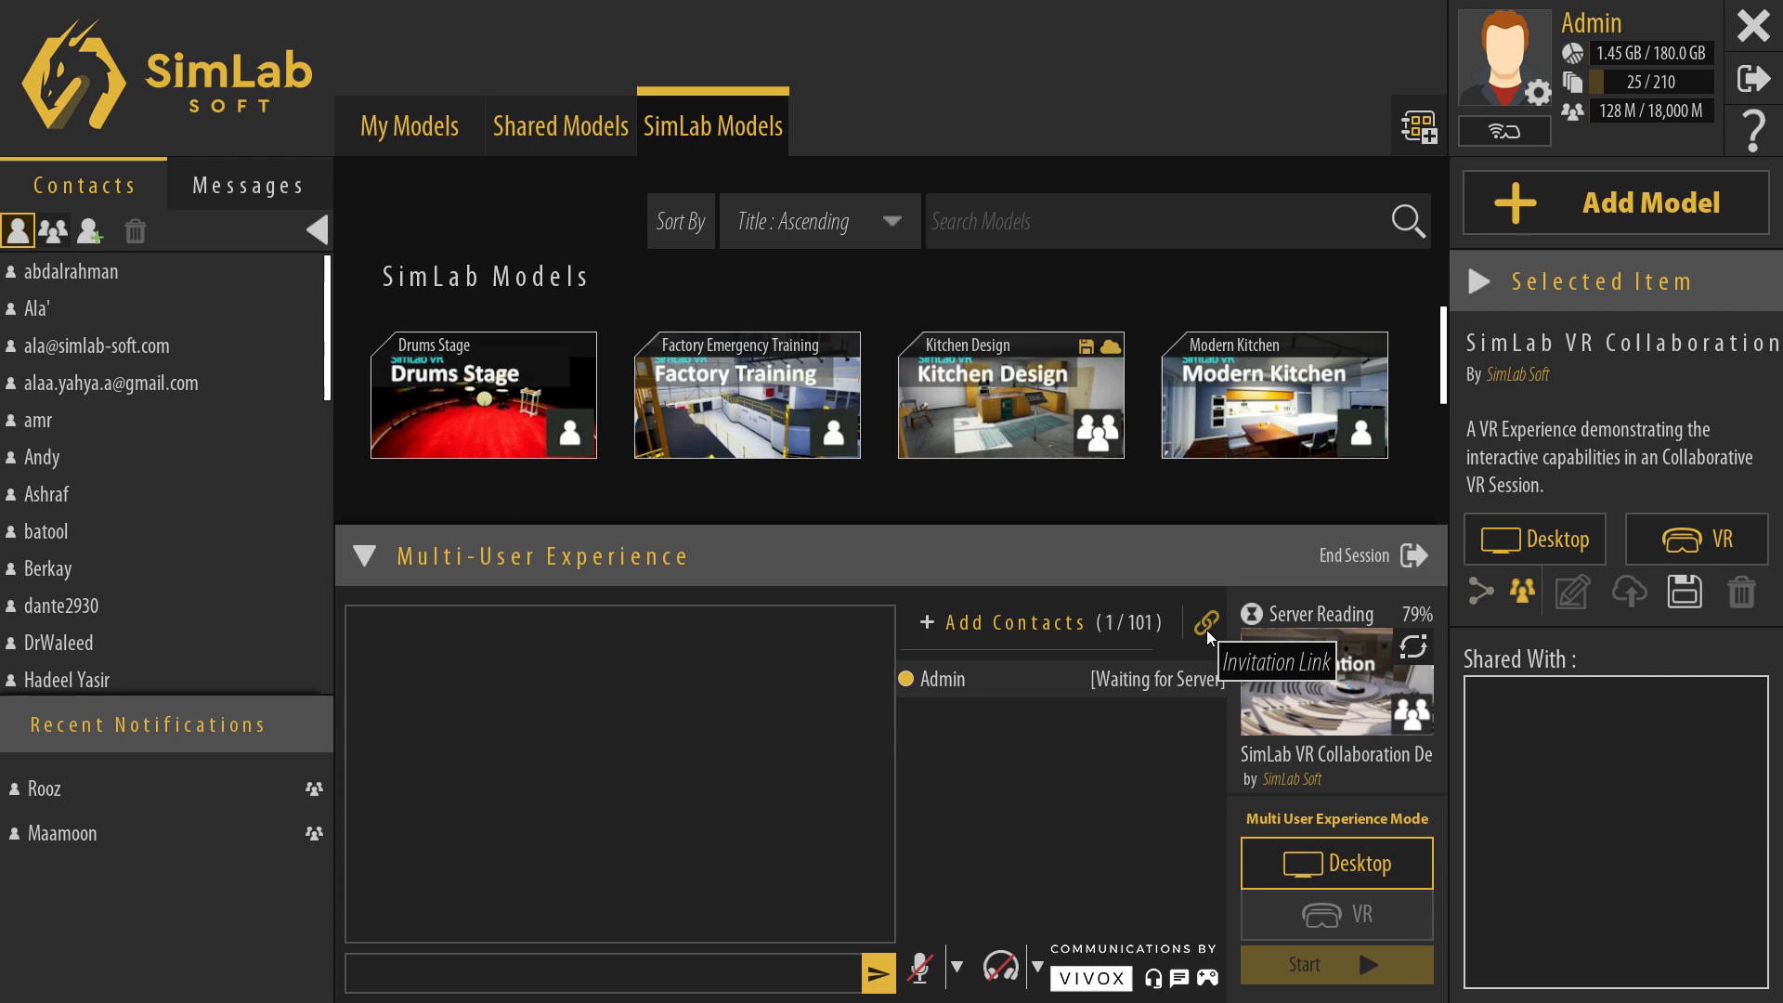
{"action": "left_click", "coordinate": [1204, 615]}
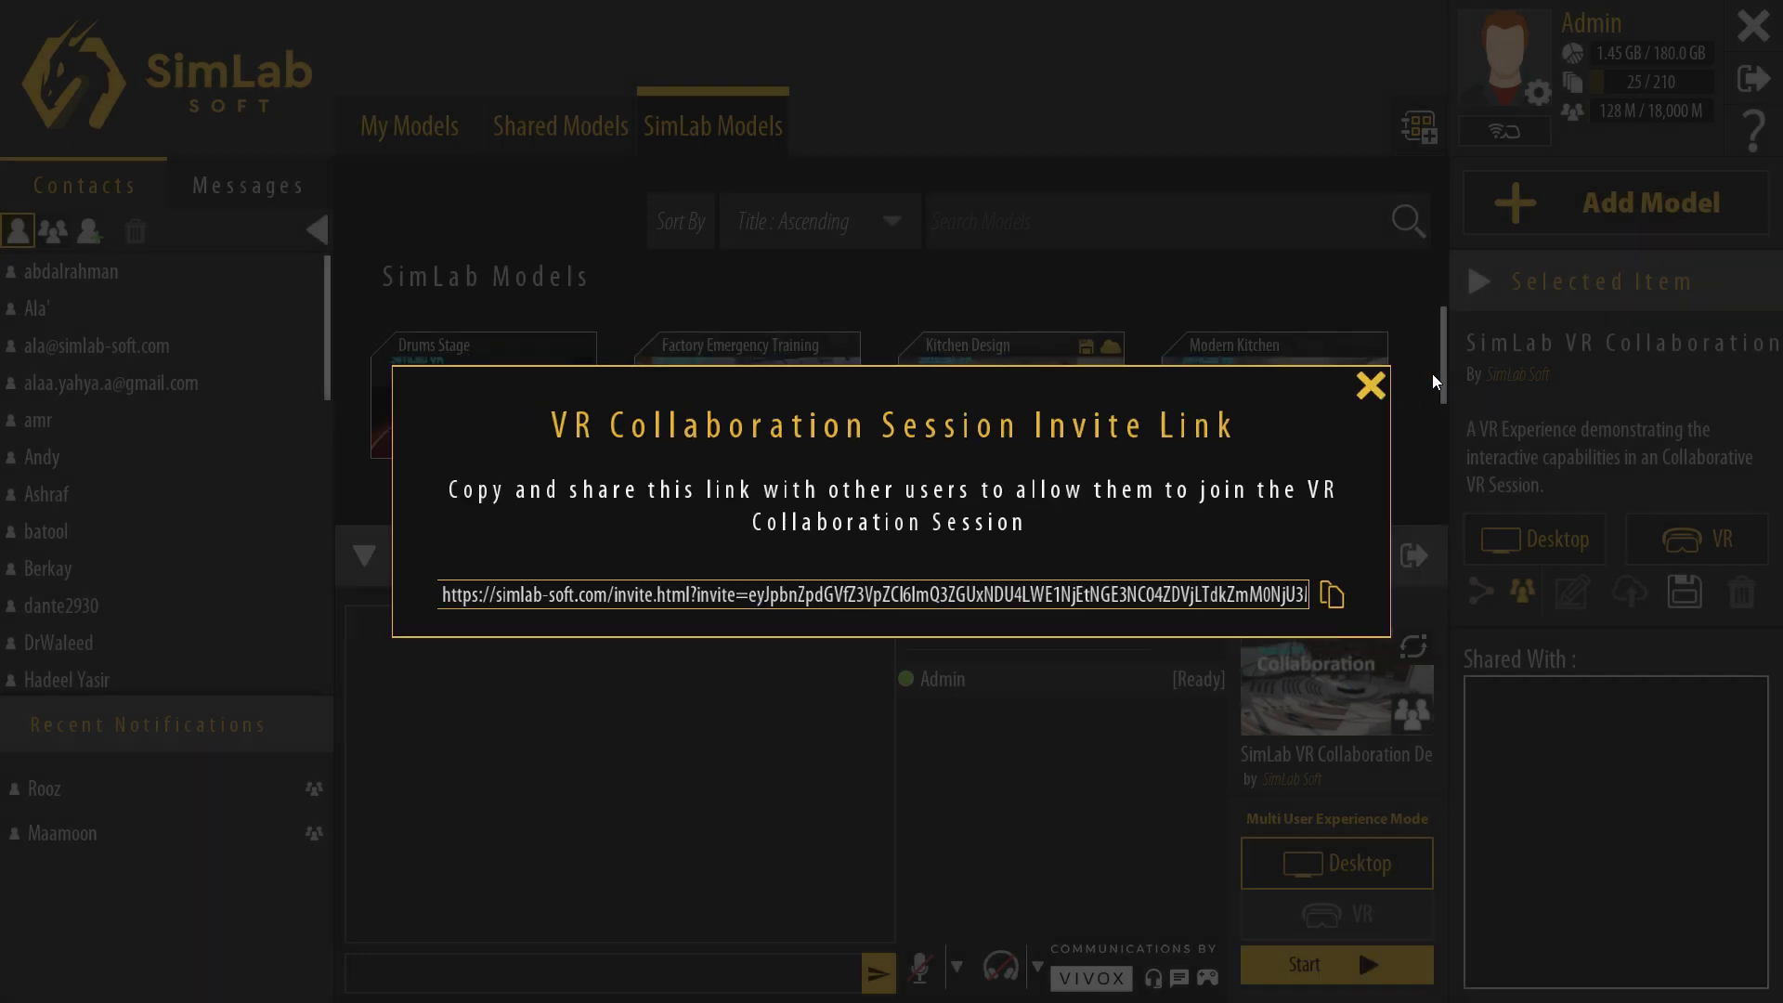
{"action": "left_click", "coordinate": [1371, 384]}
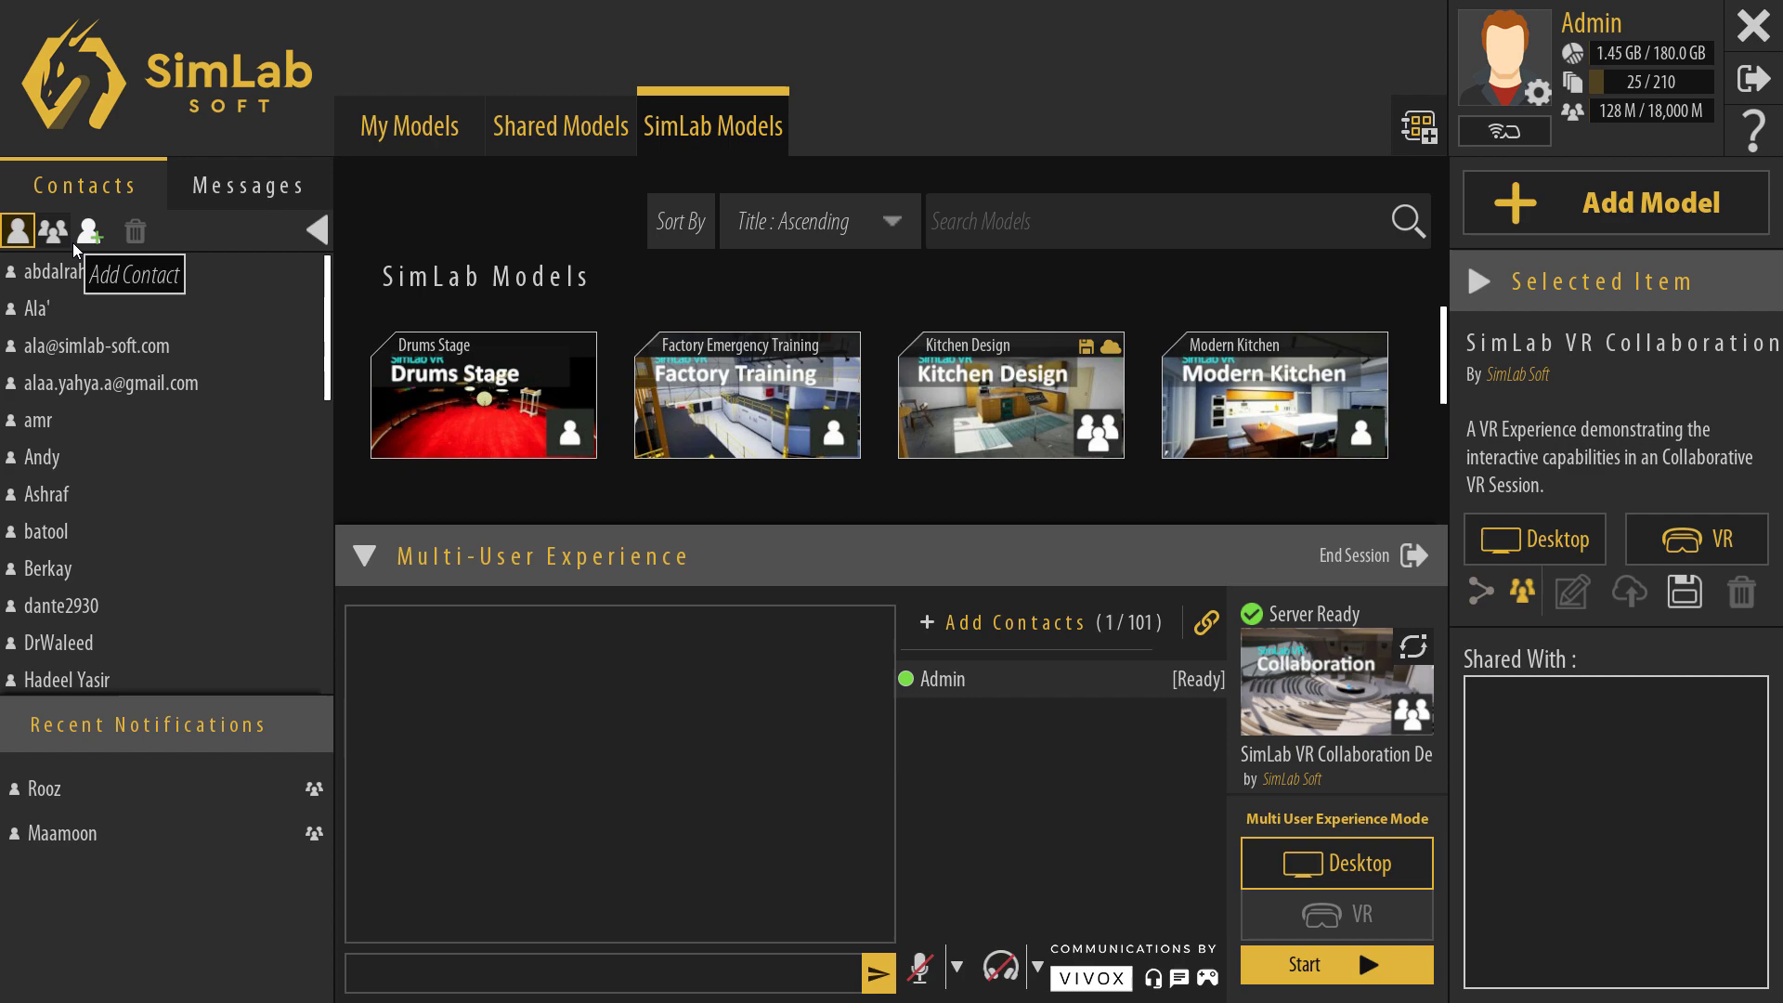
{"action": "mouse_move", "coordinate": [89, 234]}
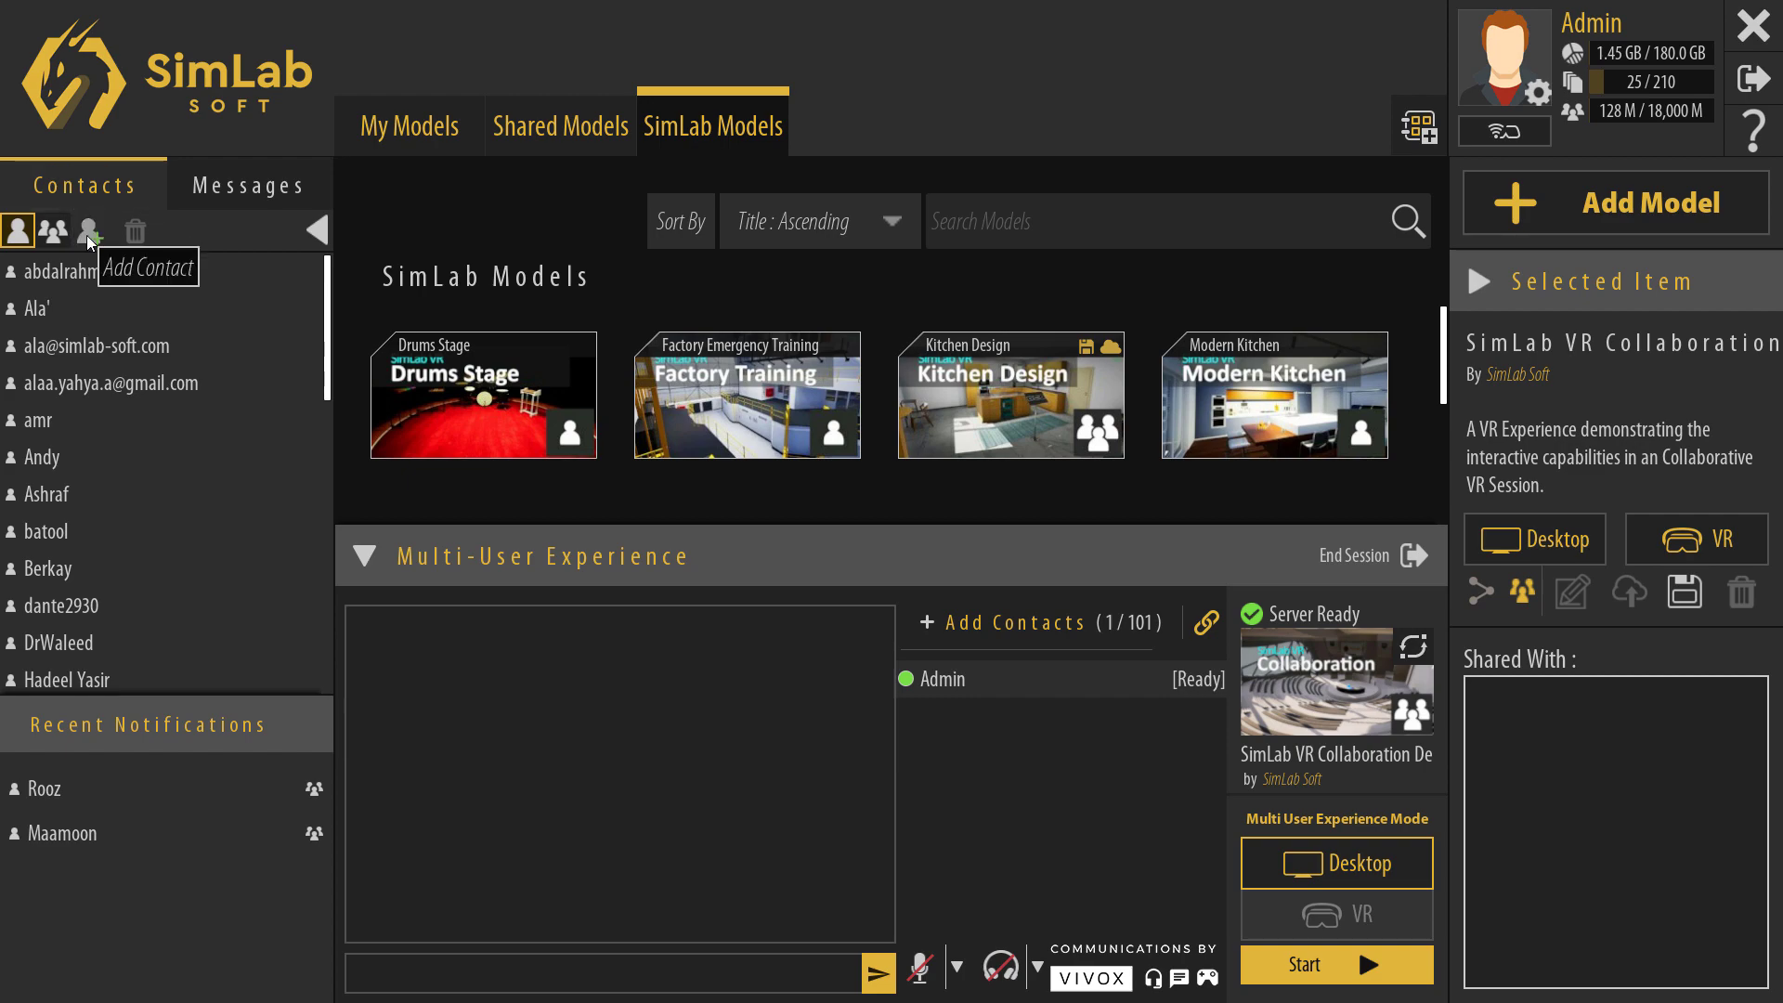
{"action": "left_click", "coordinate": [89, 230]}
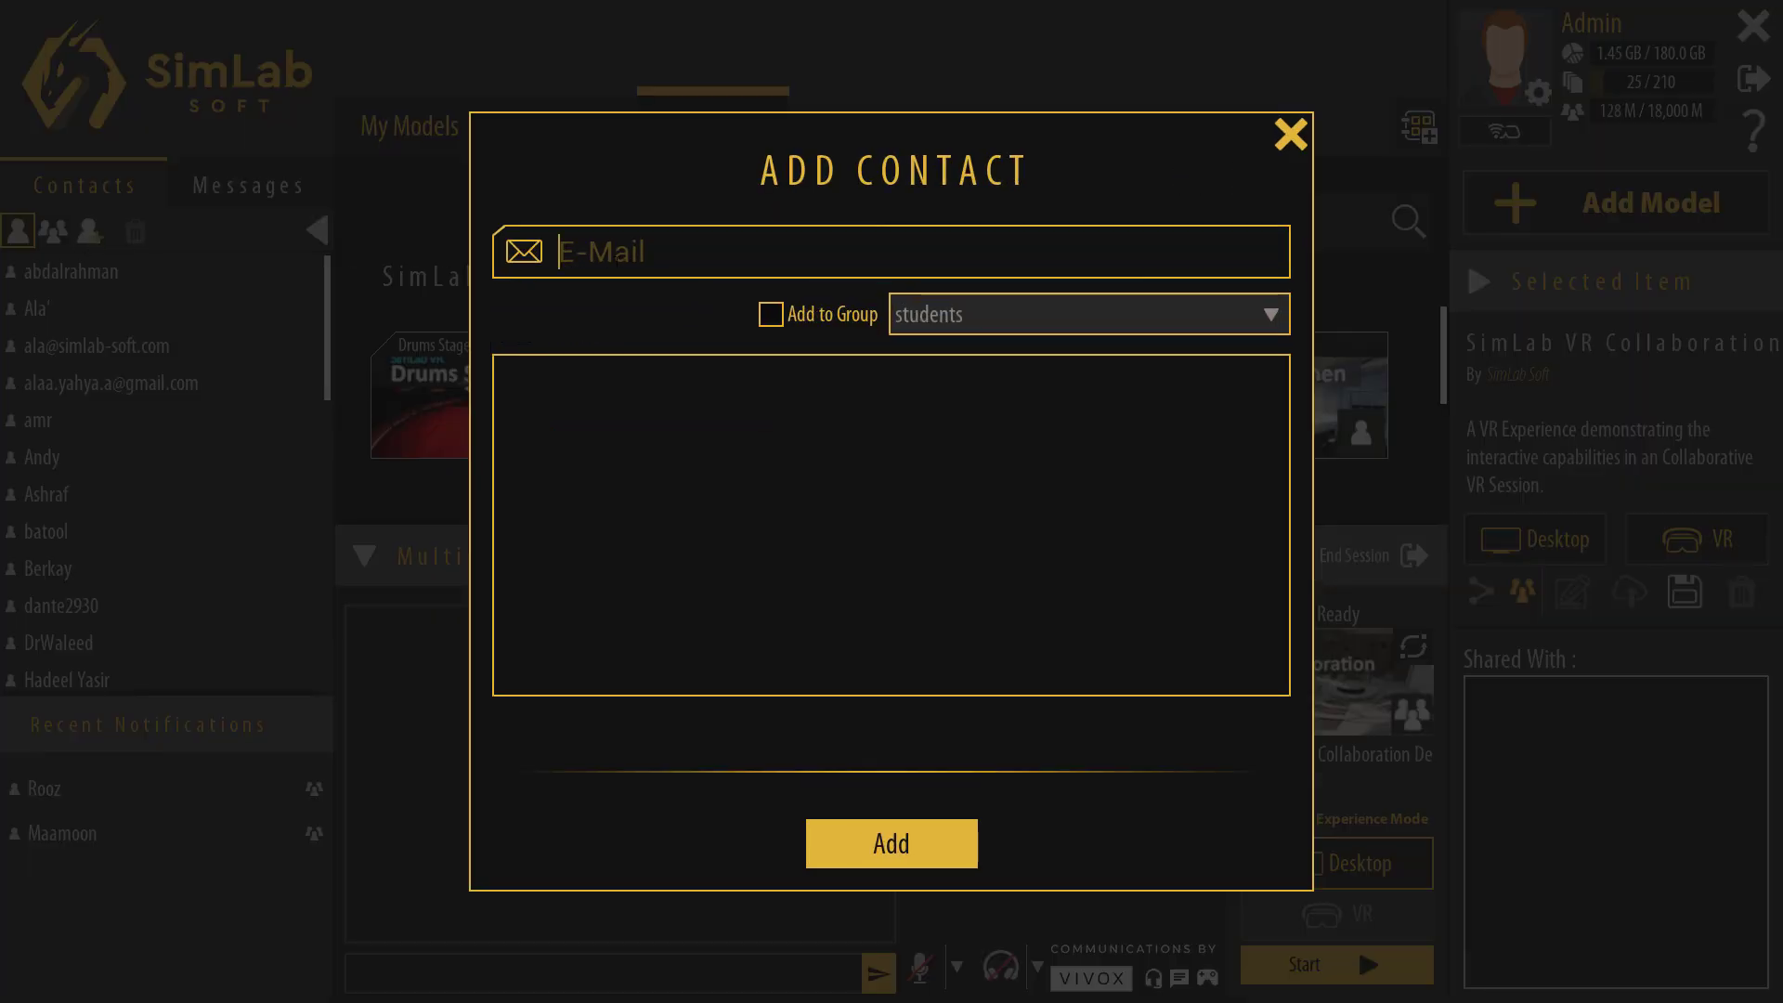
{"action": "type", "text": "abc"}
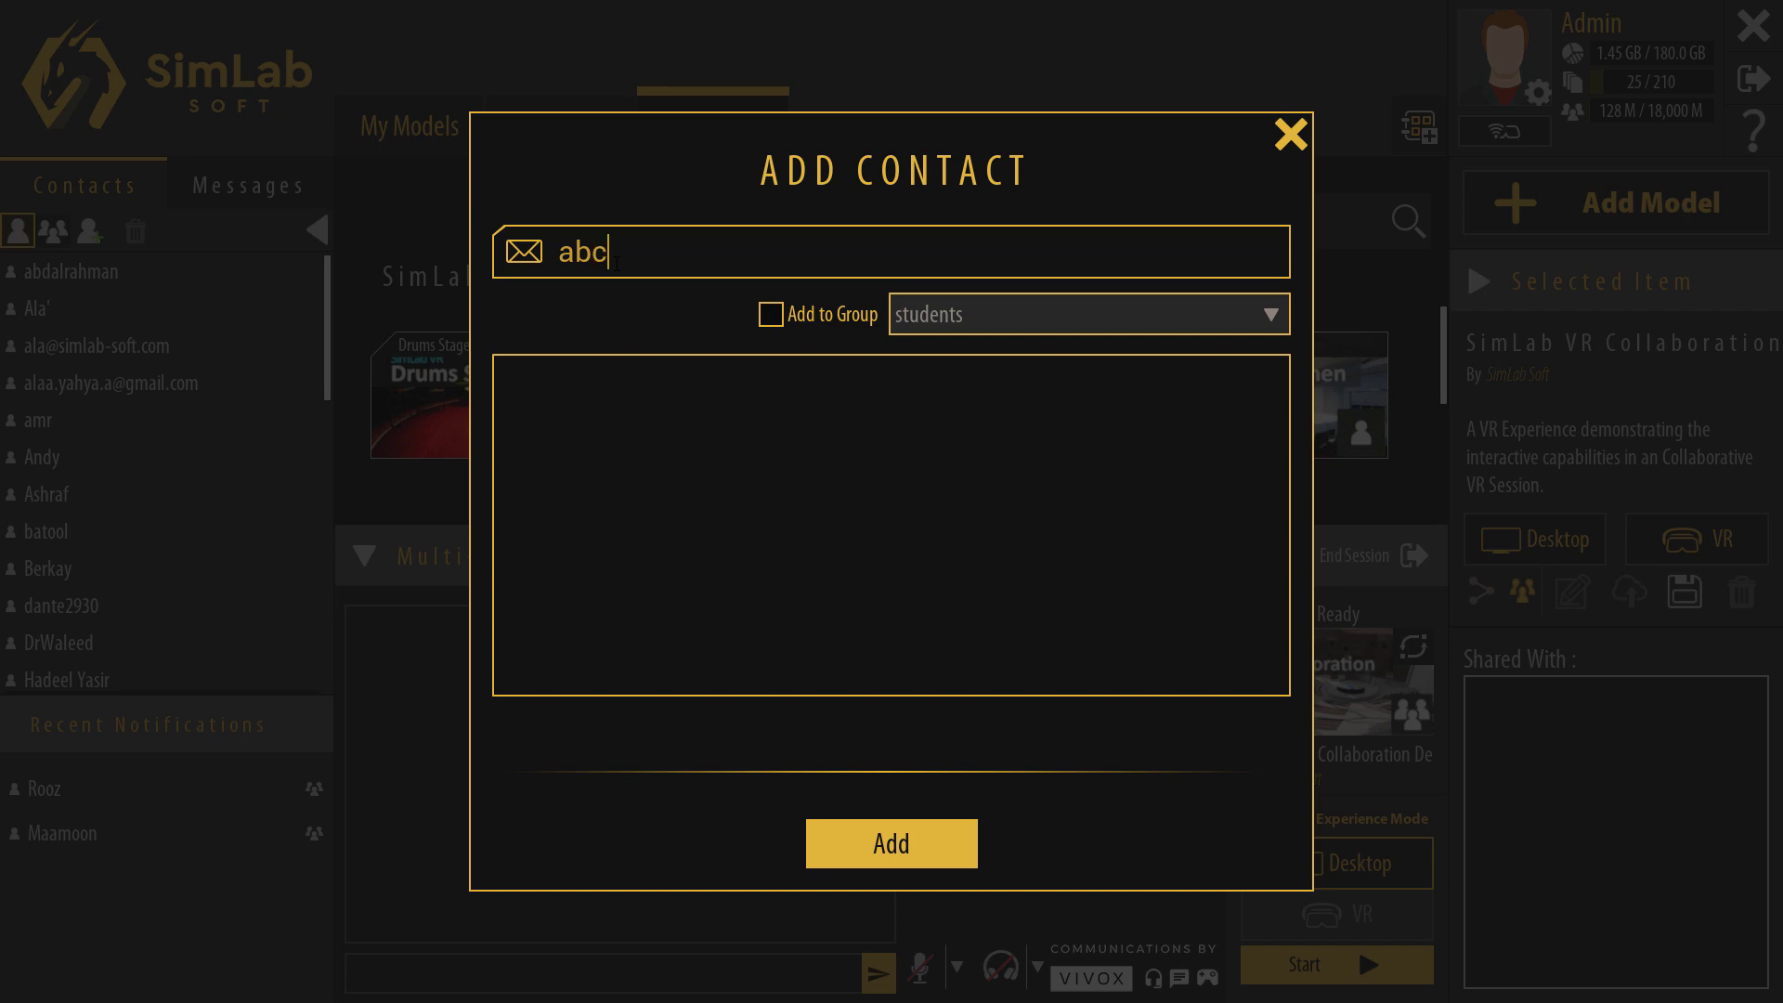
{"action": "type", "text": "@test. c"}
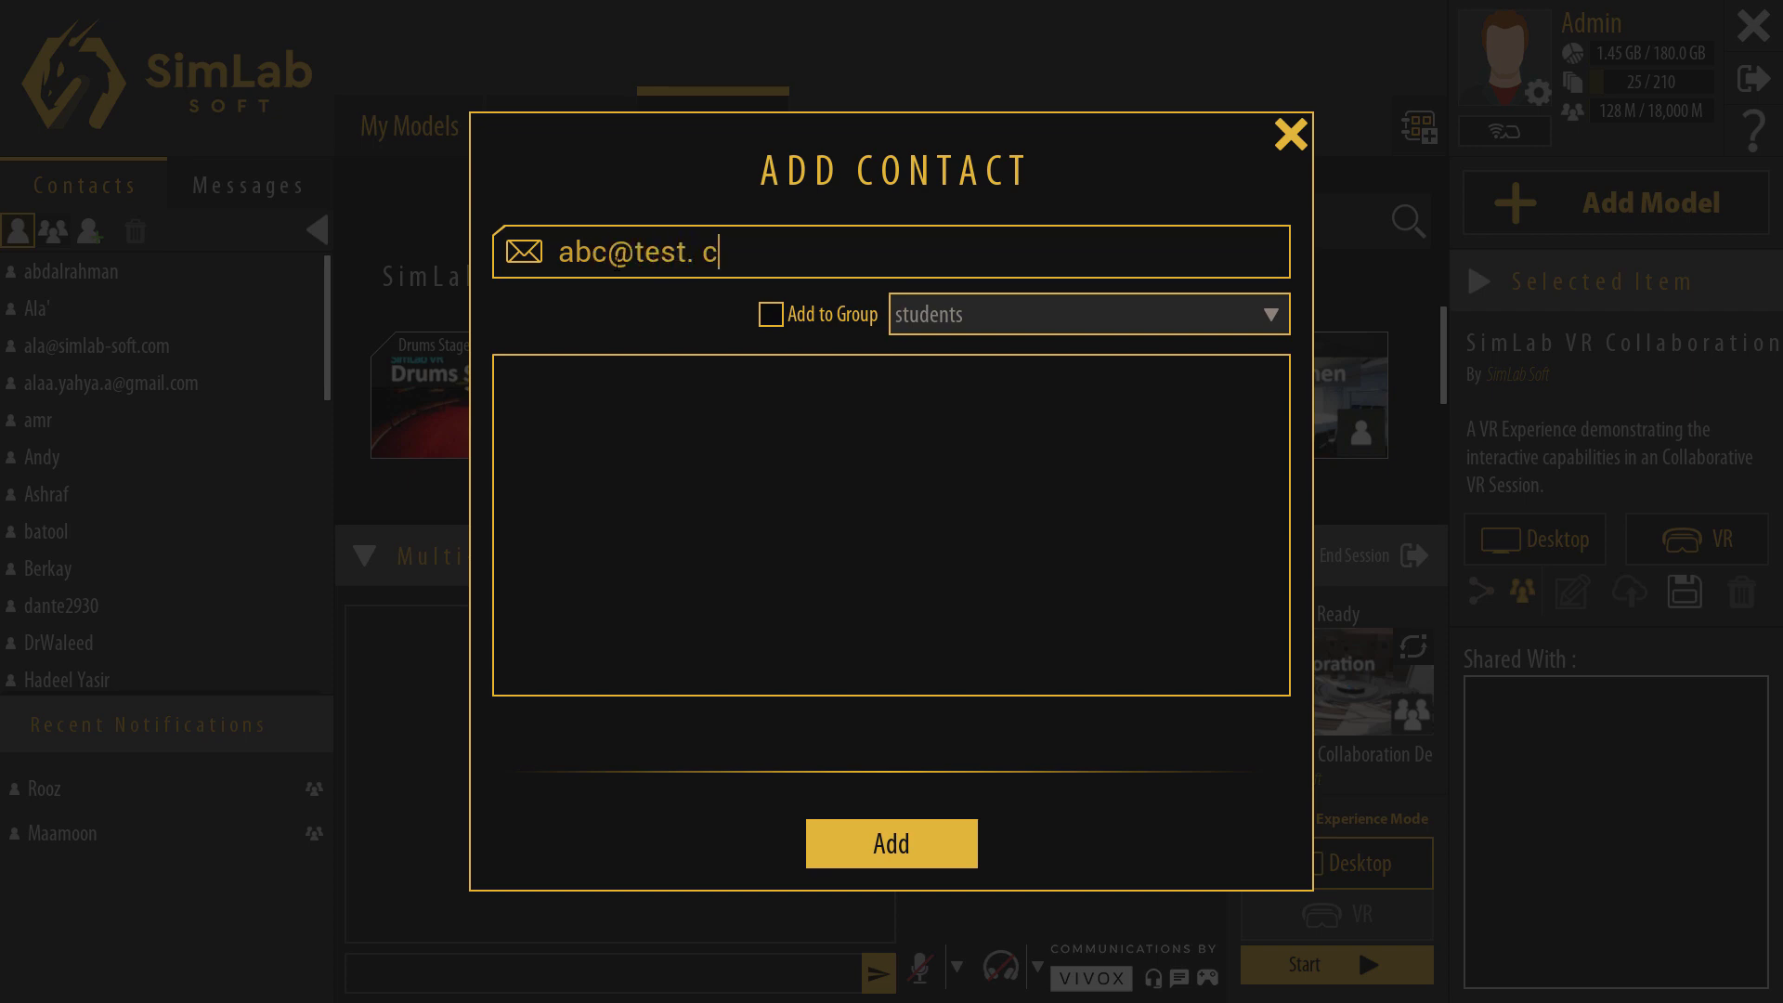
{"action": "type", "text": "om"}
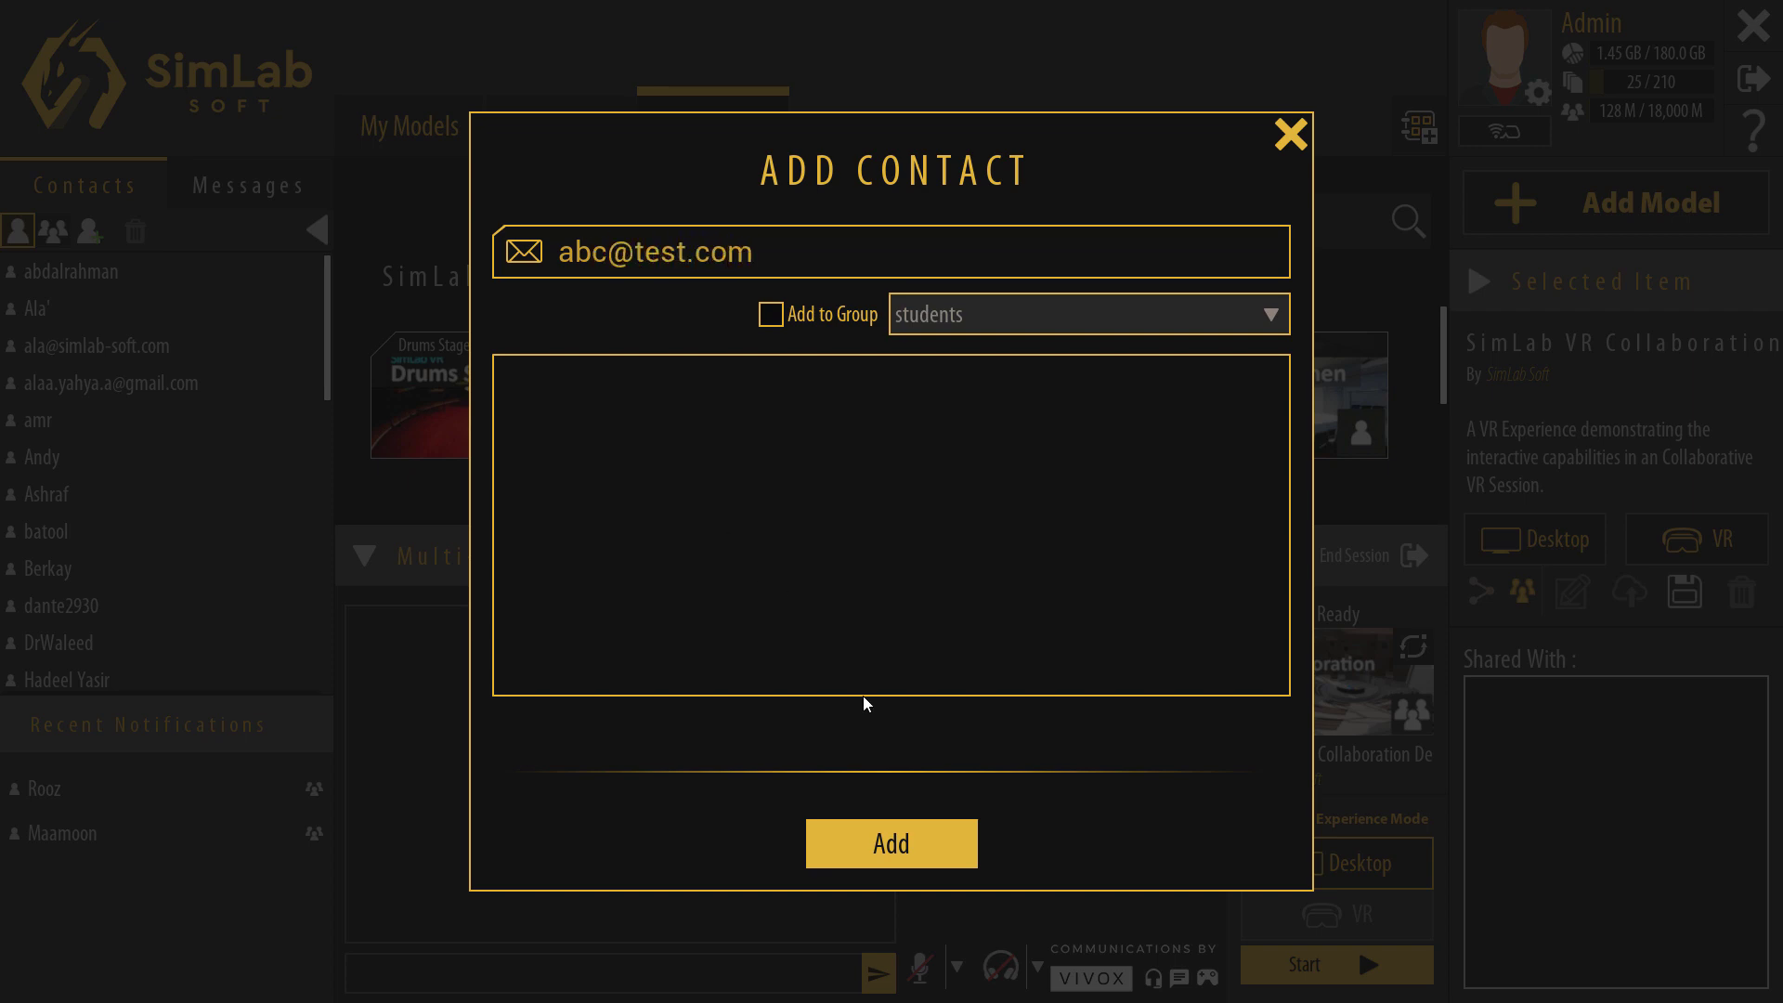
{"action": "left_click", "coordinate": [1289, 132]}
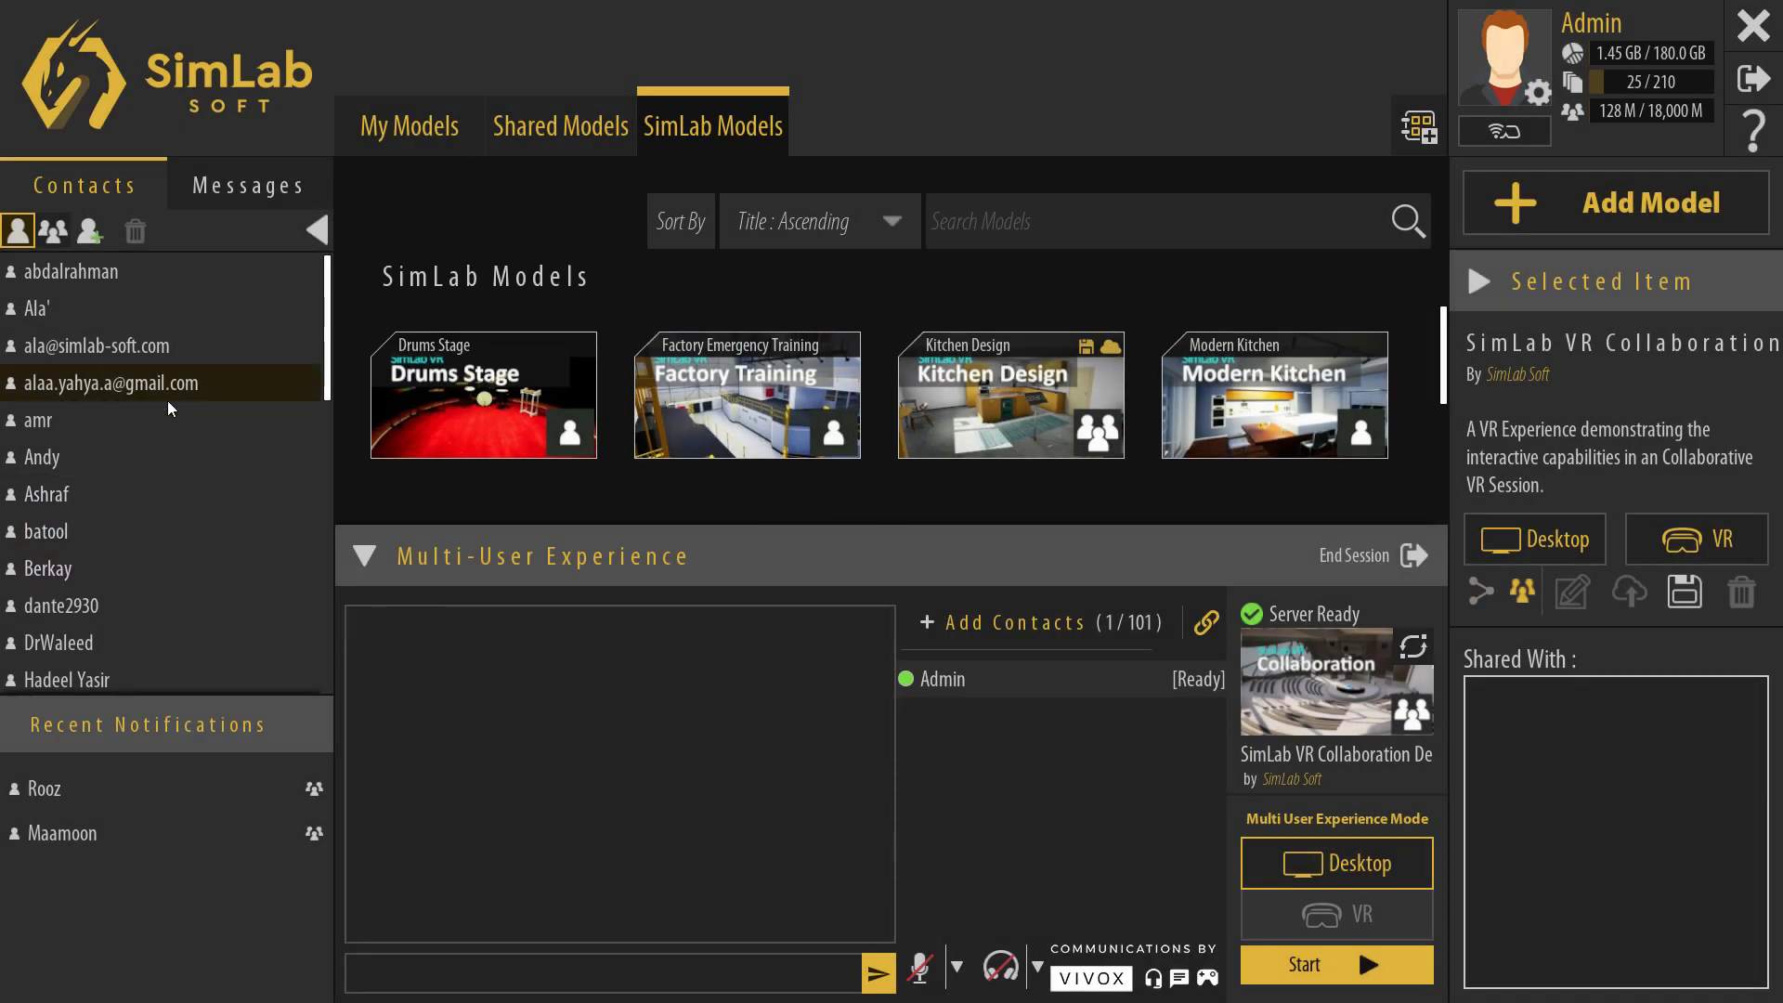
{"action": "left_click", "coordinate": [1208, 624]}
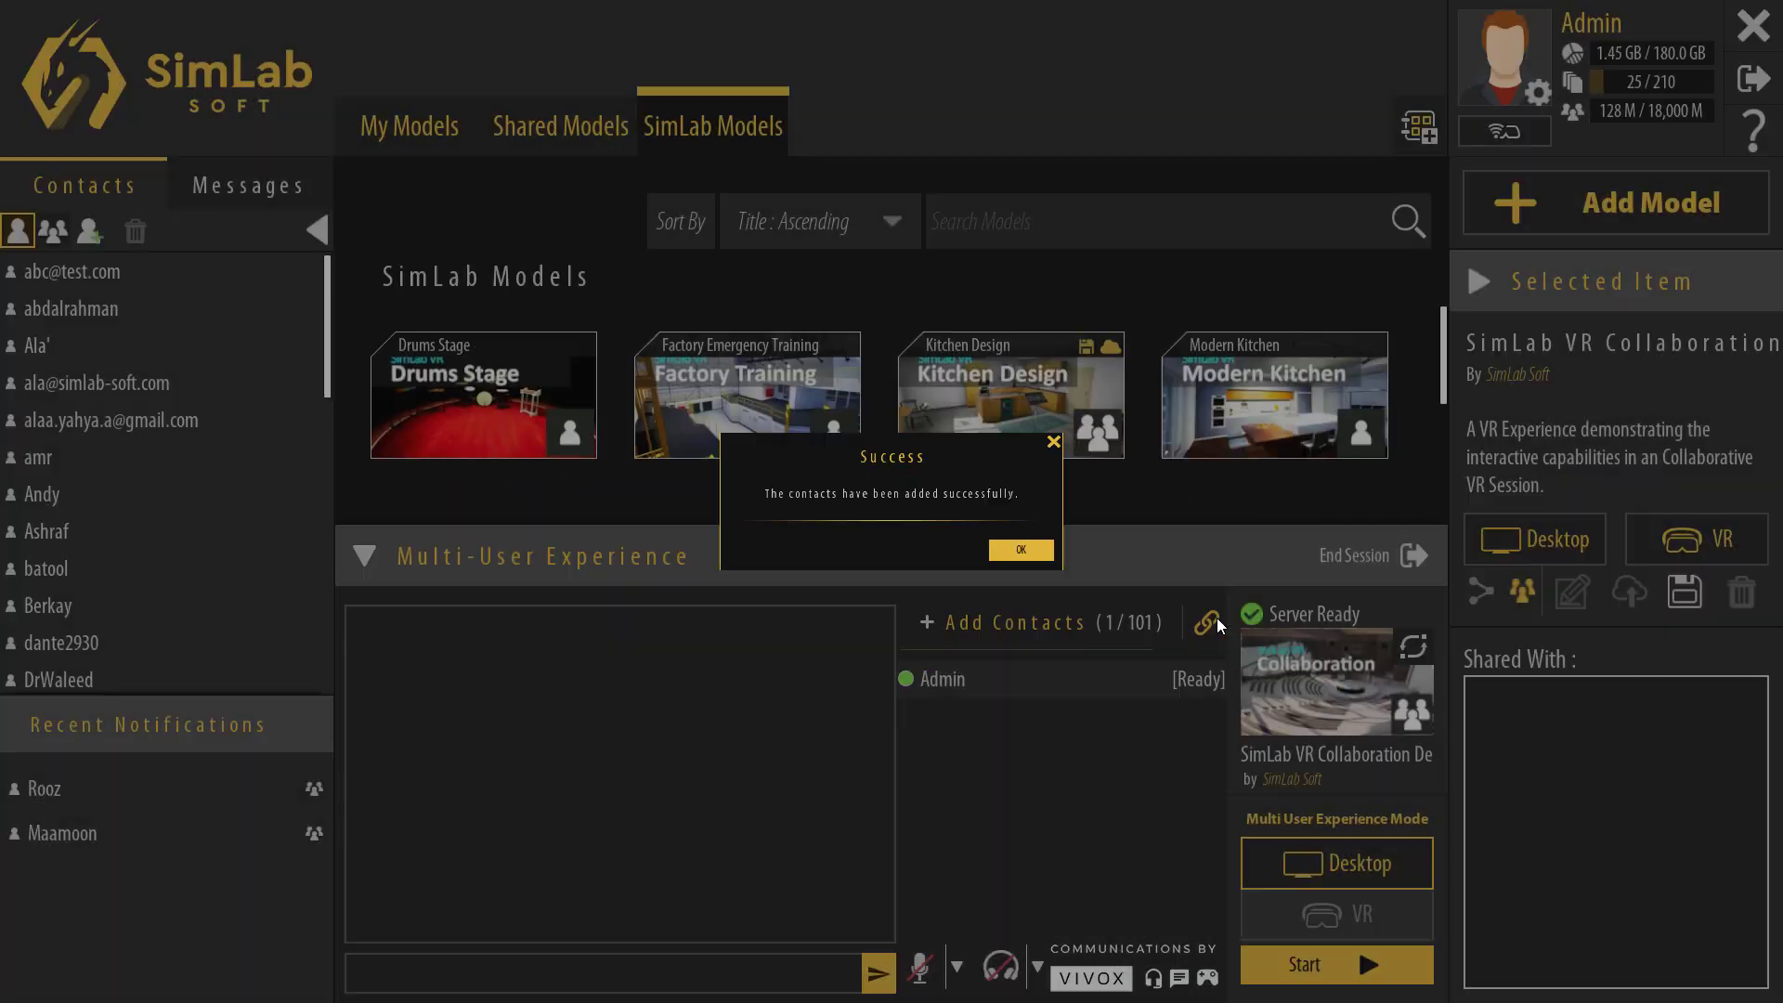
{"action": "left_click", "coordinate": [1020, 549]}
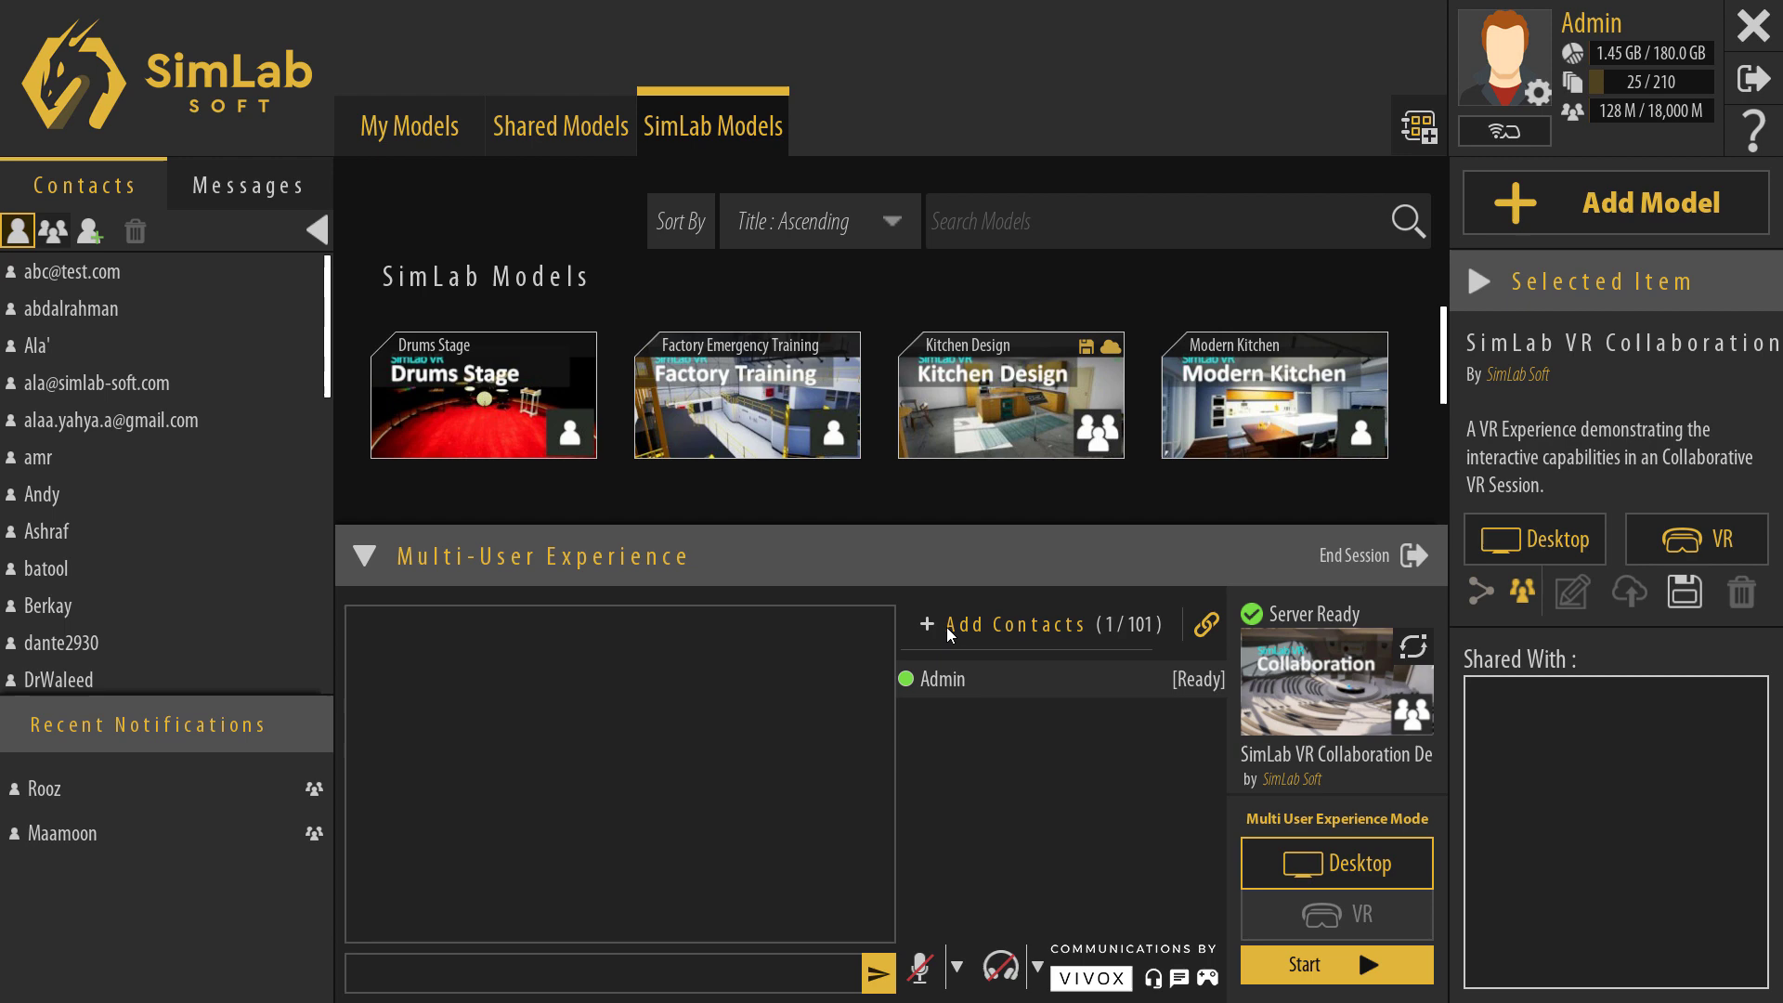
{"action": "left_click", "coordinate": [1017, 624]}
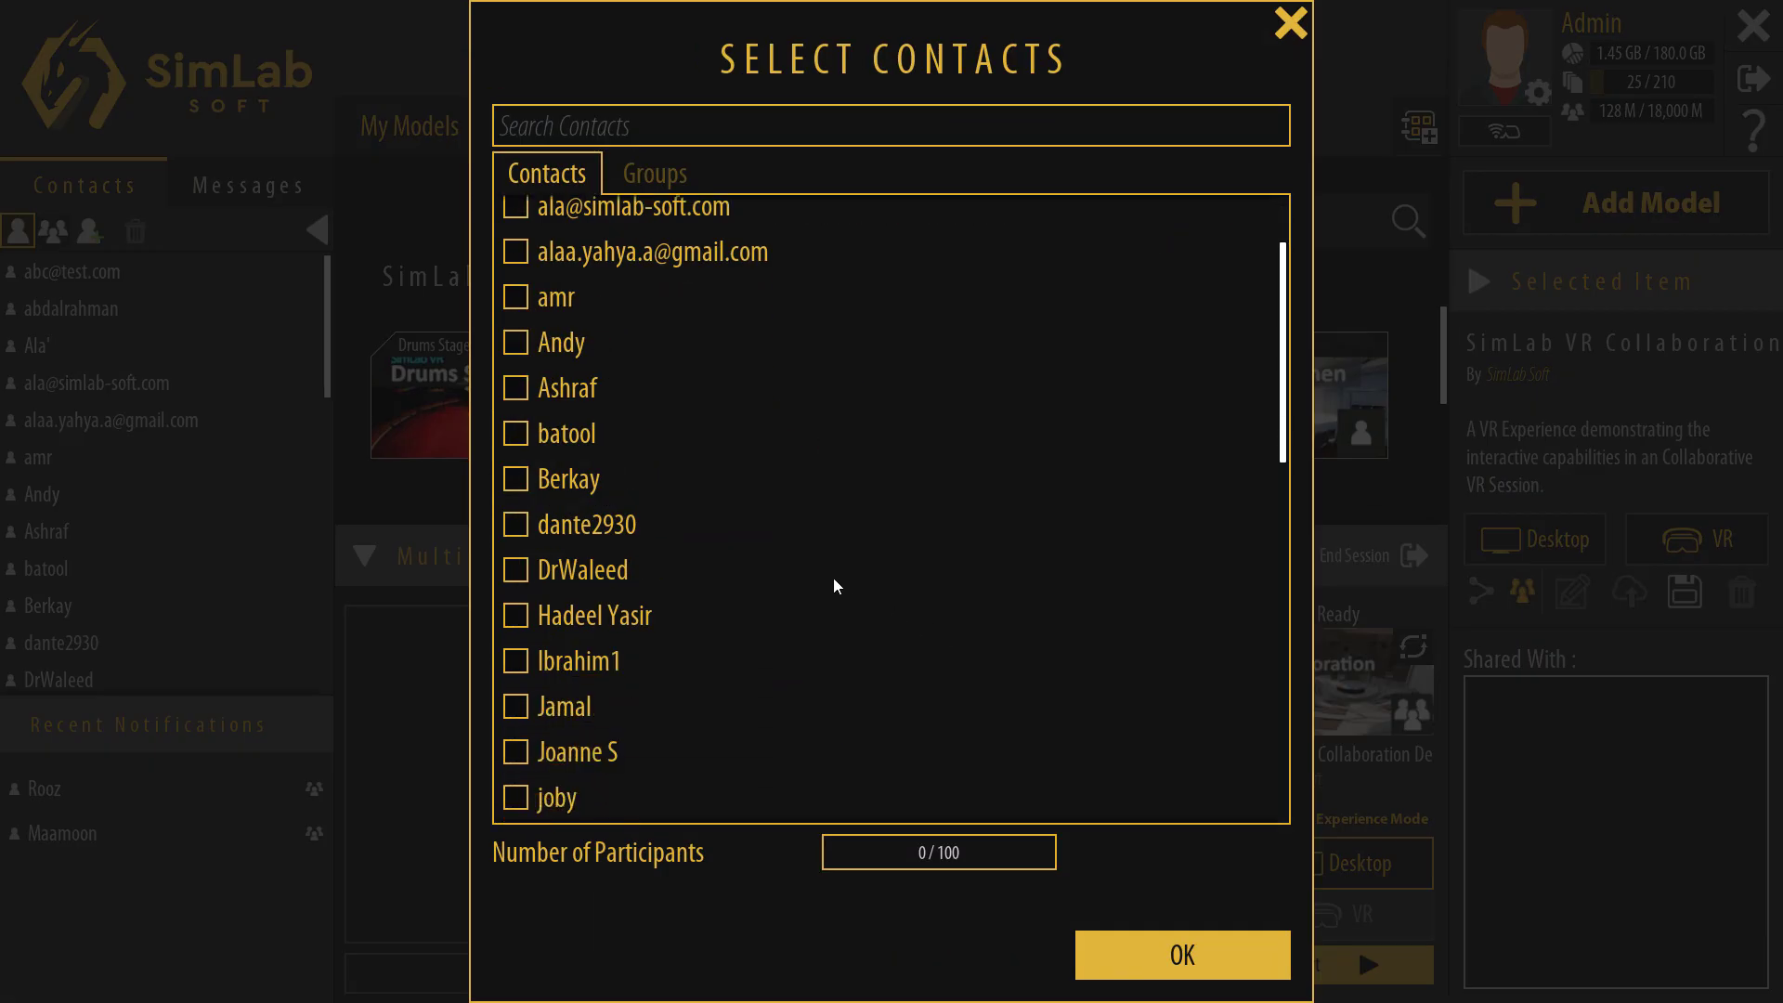
{"action": "scroll", "scroll_direction": "up", "scroll_amount": 3}
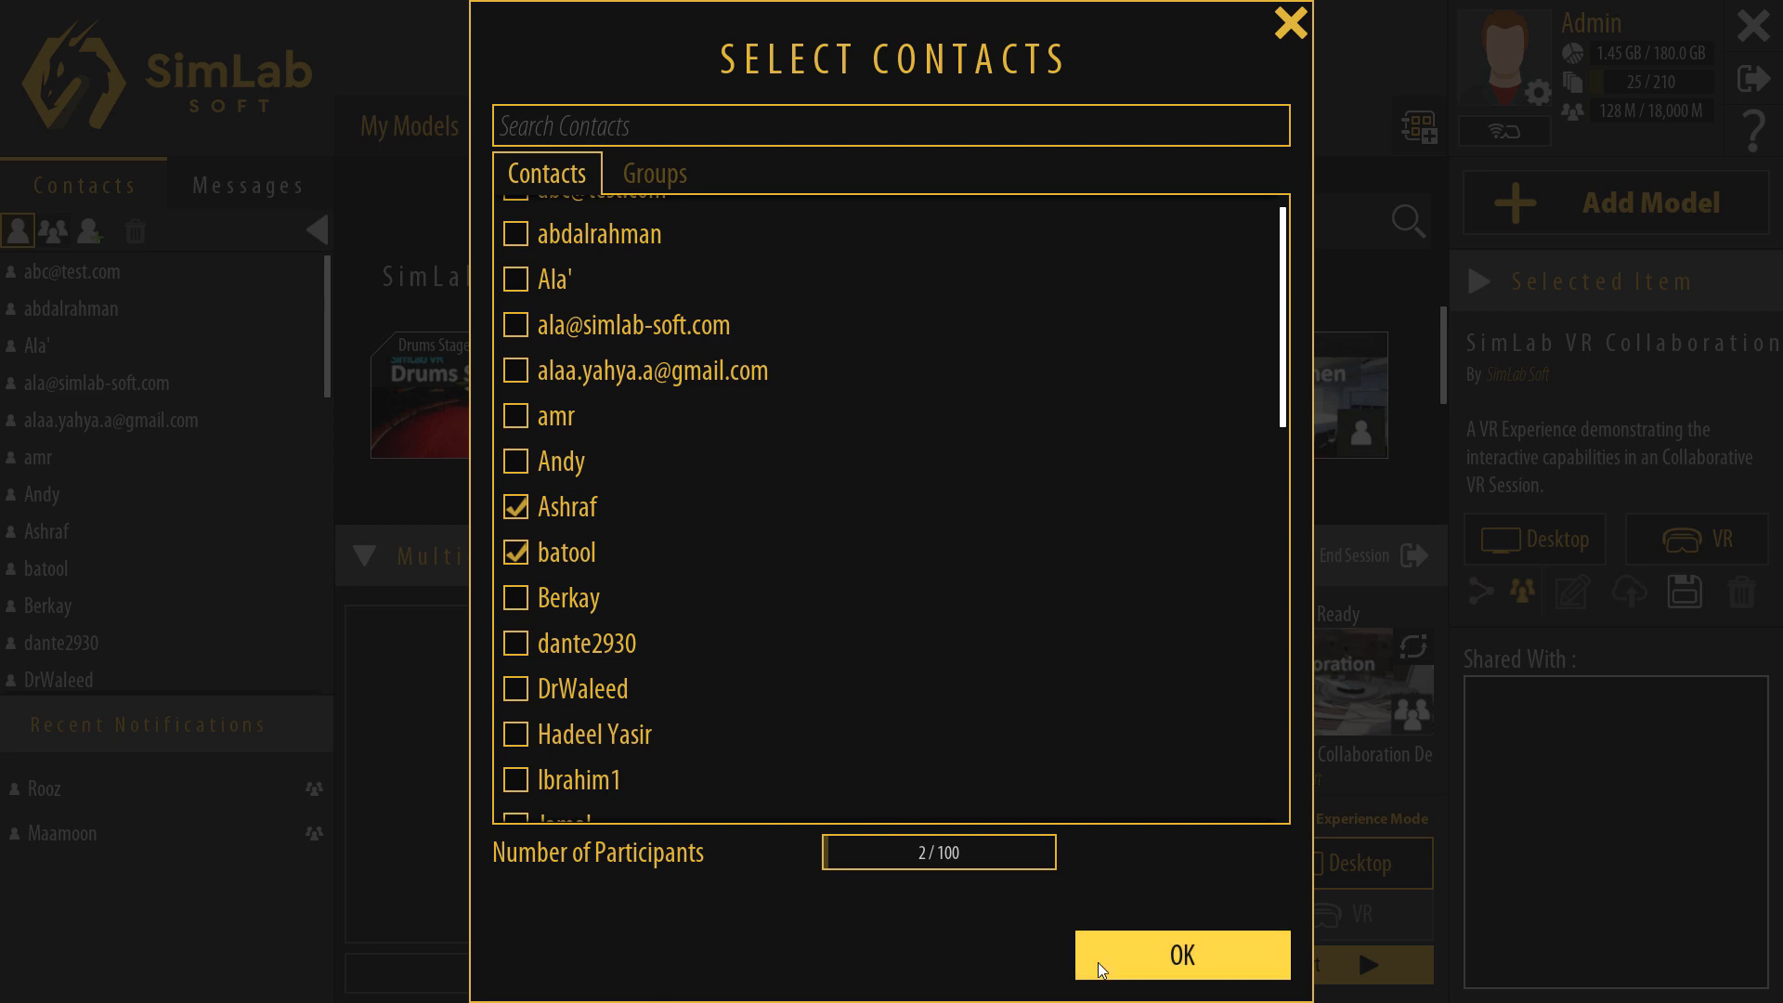
{"action": "mouse_move", "coordinate": [1289, 24]}
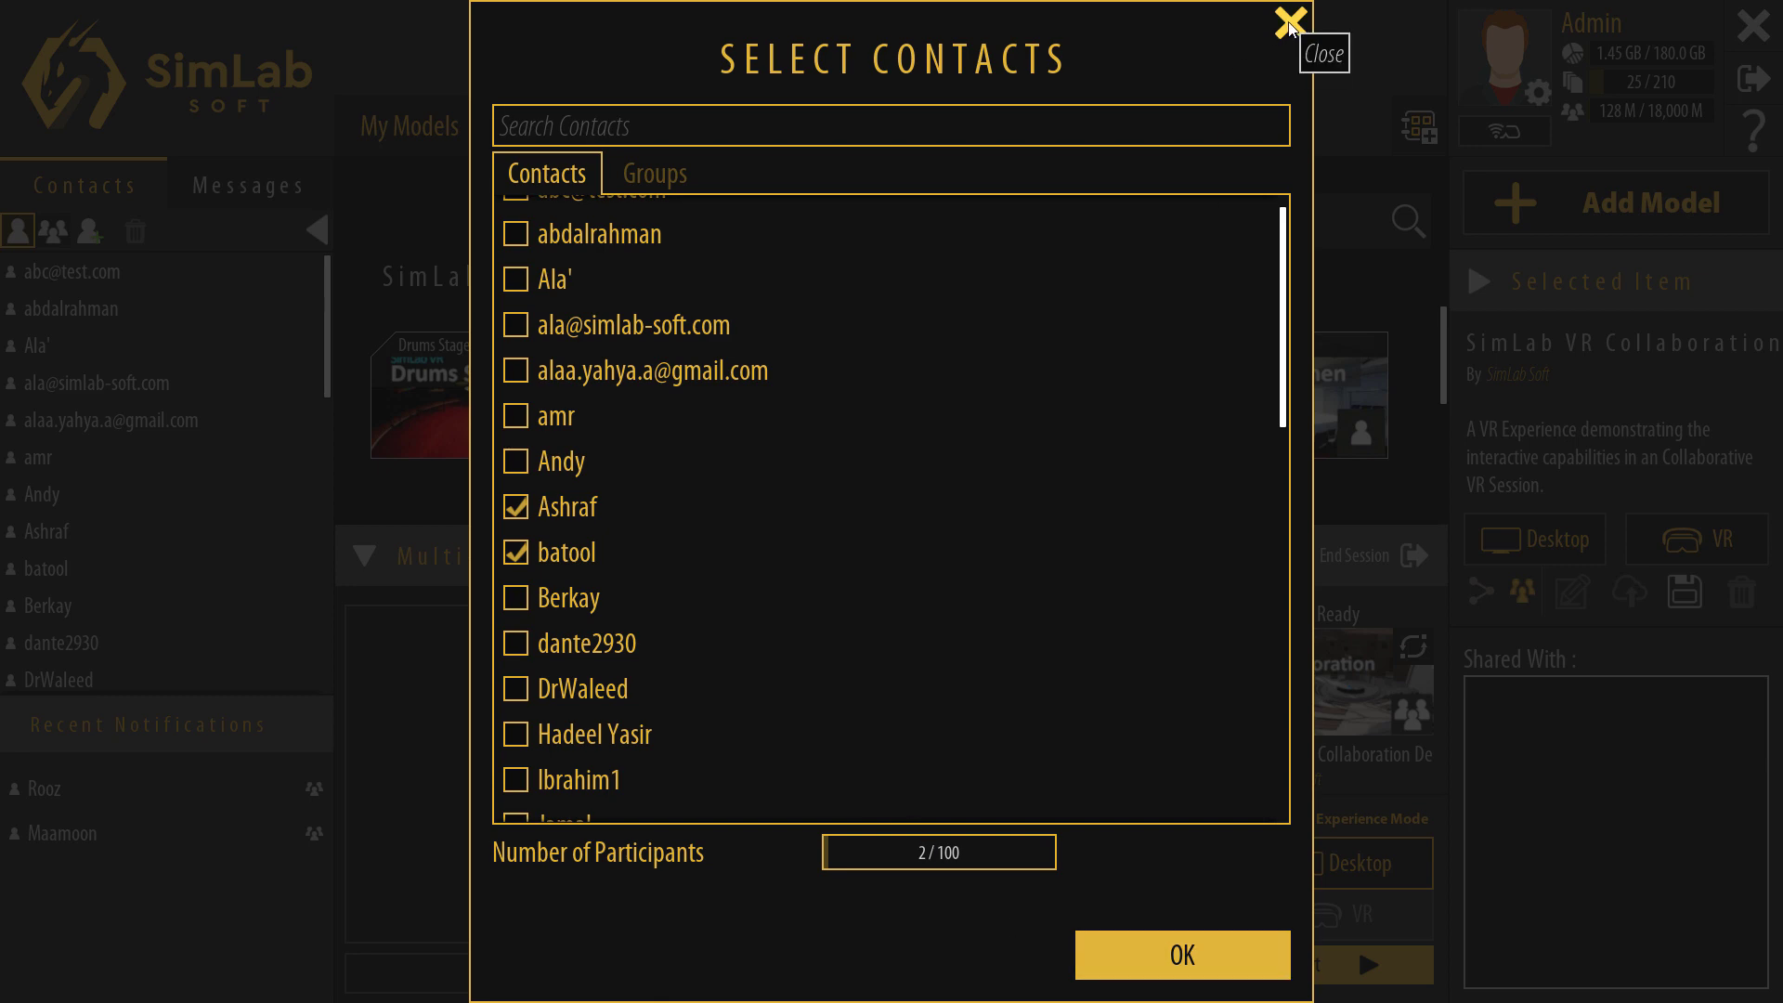
{"action": "left_click", "coordinate": [1289, 18]}
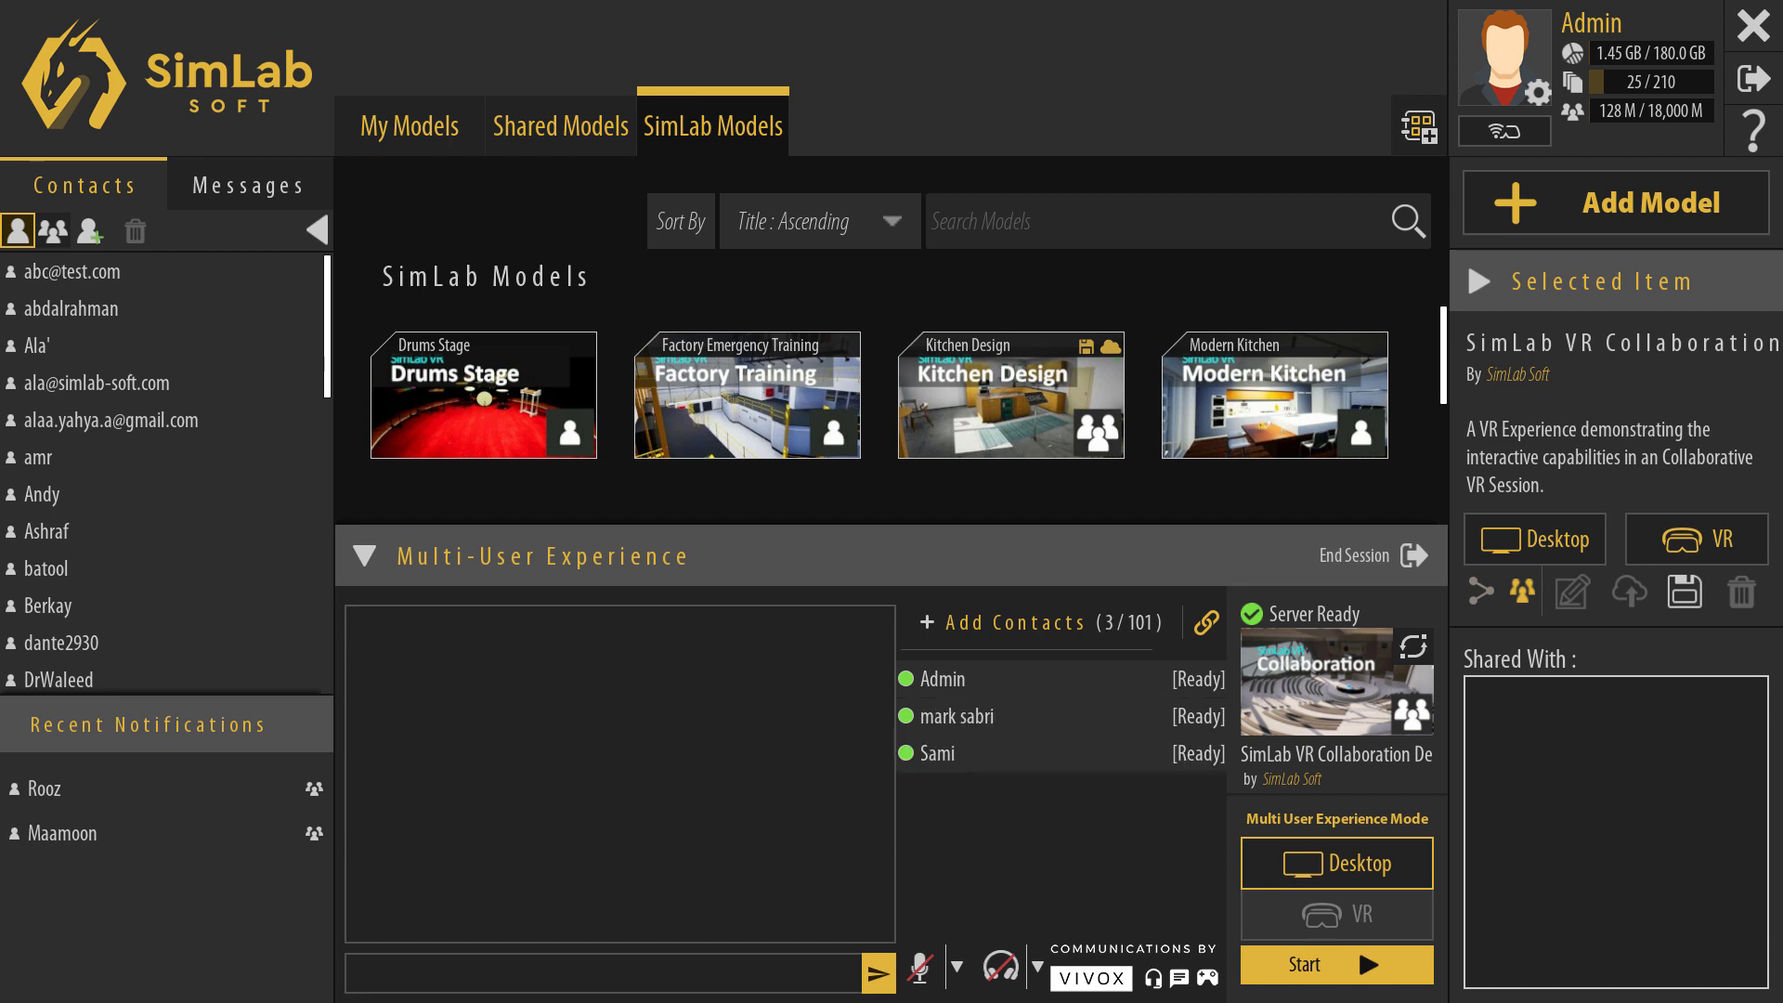
{"action": "mouse_move", "coordinate": [1090, 855]}
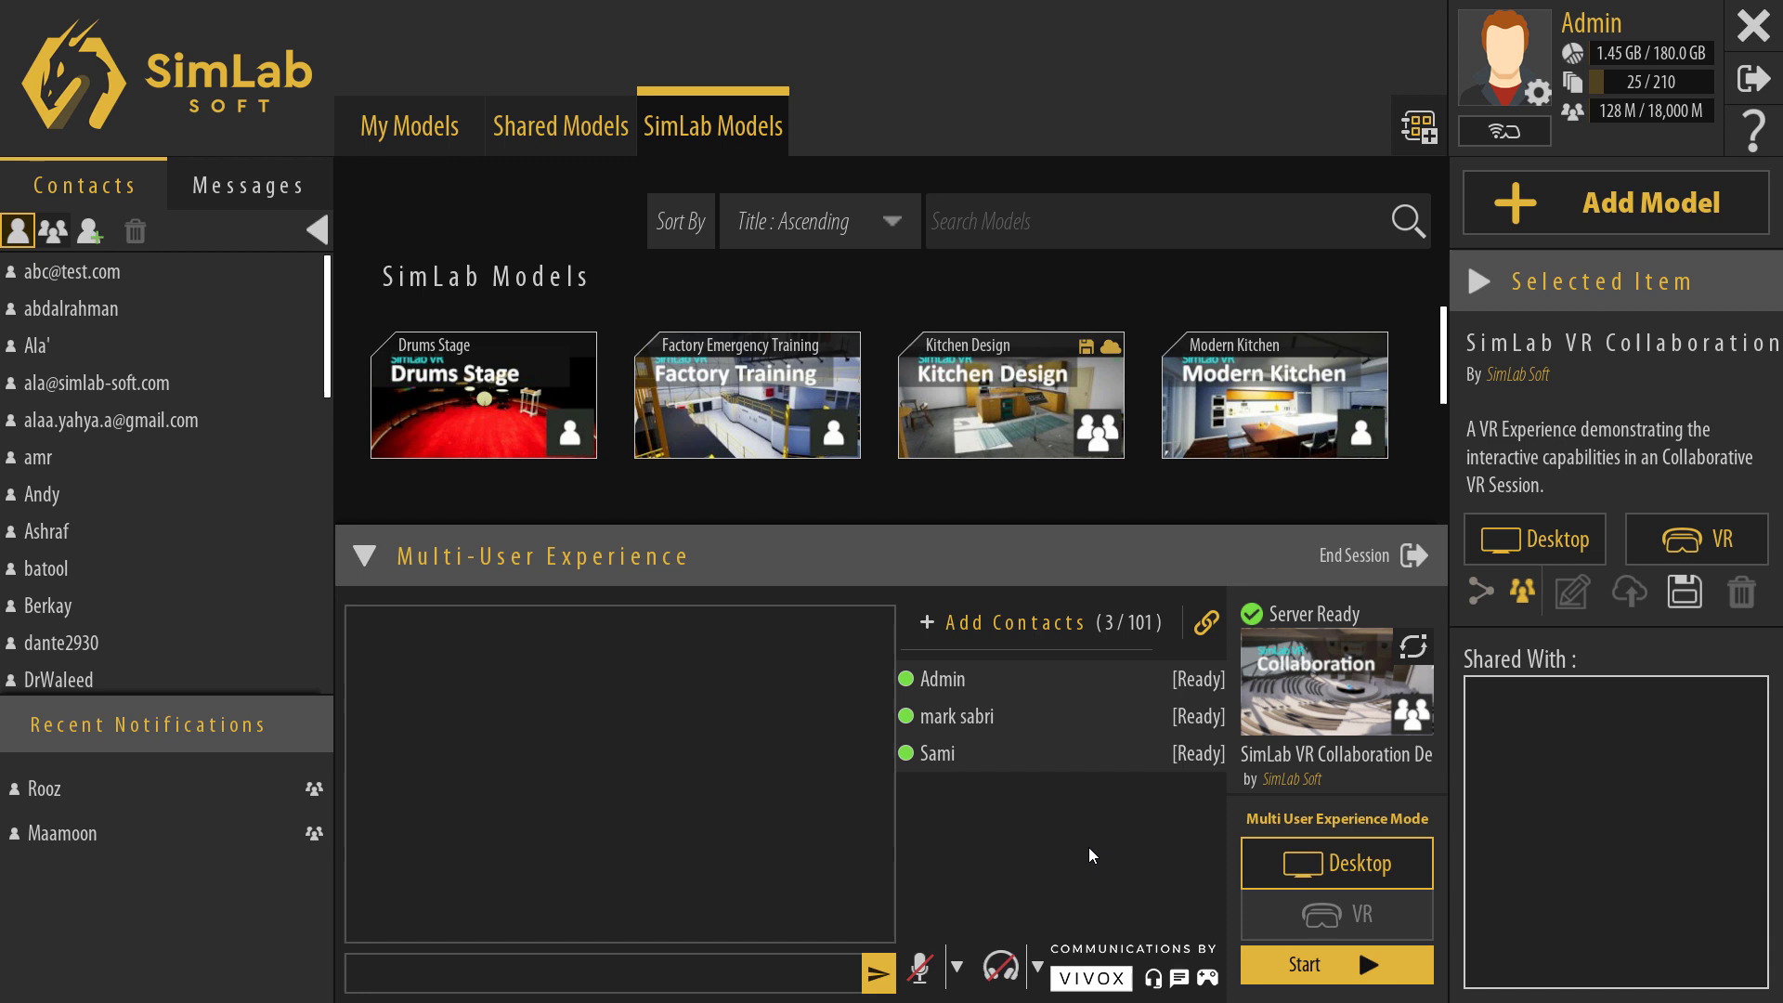
{"action": "mouse_move", "coordinate": [1158, 708]}
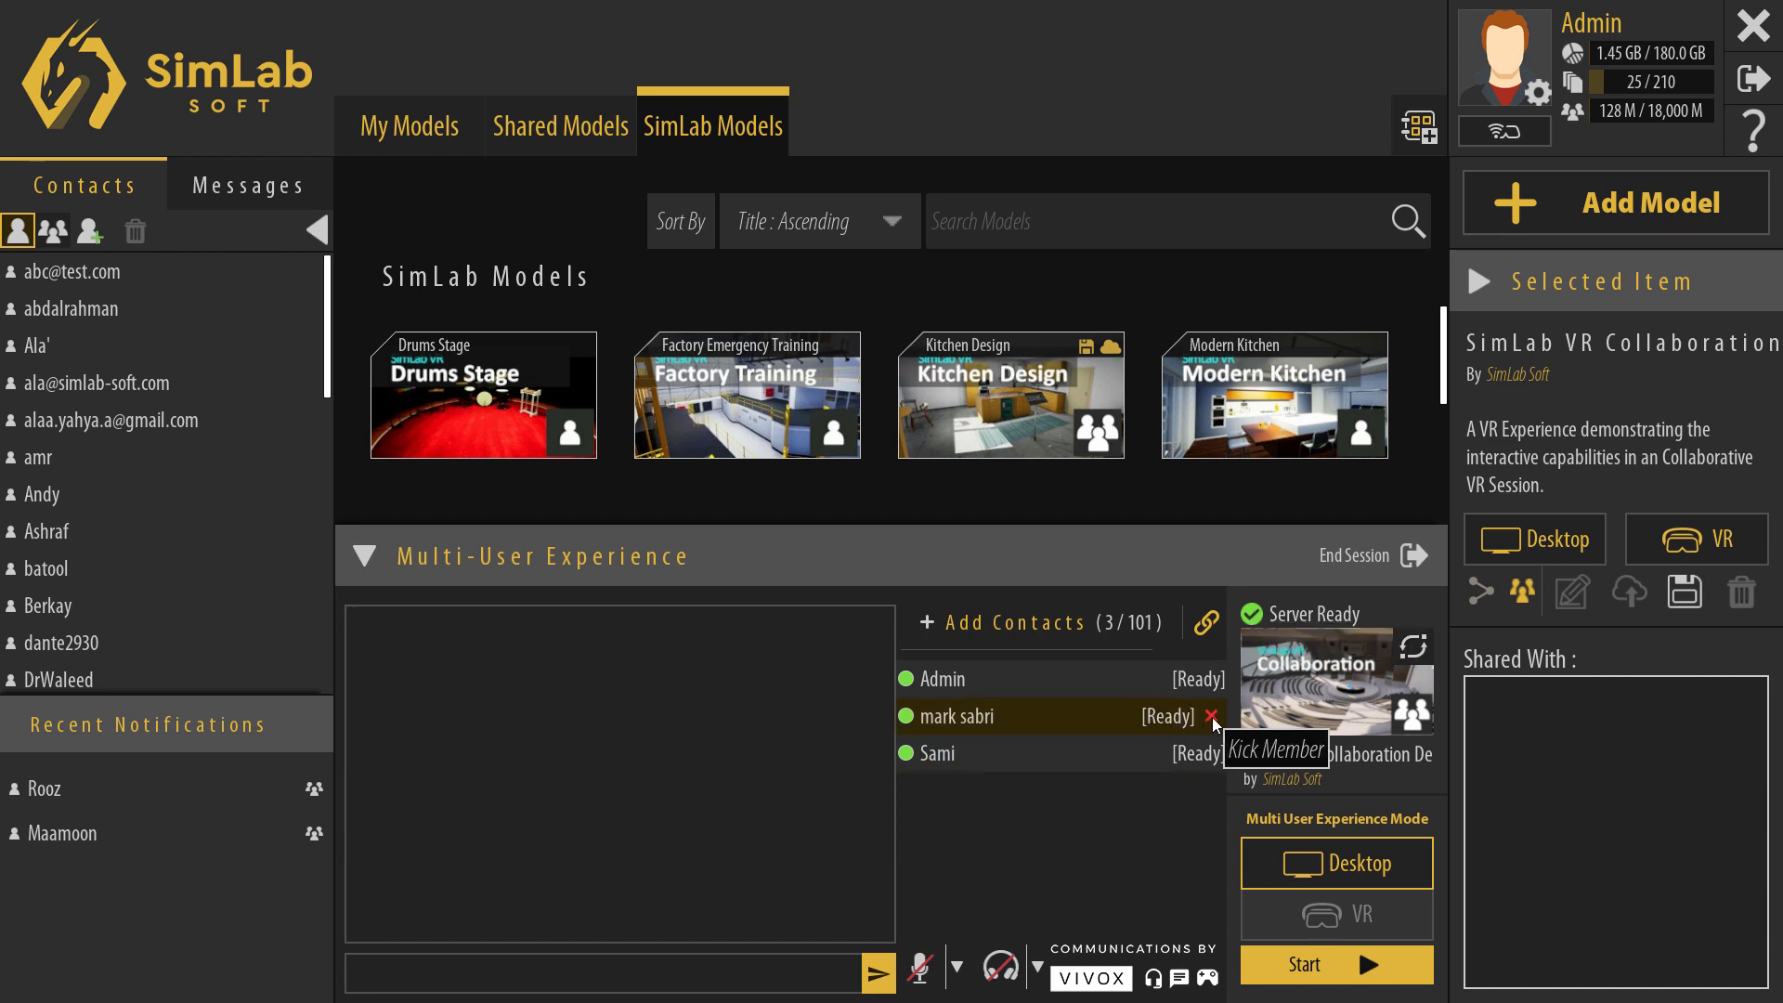
{"action": "mouse_move", "coordinate": [1101, 814]}
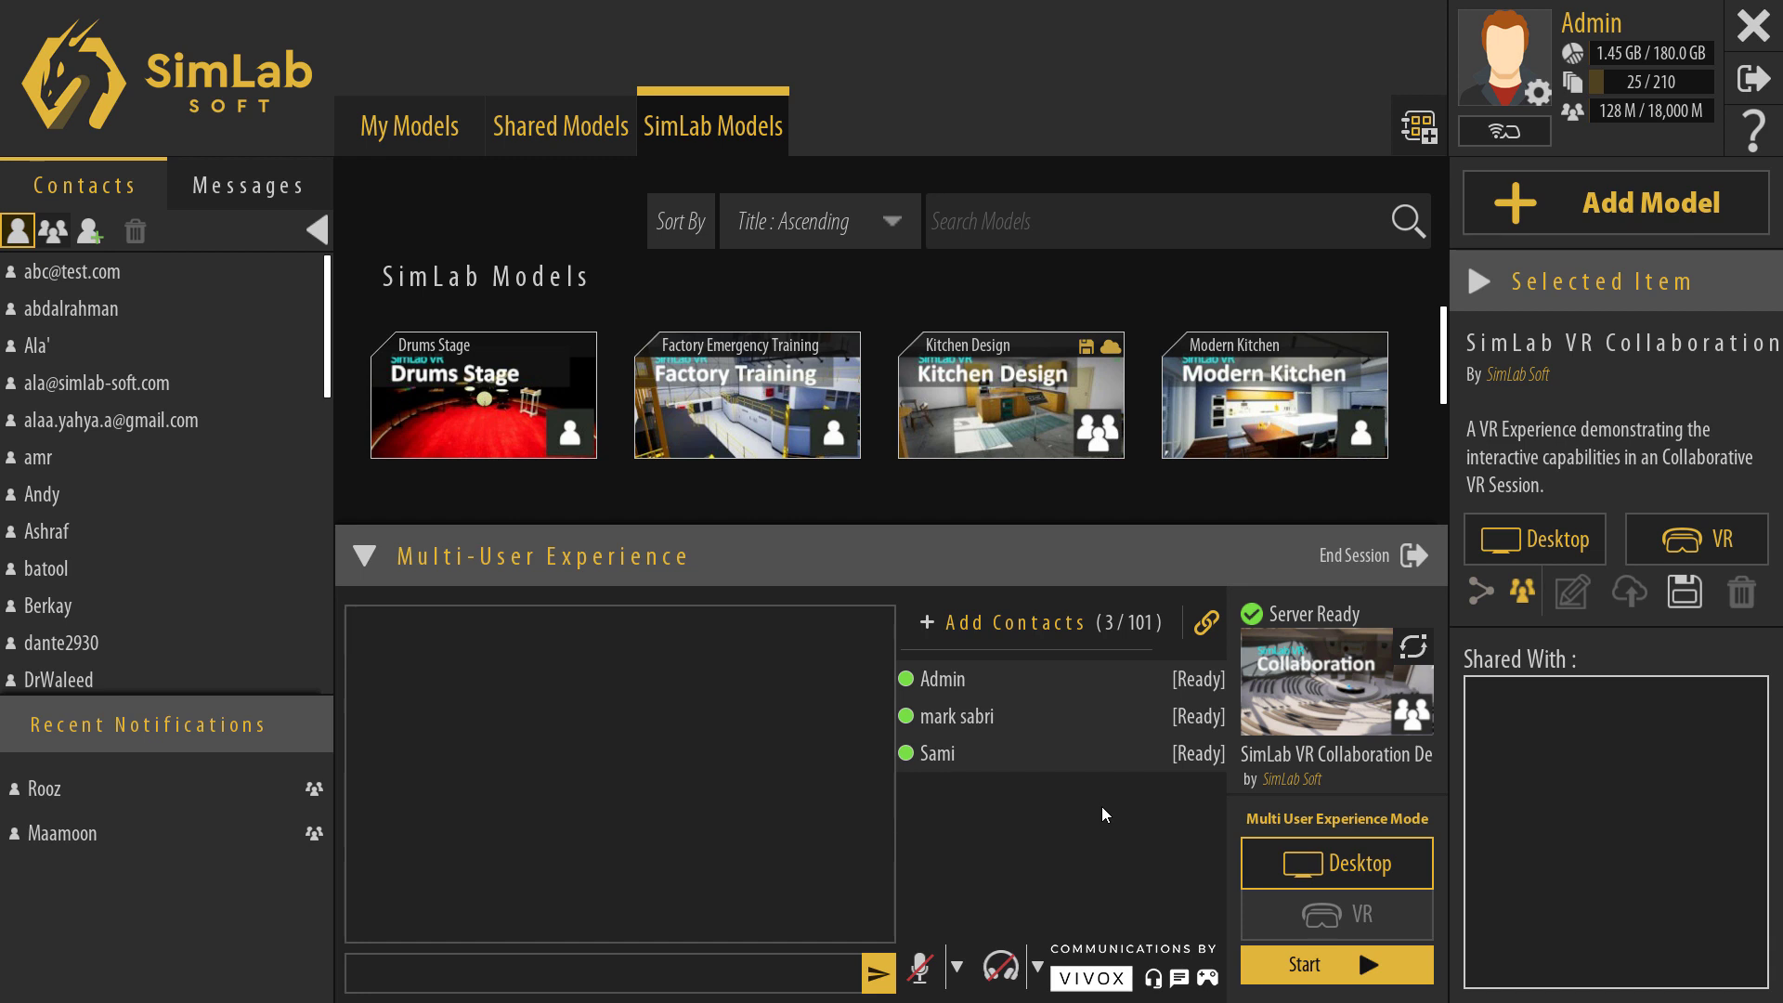
{"action": "mouse_move", "coordinate": [1319, 984]}
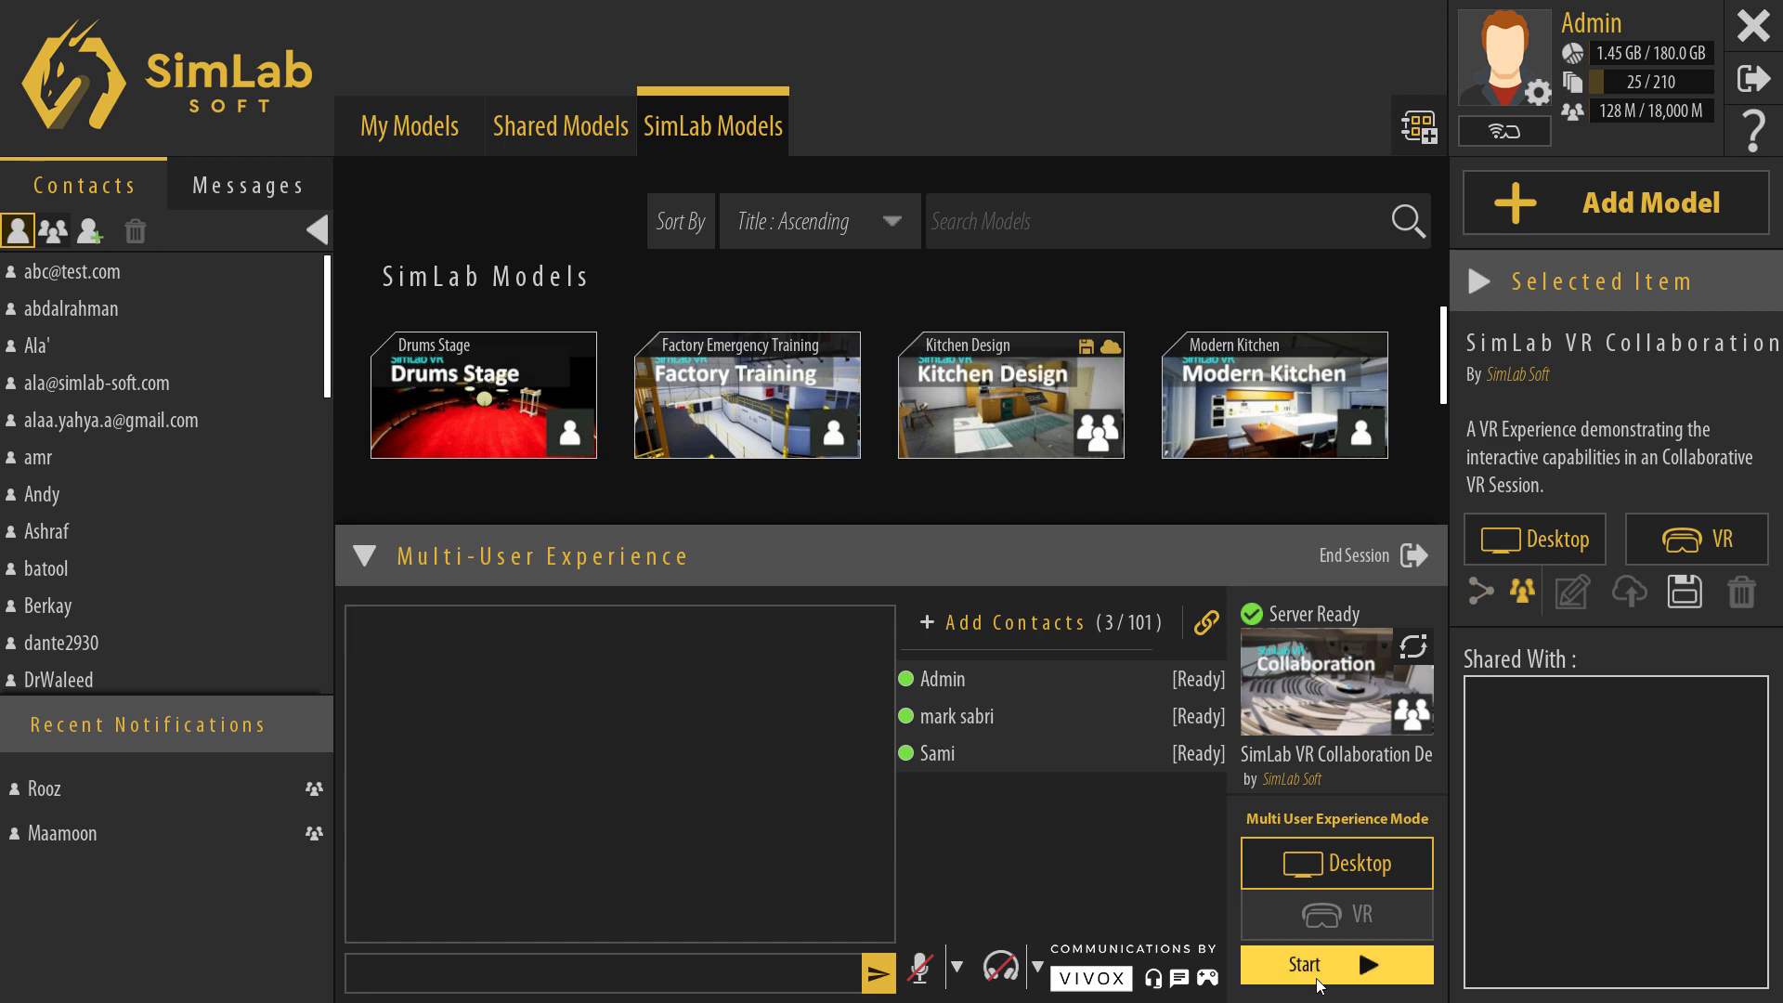
{"action": "left_click", "coordinate": [1335, 964]}
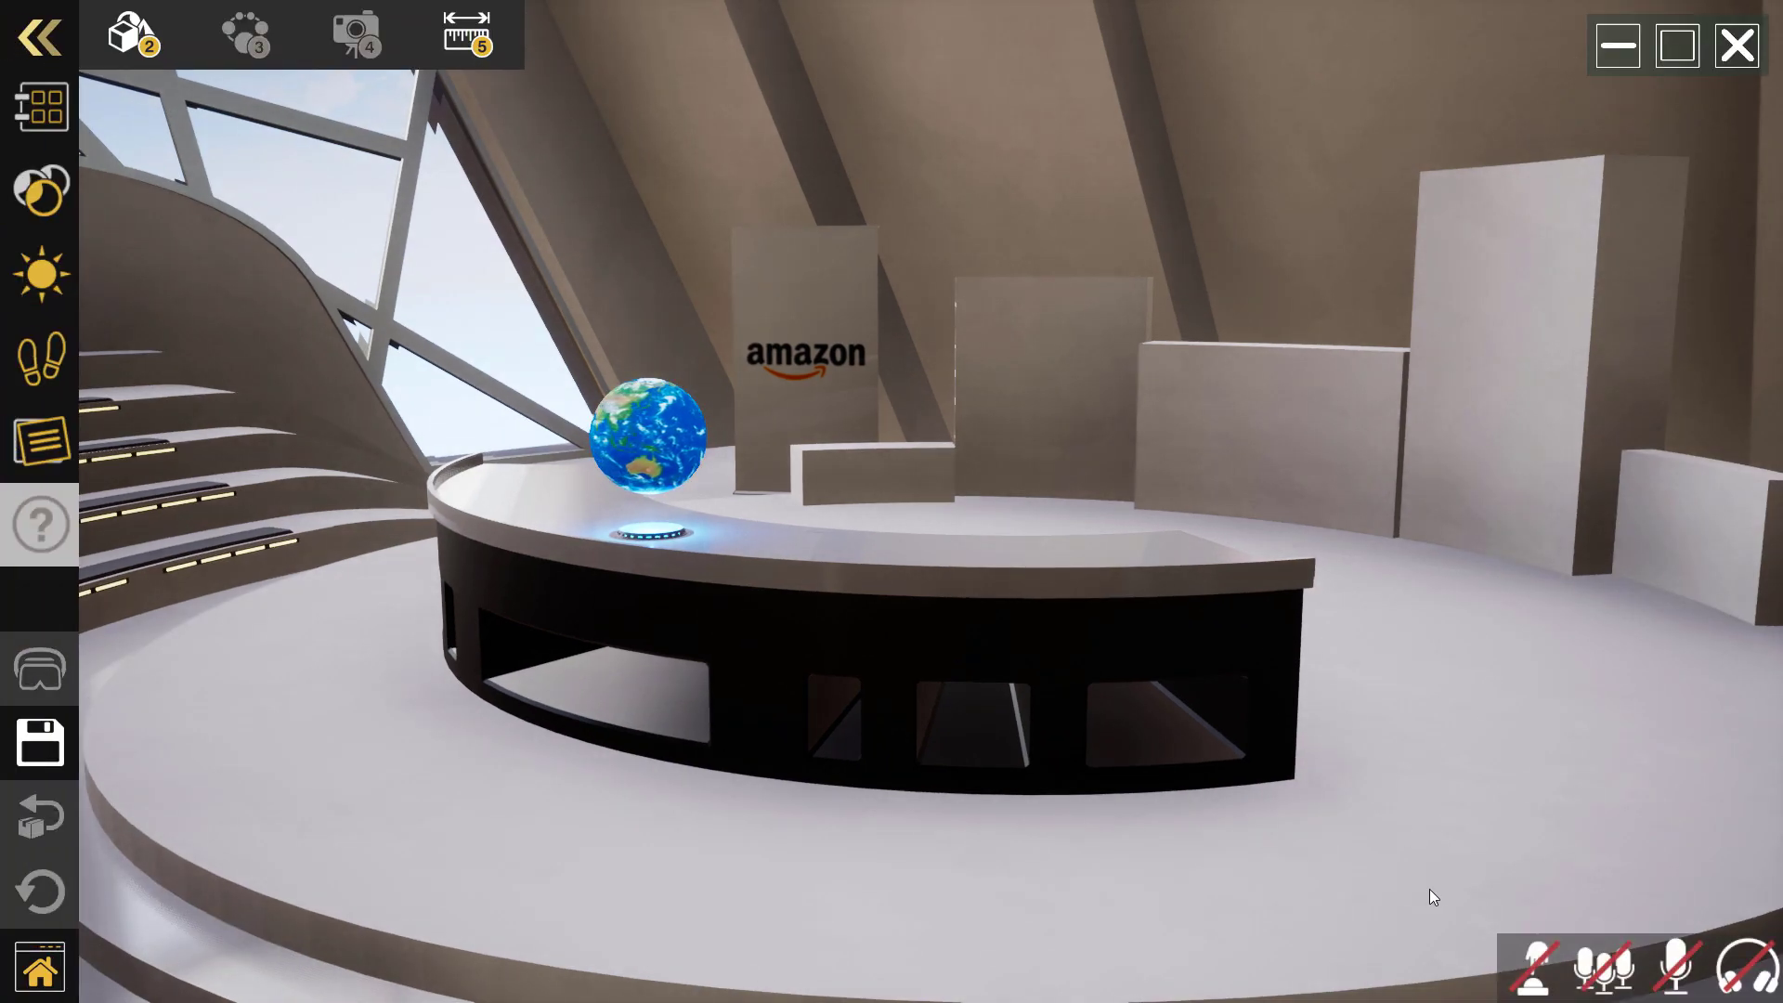